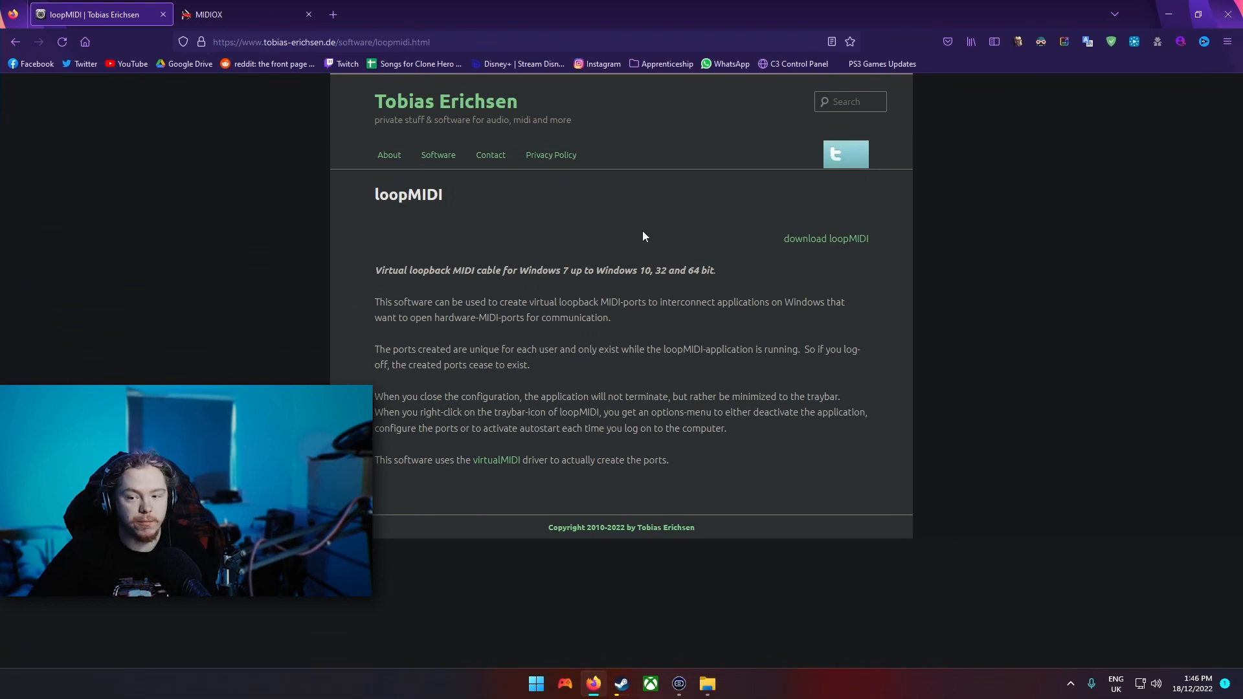
pyautogui.moveTo(739, 346)
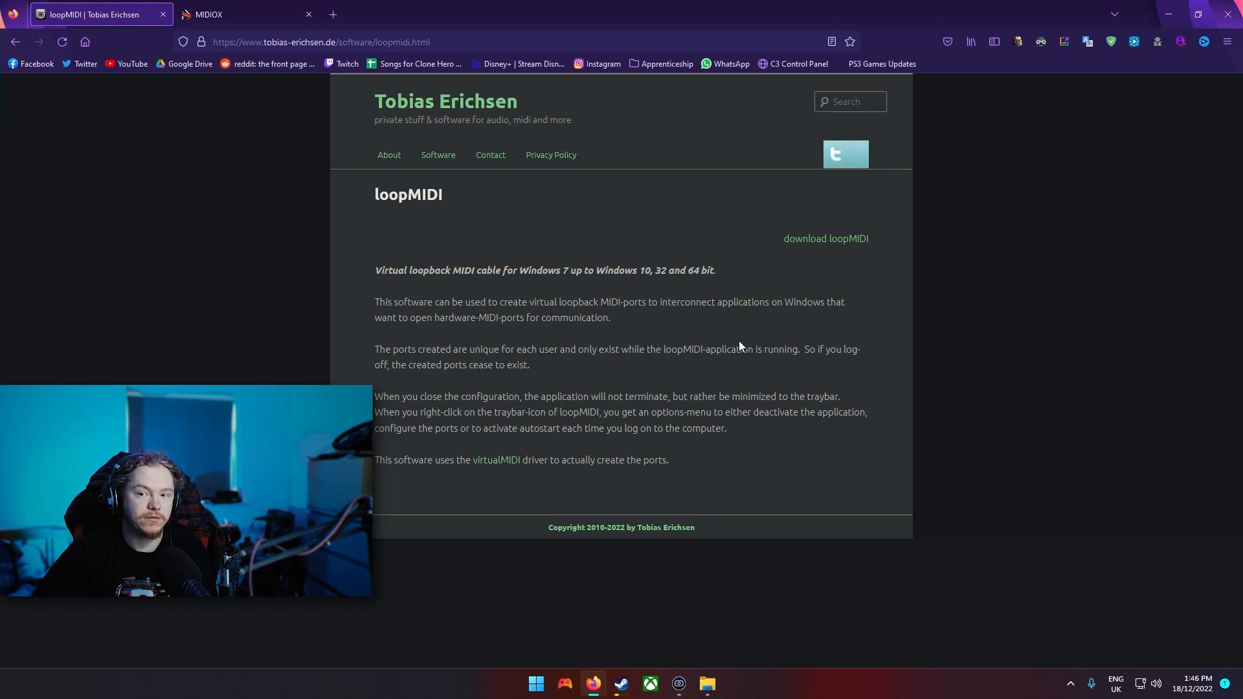
pyautogui.moveTo(300, 119)
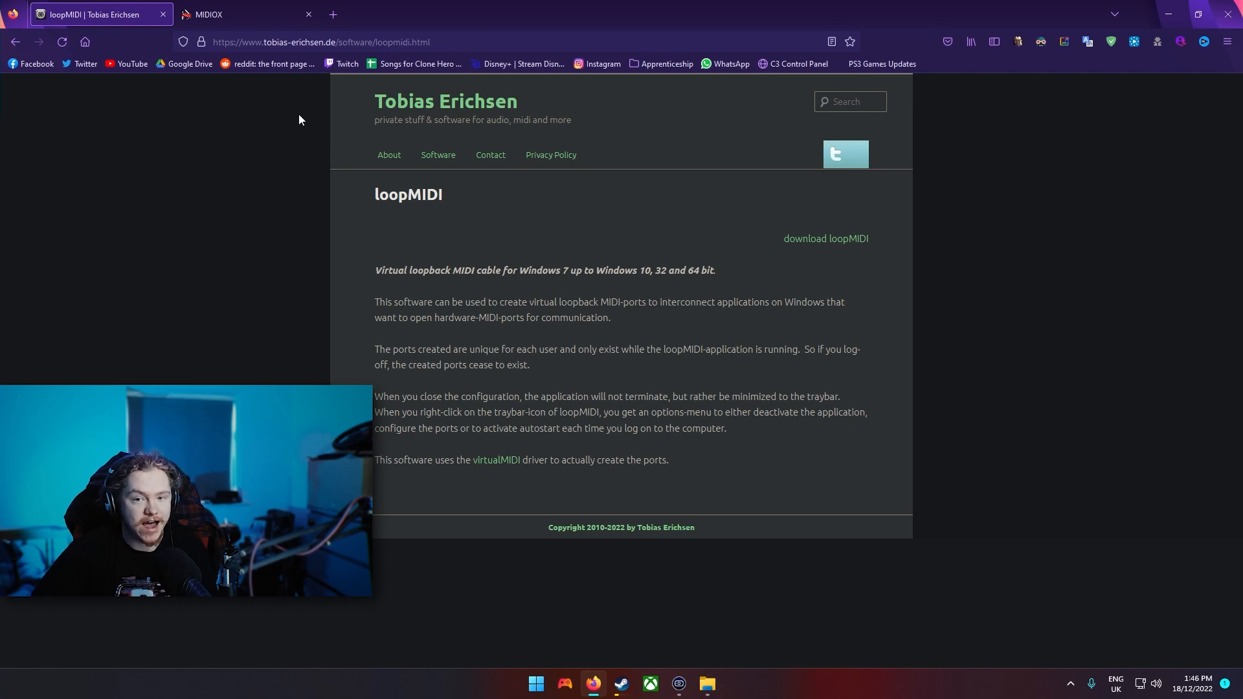
# Step: Check the MIDI-OX and loopMIDI download pages, then launch loopMIDI from the E-Kit folder
pyautogui.click(238, 14)
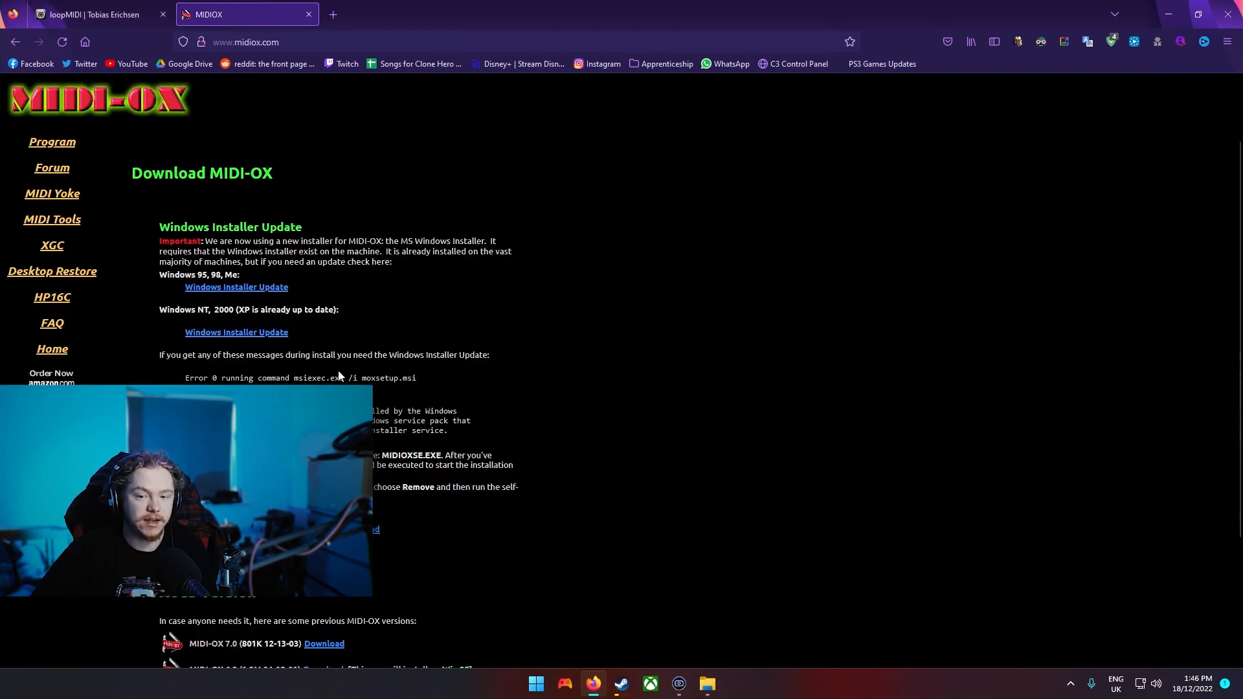
pyautogui.moveTo(400, 307)
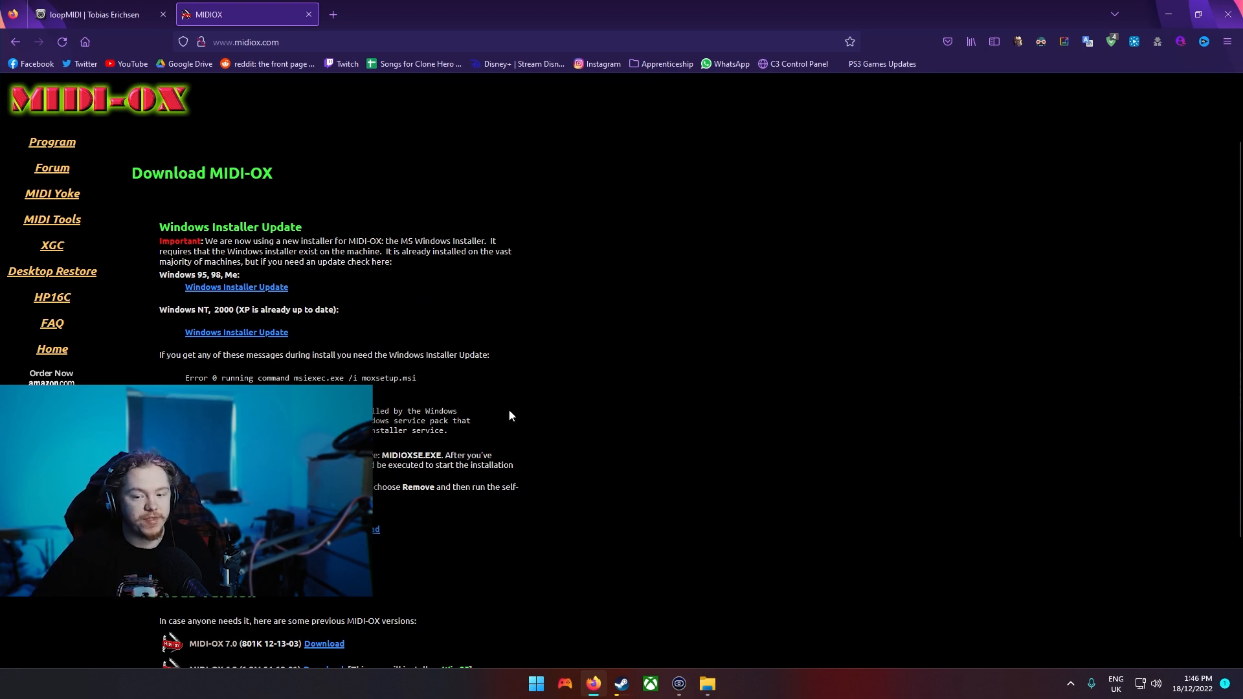
pyautogui.moveTo(161, 93)
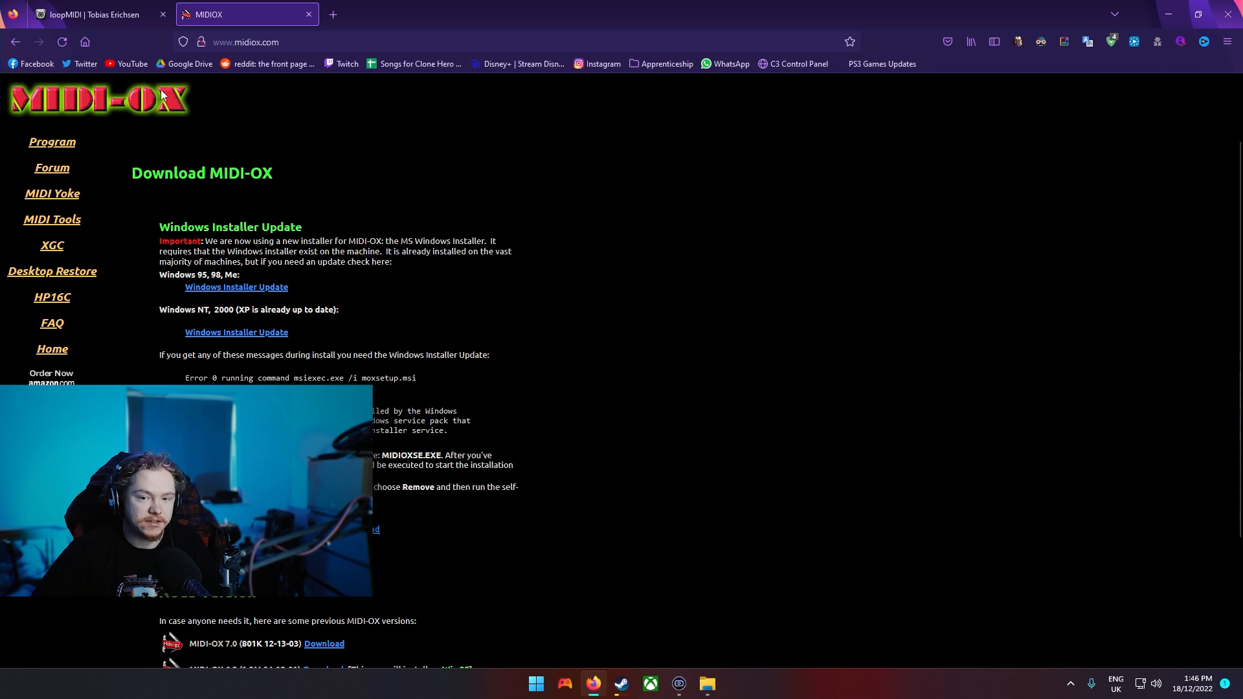
pyautogui.moveTo(496, 151)
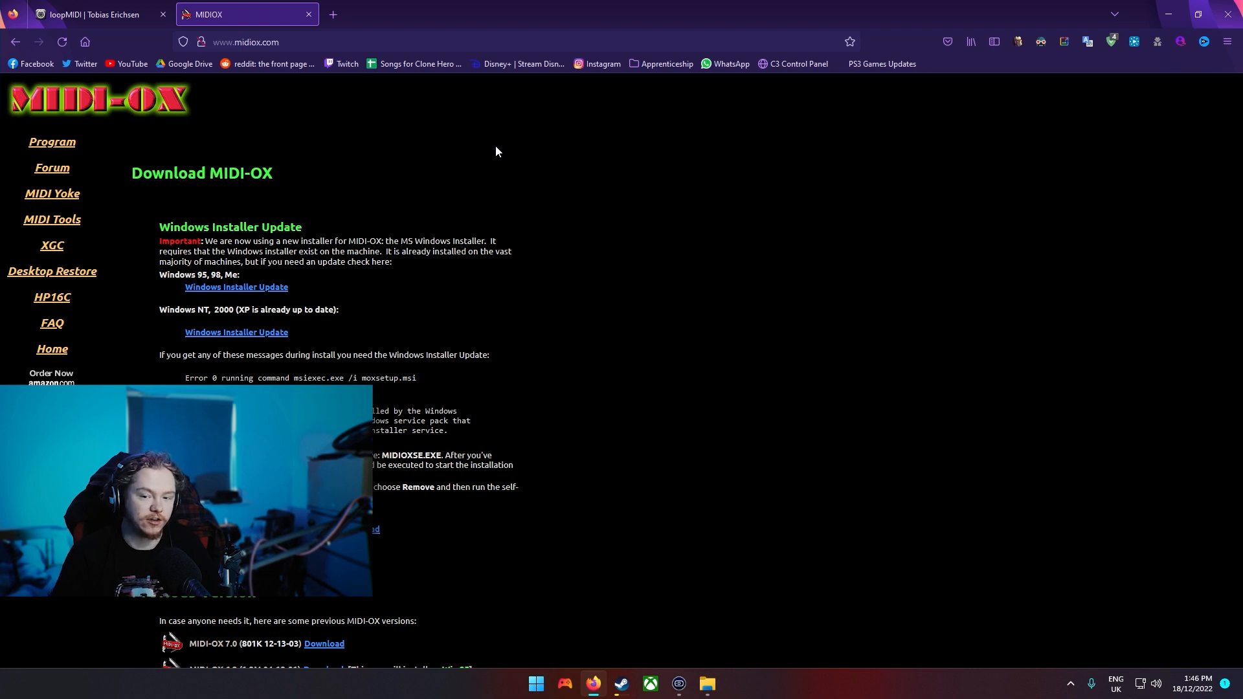
pyautogui.moveTo(314, 229)
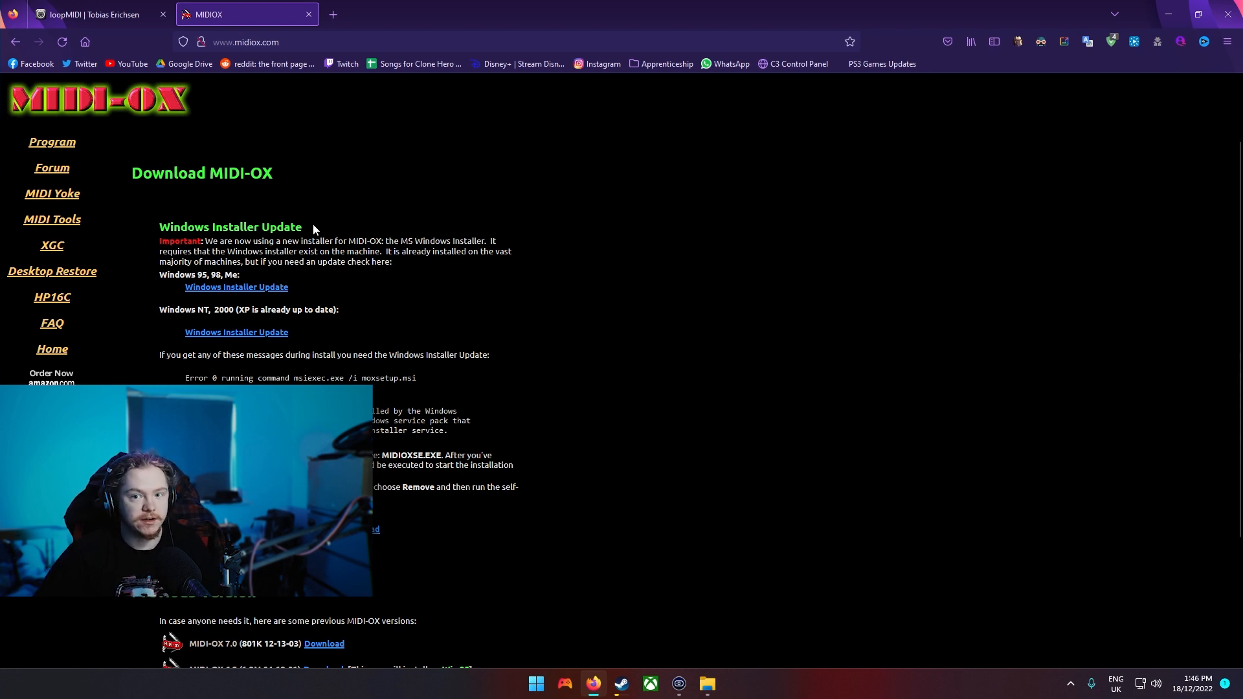
pyautogui.click(87, 15)
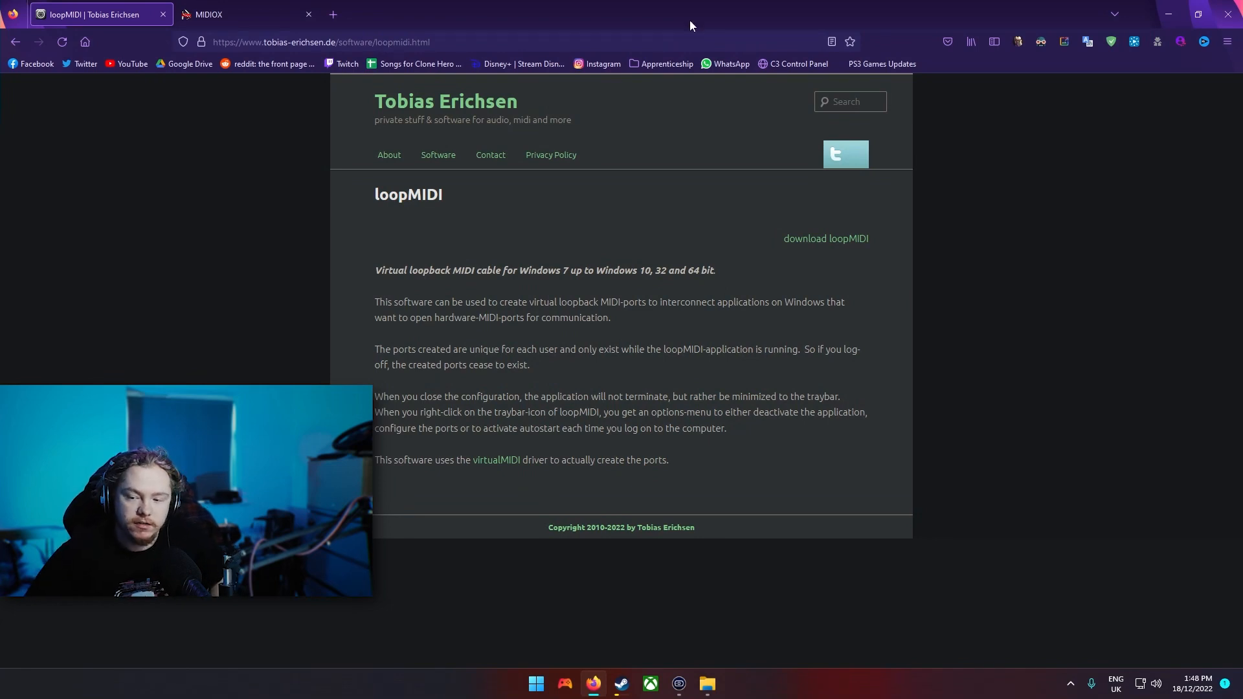
pyautogui.moveTo(608, 363)
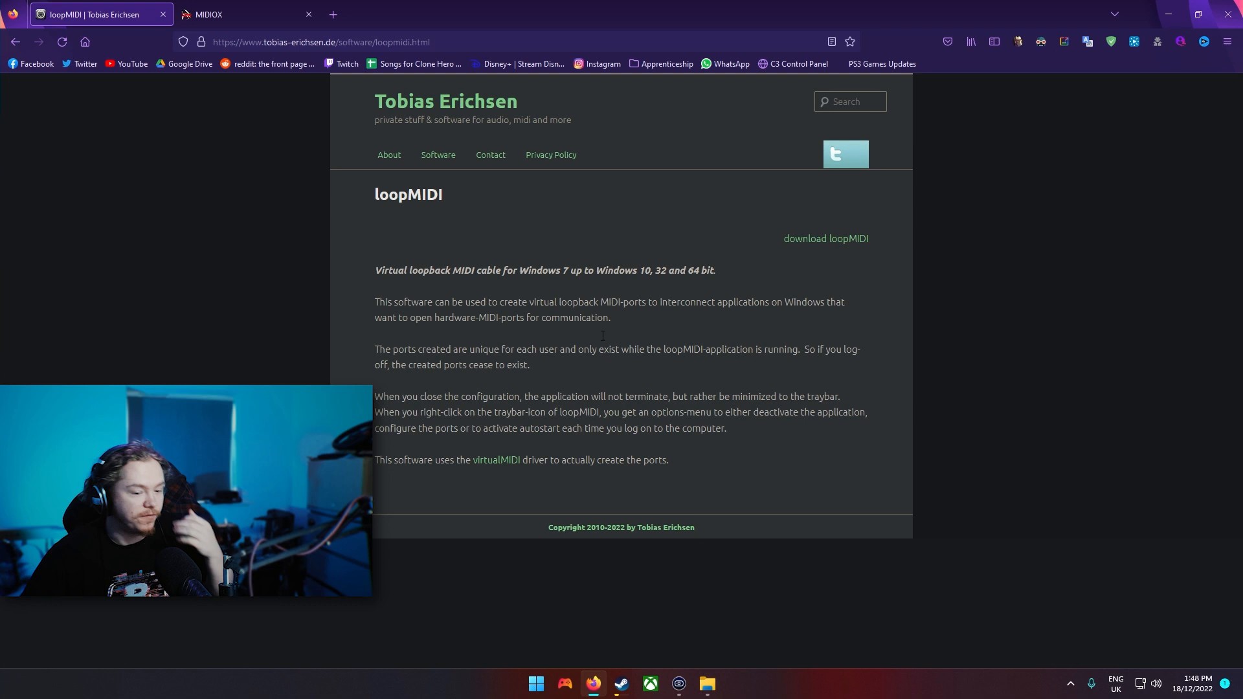
pyautogui.moveTo(550, 680)
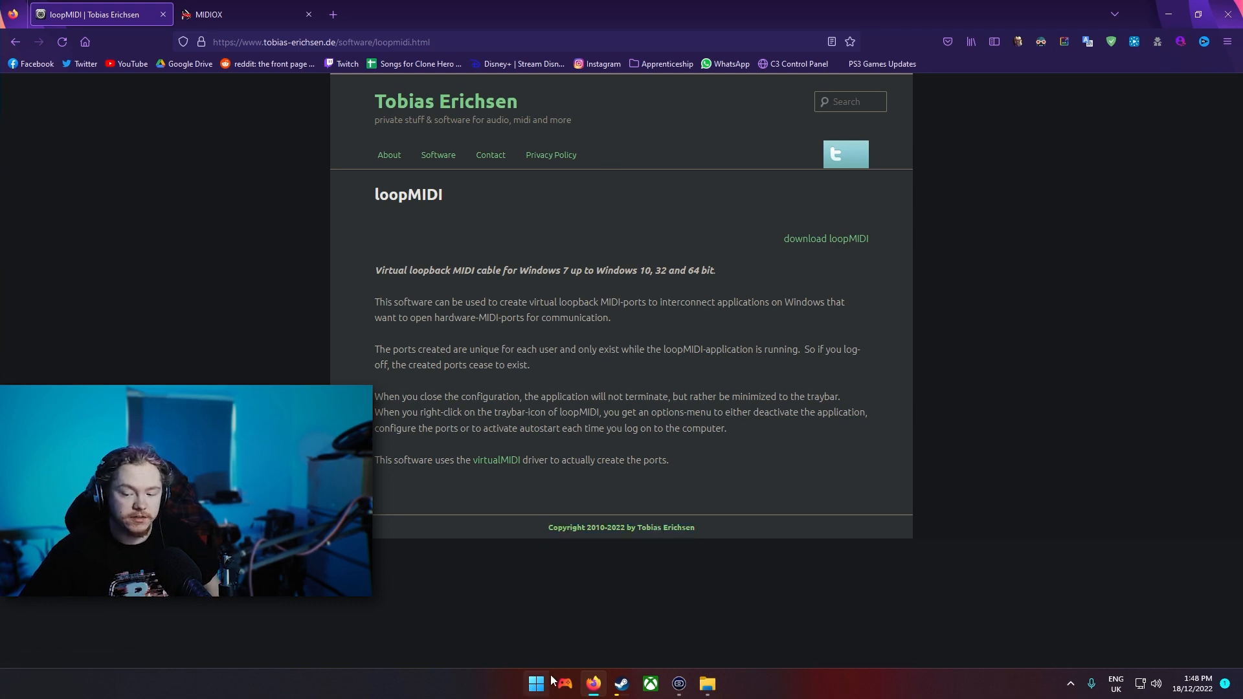
pyautogui.click(535, 683)
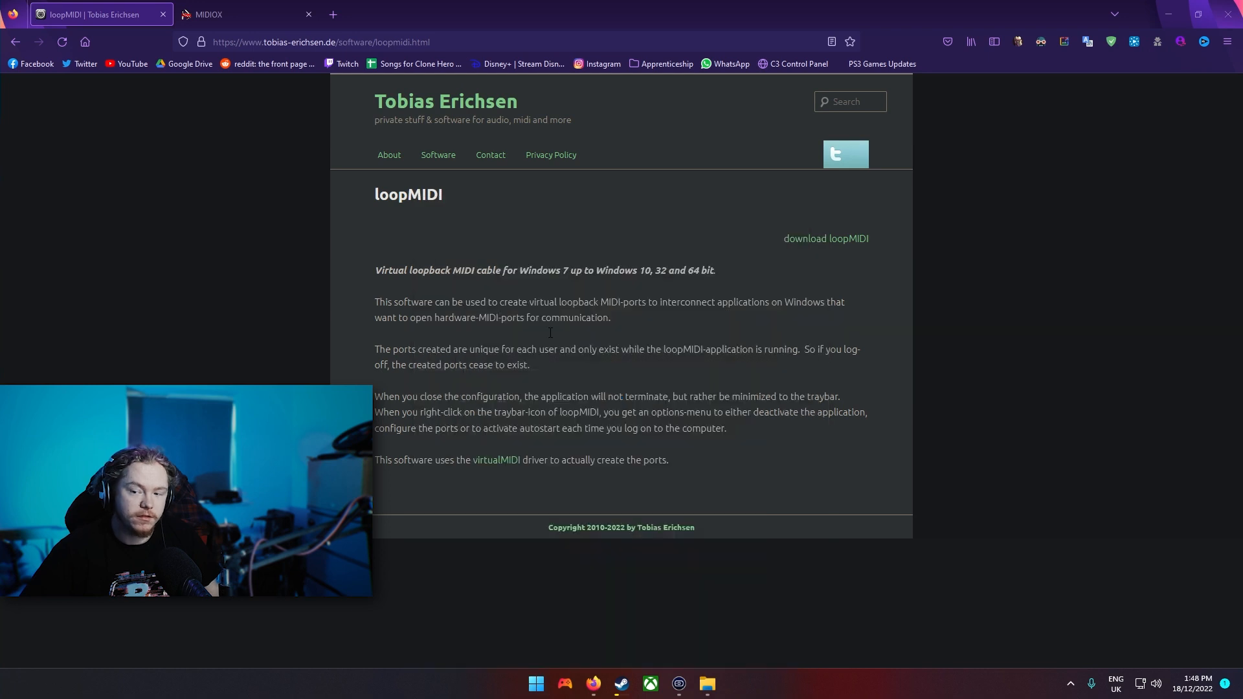
pyautogui.click(720, 684)
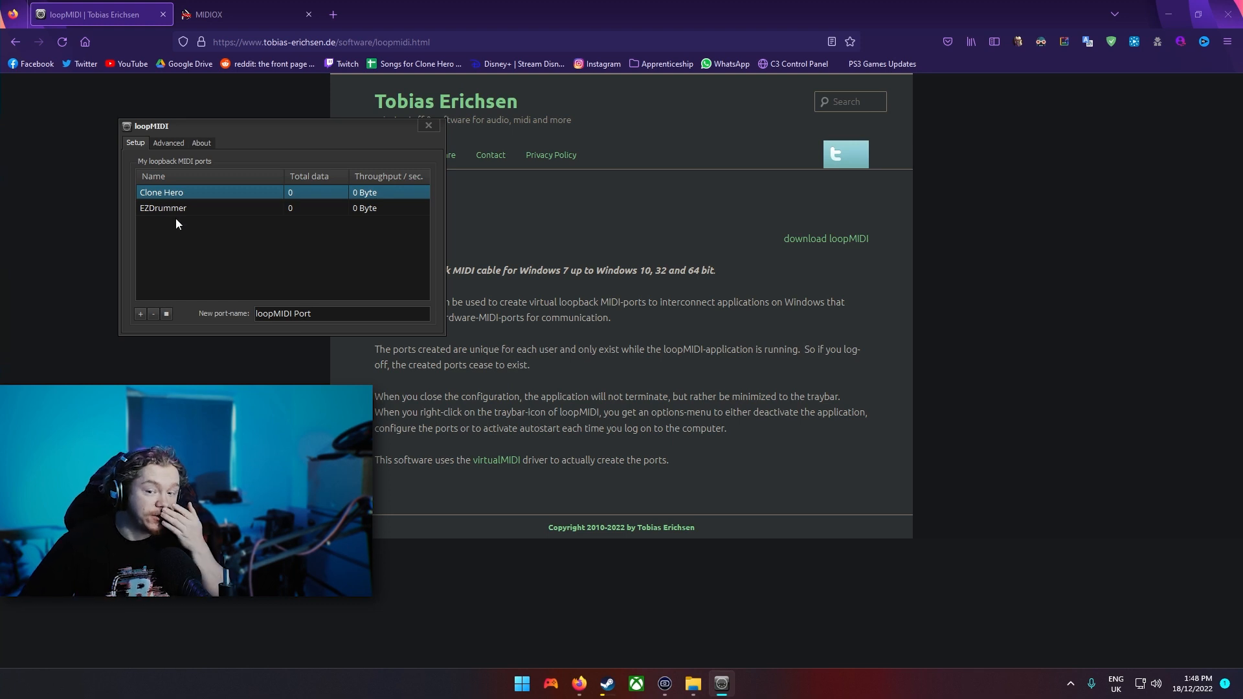
pyautogui.moveTo(311, 310)
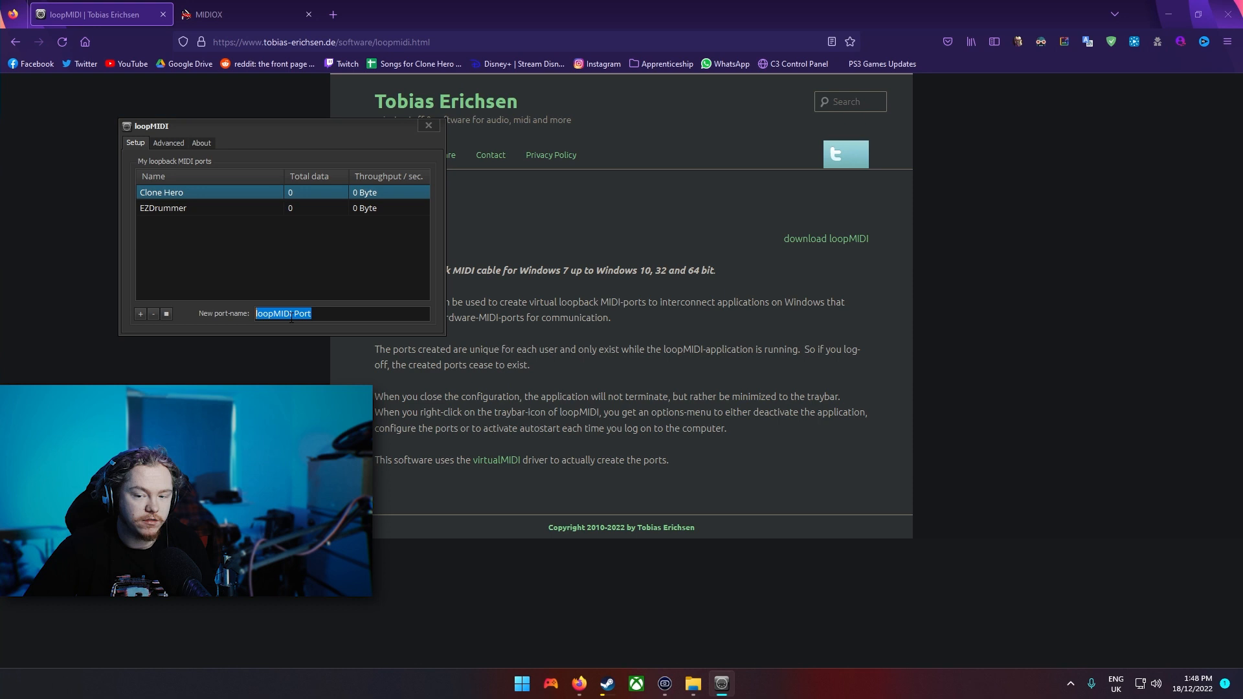
pyautogui.click(197, 208)
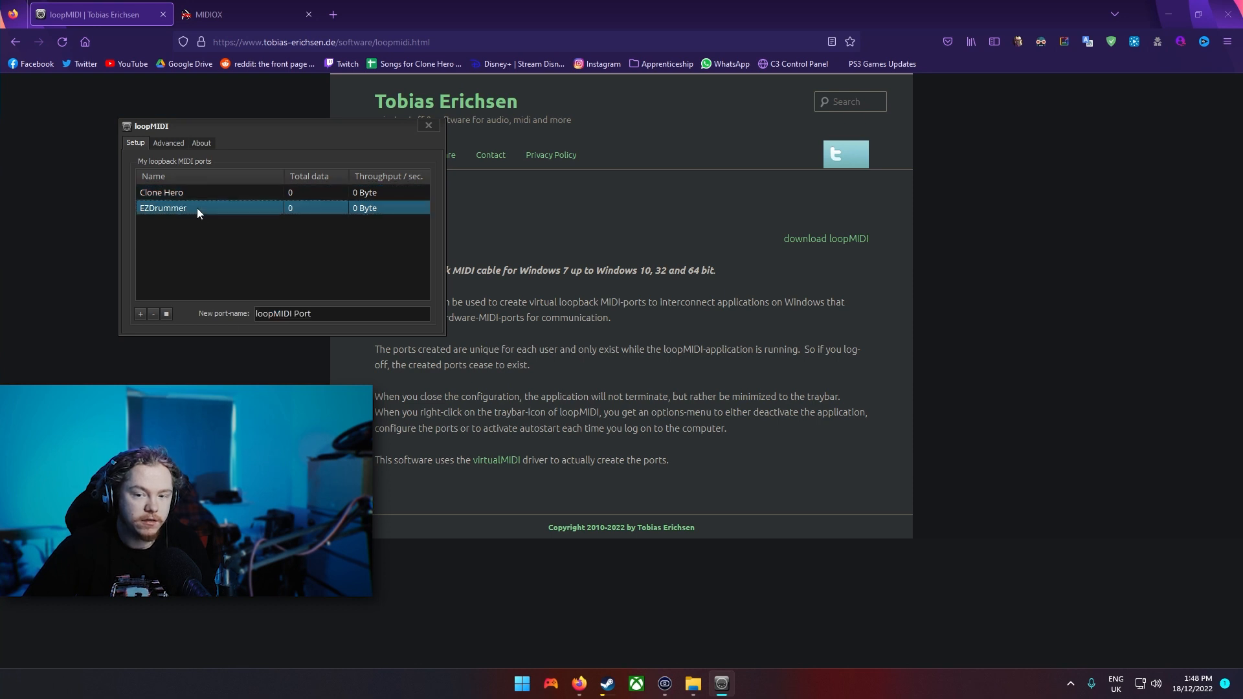
pyautogui.click(162, 192)
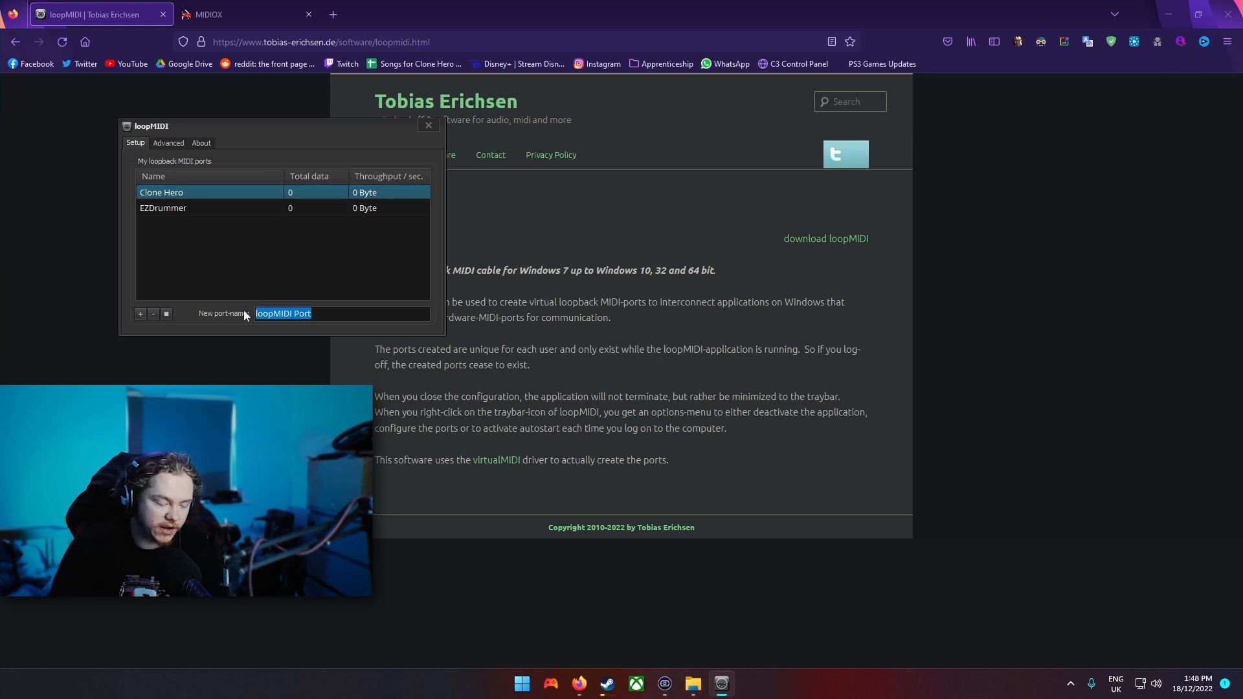
pyautogui.write('clone h')
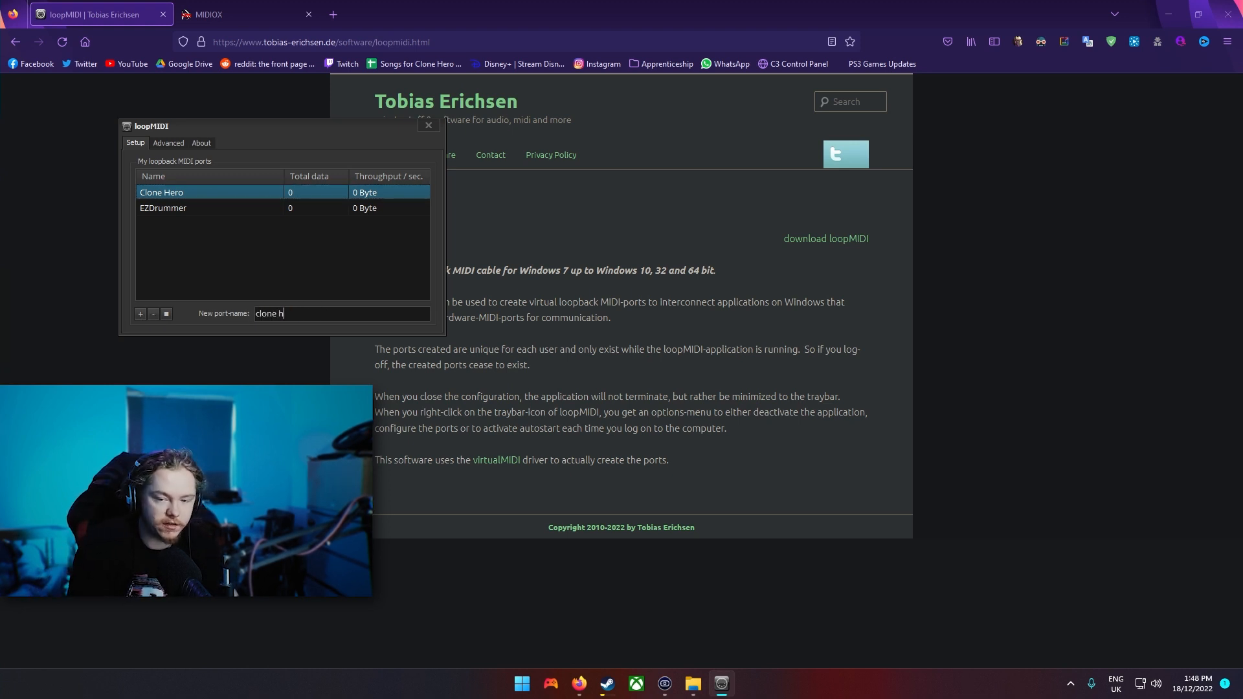
pyautogui.write('ero drum')
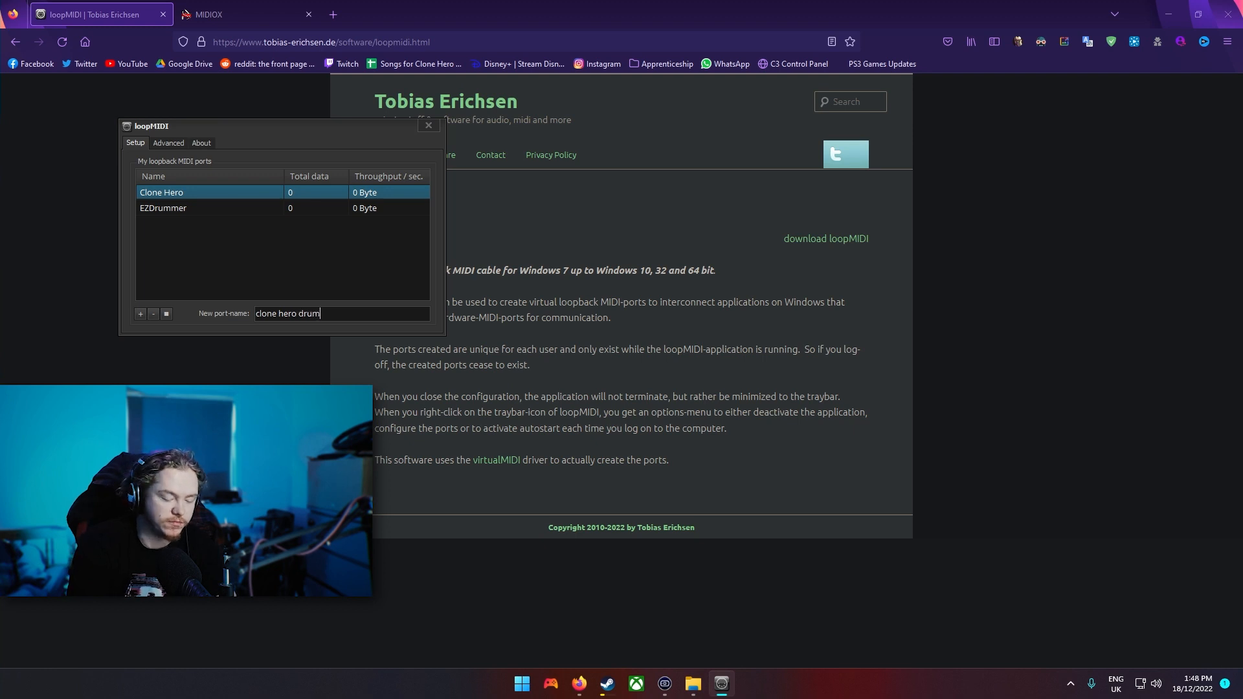
pyautogui.click(141, 313)
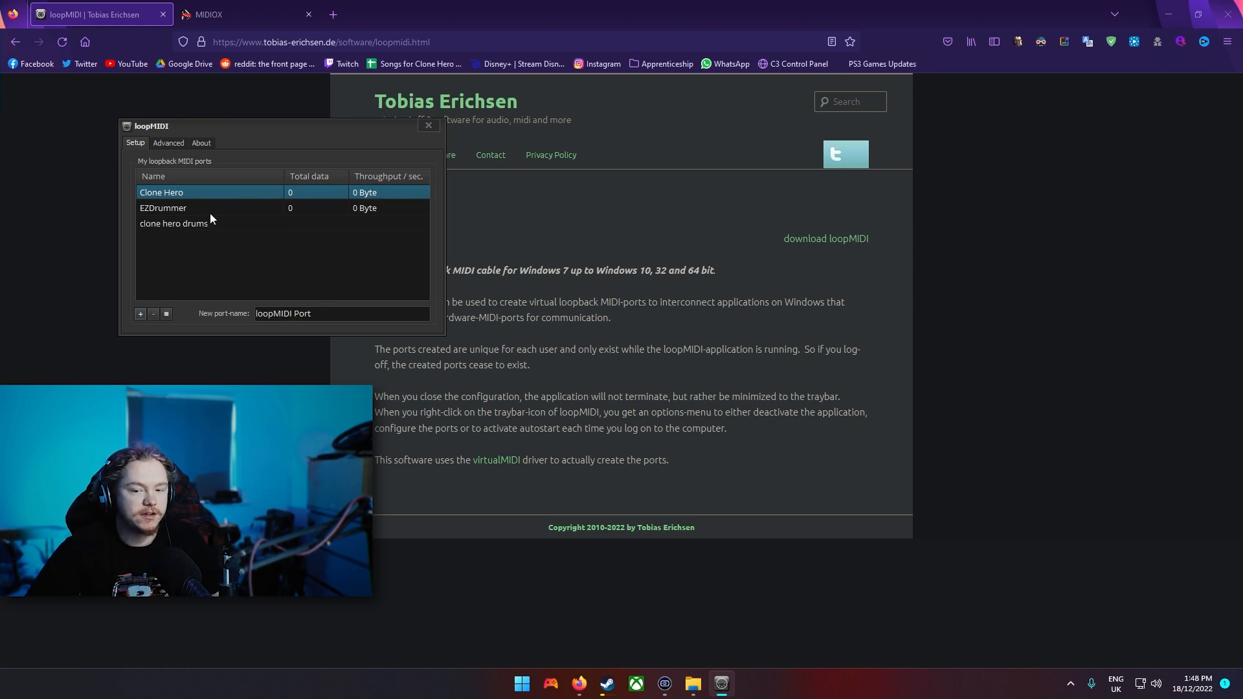
pyautogui.click(173, 223)
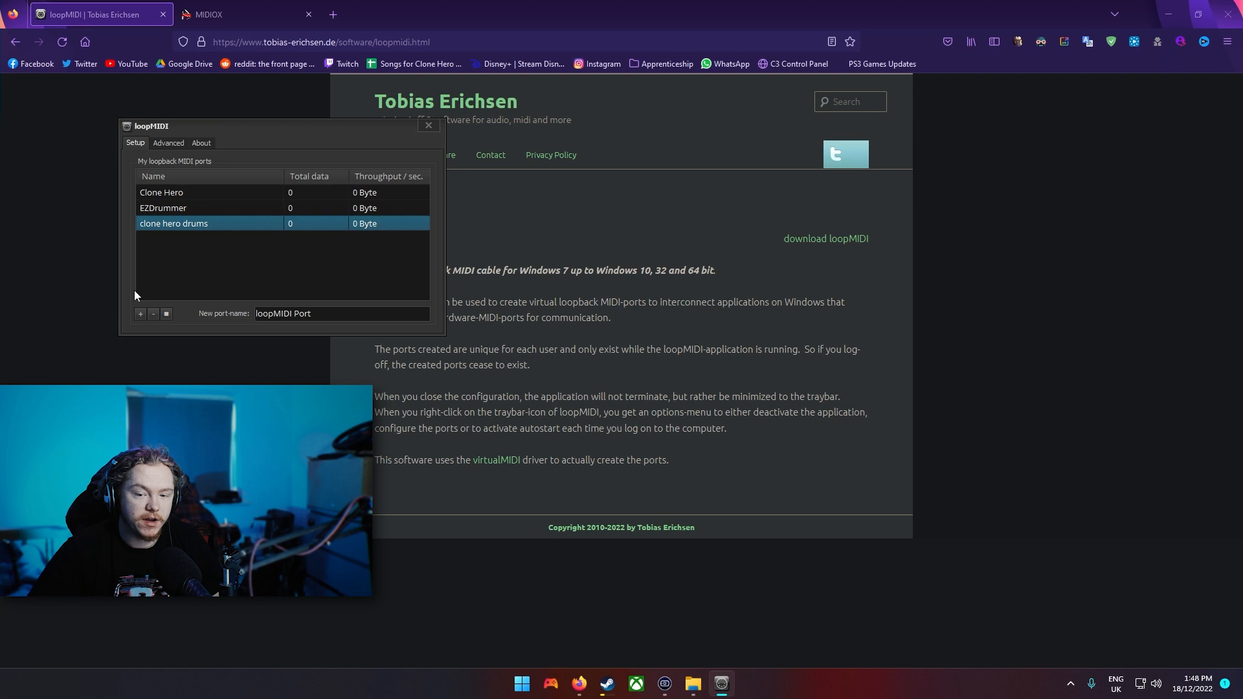
pyautogui.click(152, 314)
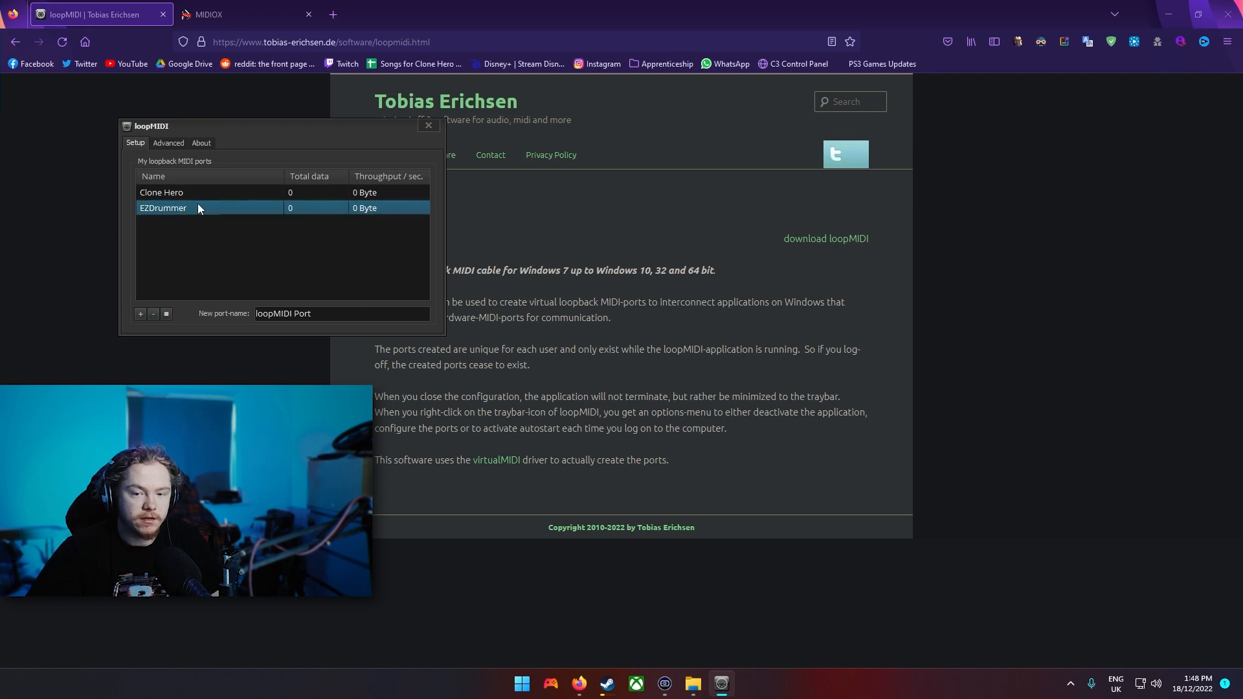
pyautogui.click(162, 192)
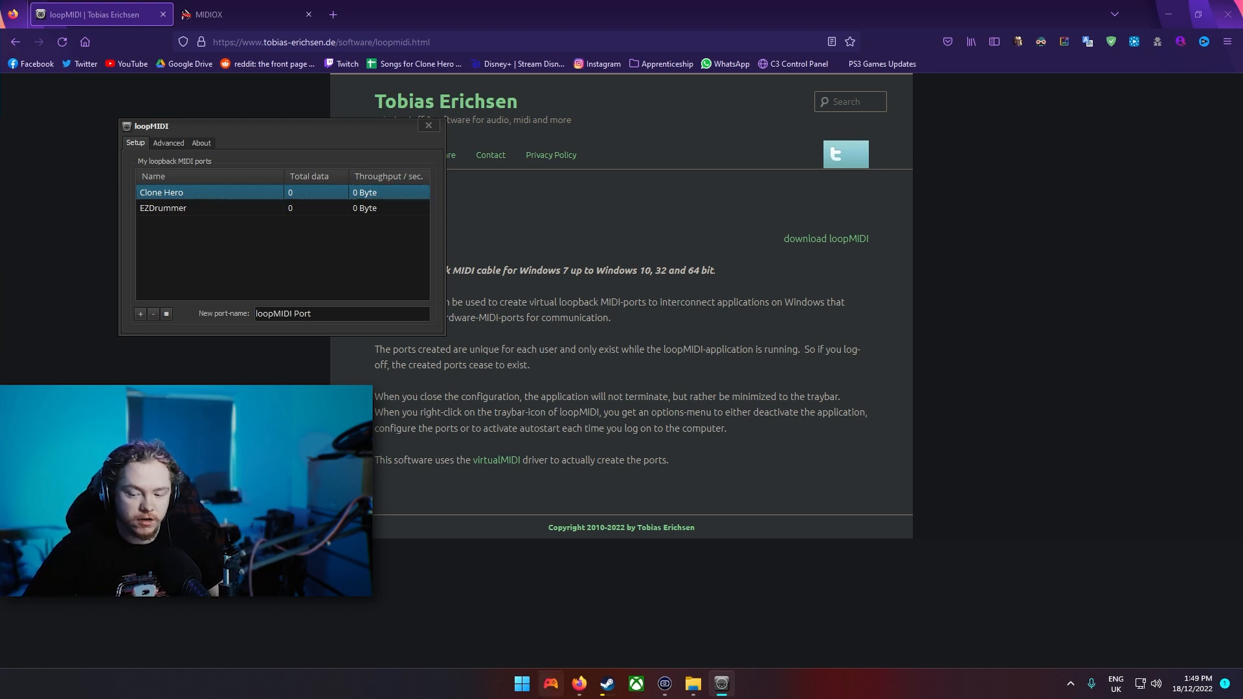
# Step: Launch MIDI-OX from the E-Kit folder, bringing up its output monitor
pyautogui.click(521, 683)
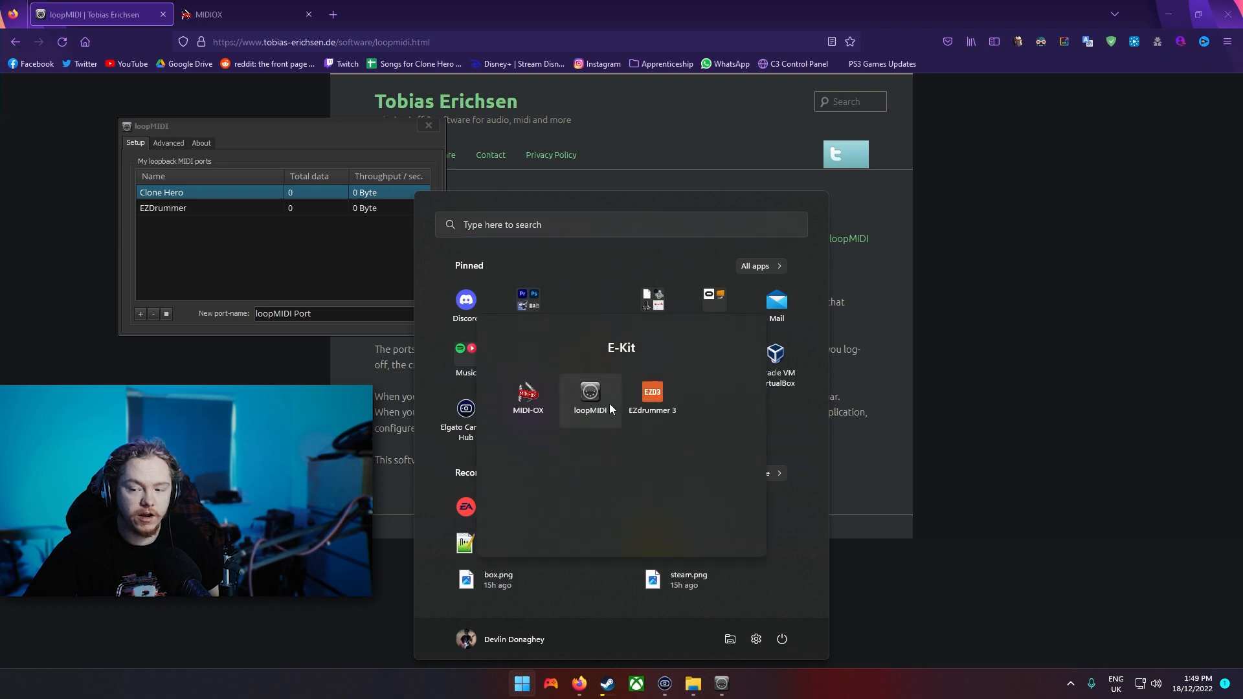
pyautogui.click(529, 393)
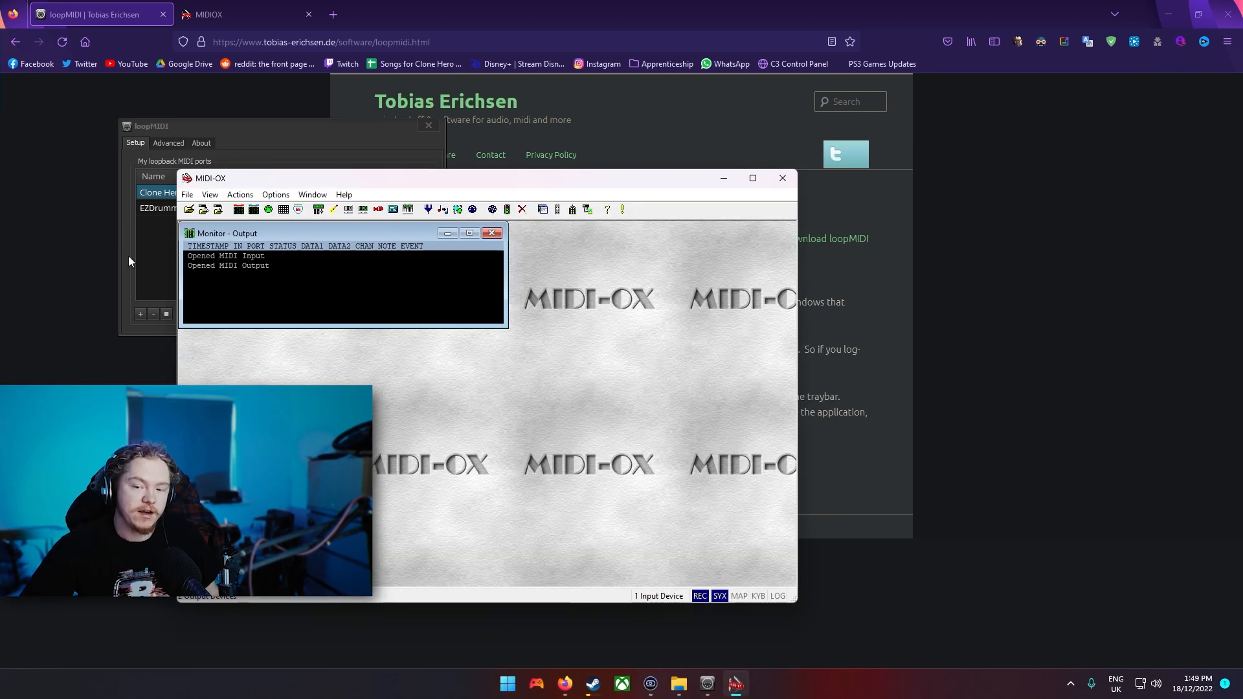
pyautogui.moveTo(354, 364)
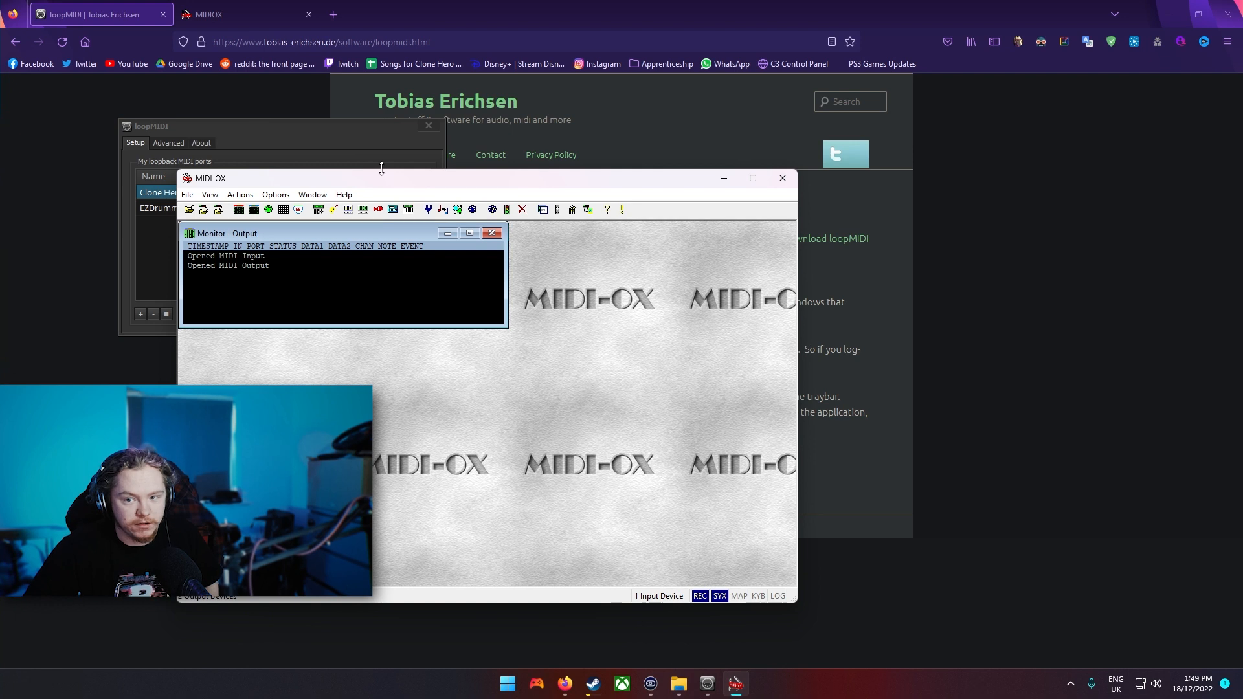
pyautogui.moveTo(377, 162)
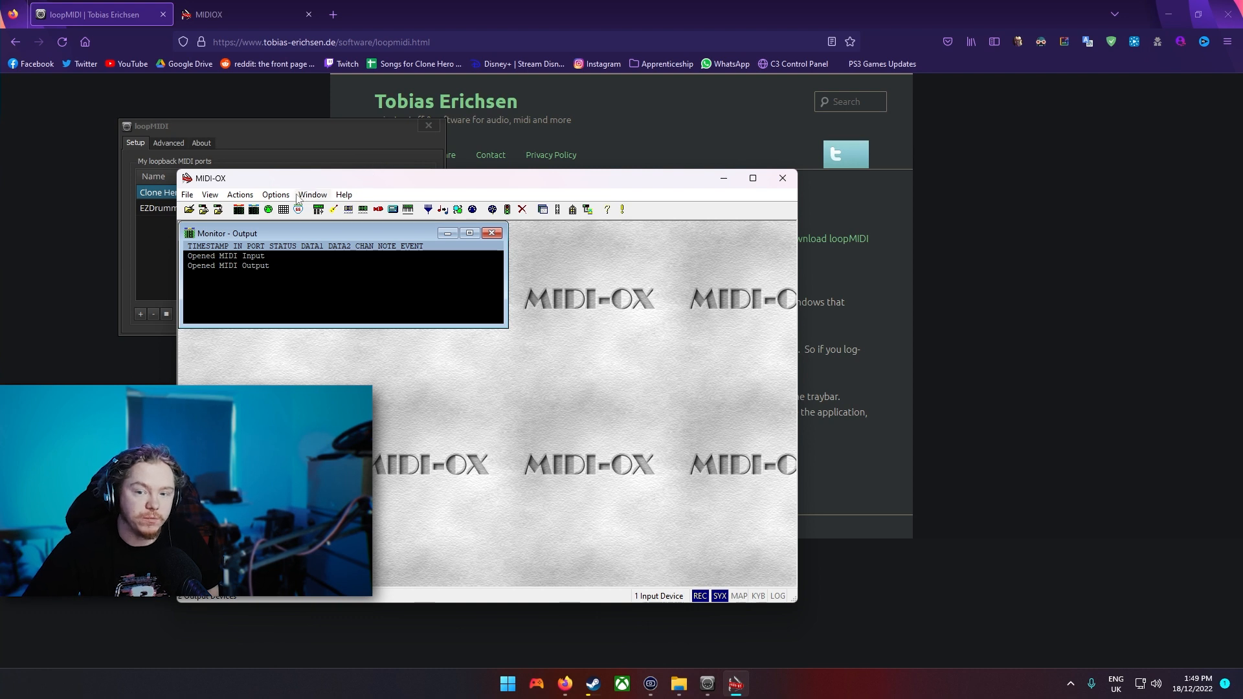
pyautogui.click(275, 195)
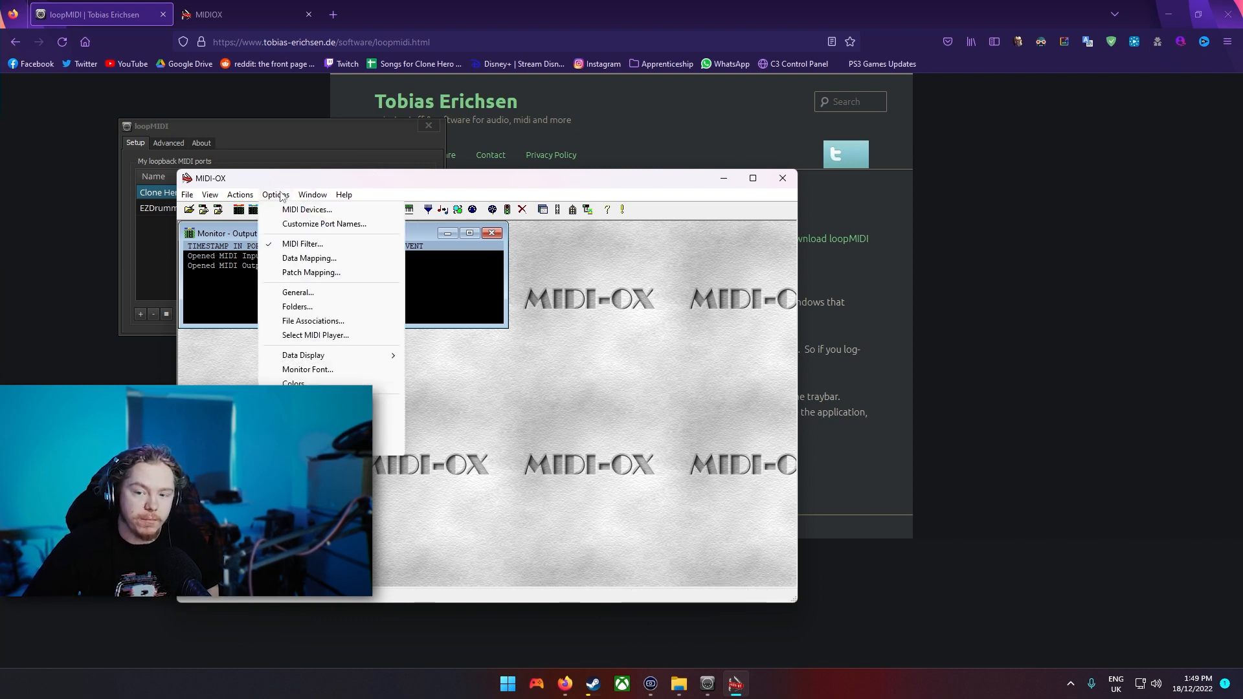
# Step: In MIDI Devices, select Alesis Surge as input with Clone Hero and EZDrummer outputs
pyautogui.click(306, 209)
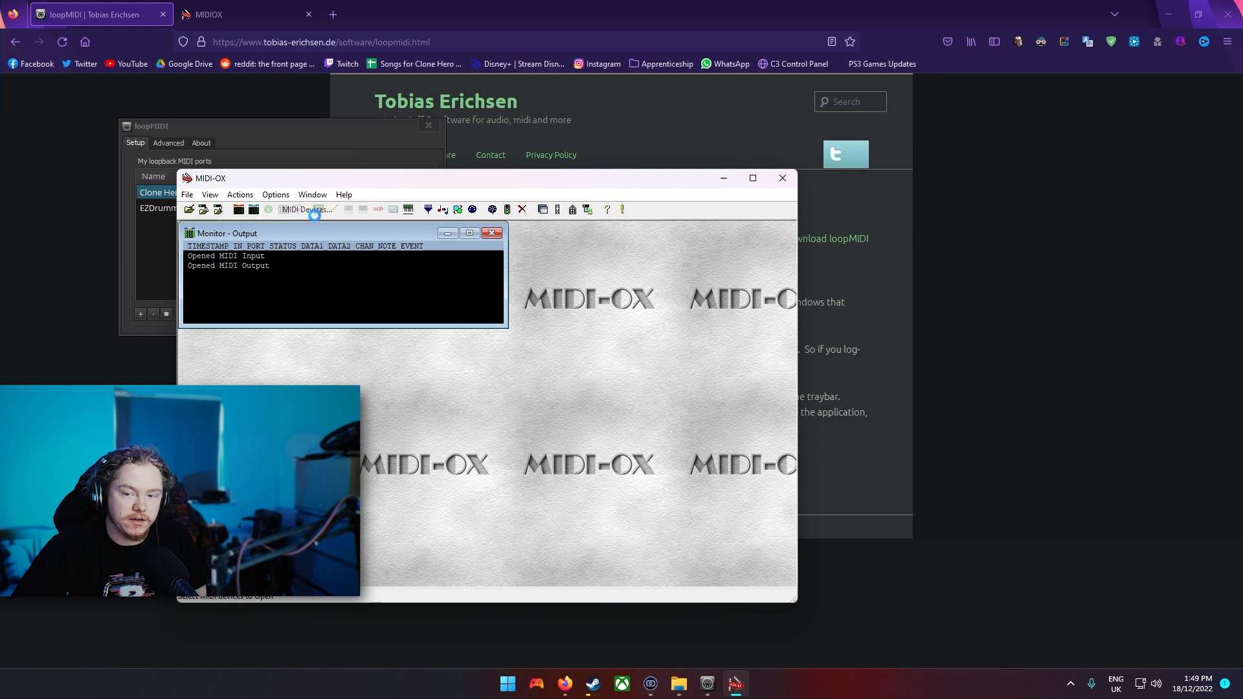
pyautogui.click(298, 209)
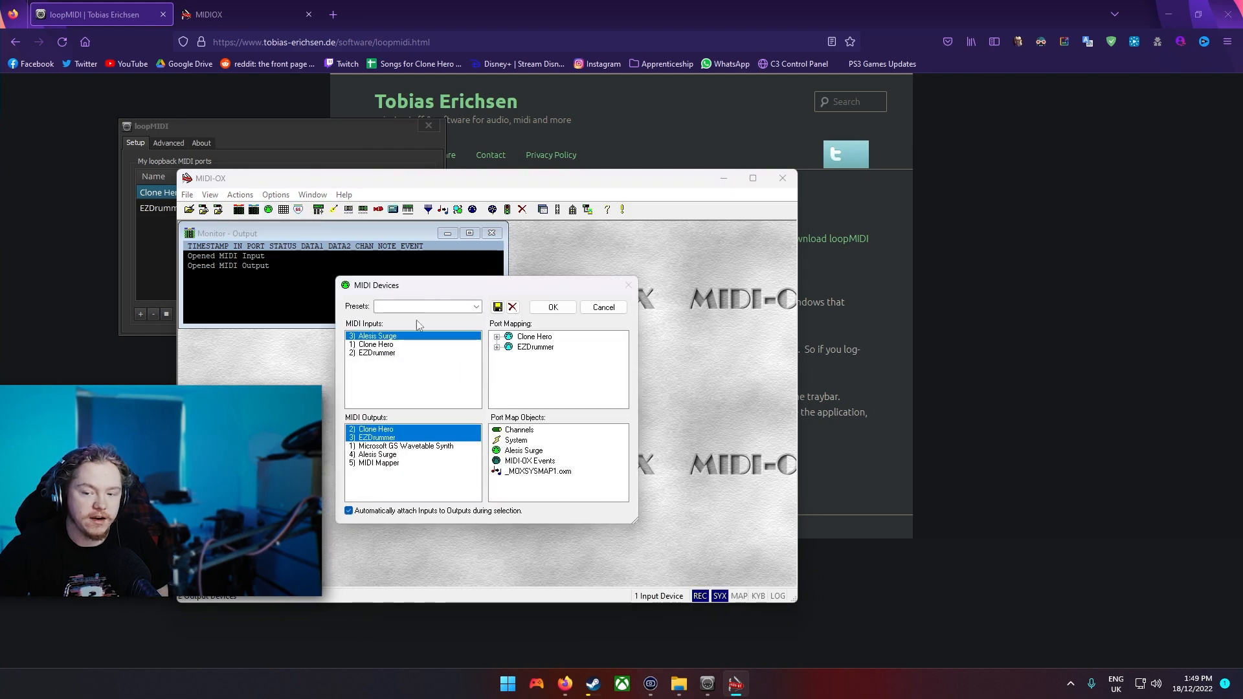
pyautogui.moveTo(508, 391)
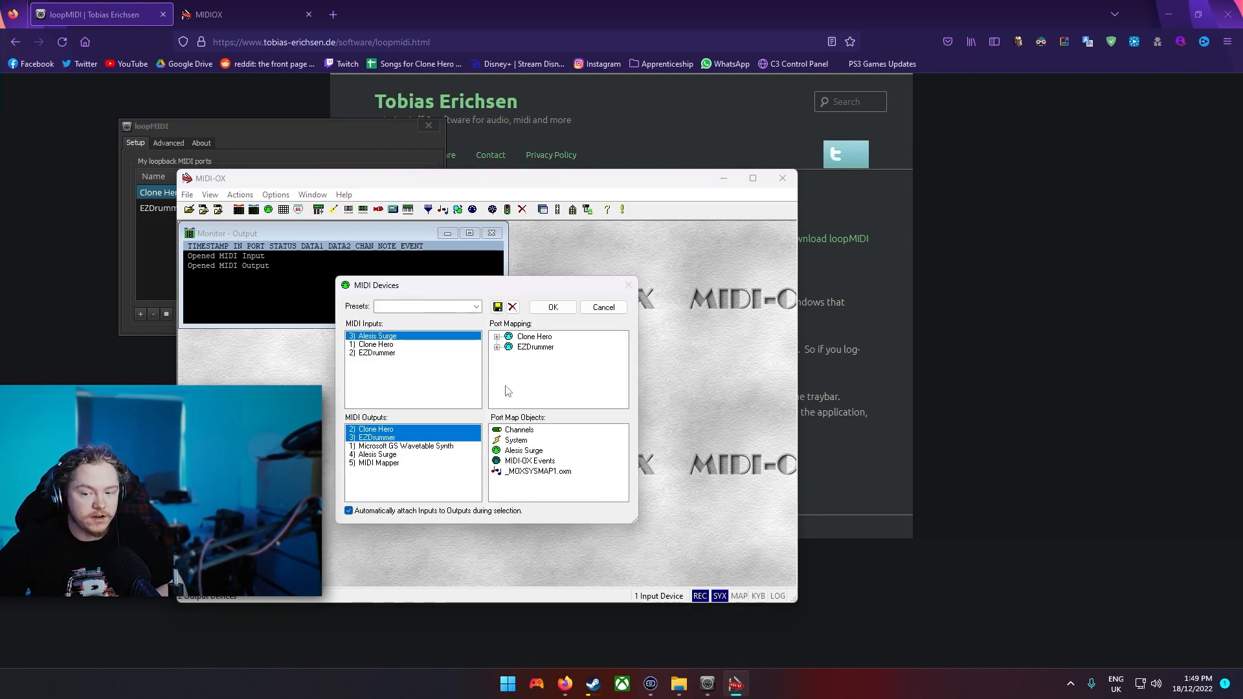
pyautogui.moveTo(467, 373)
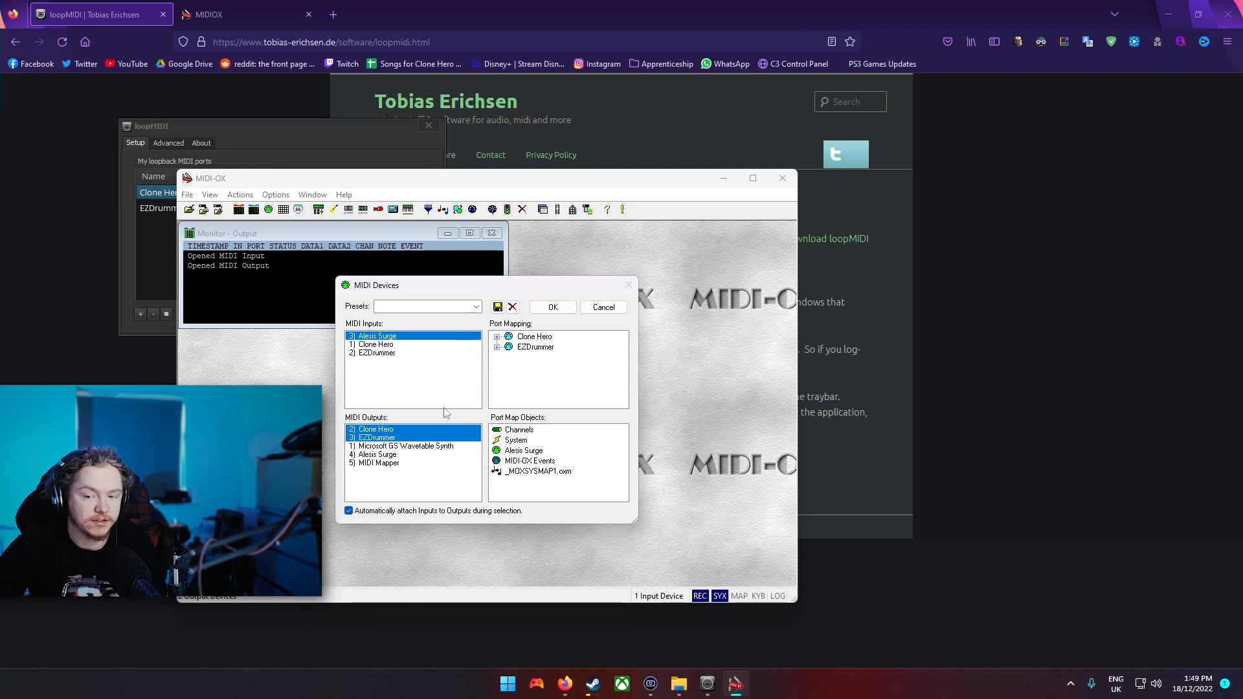
pyautogui.moveTo(433, 356)
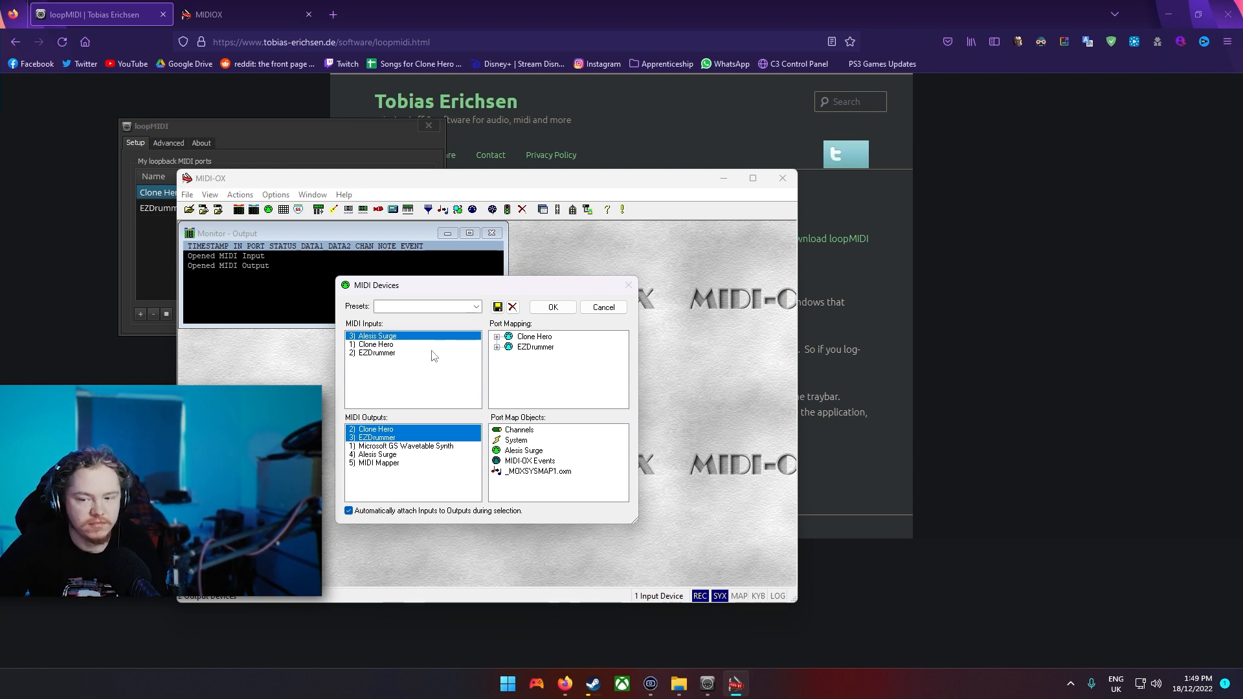
pyautogui.moveTo(400, 332)
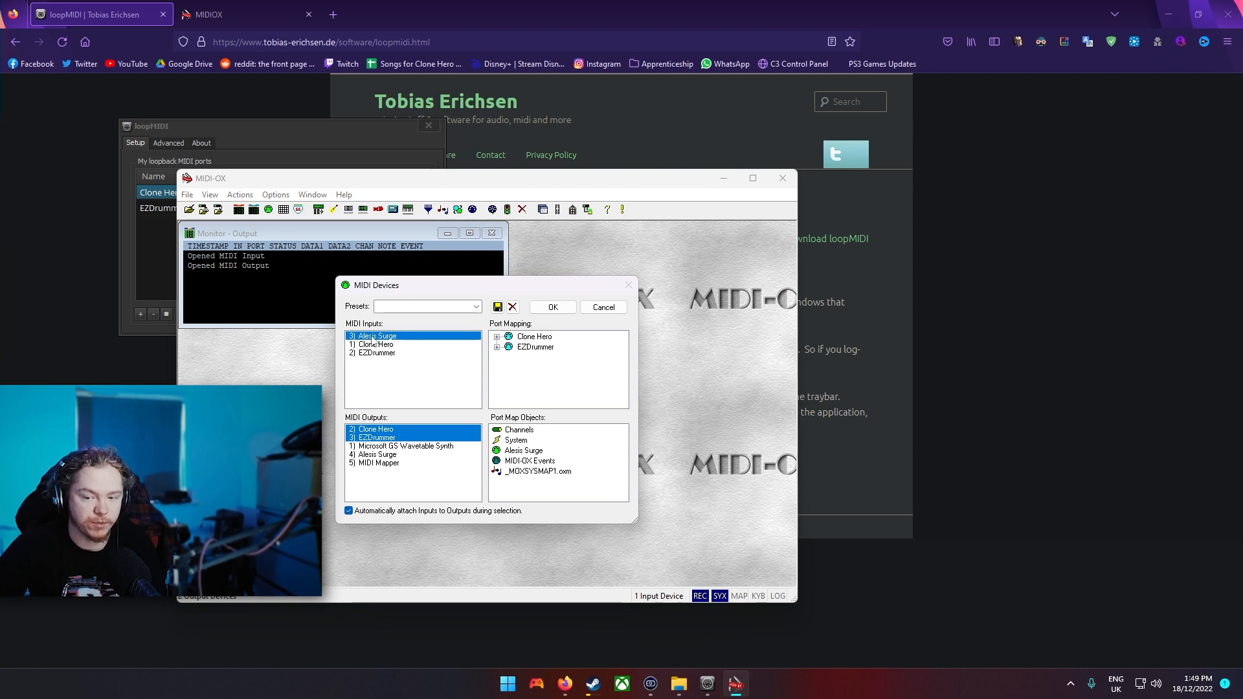
pyautogui.moveTo(396, 345)
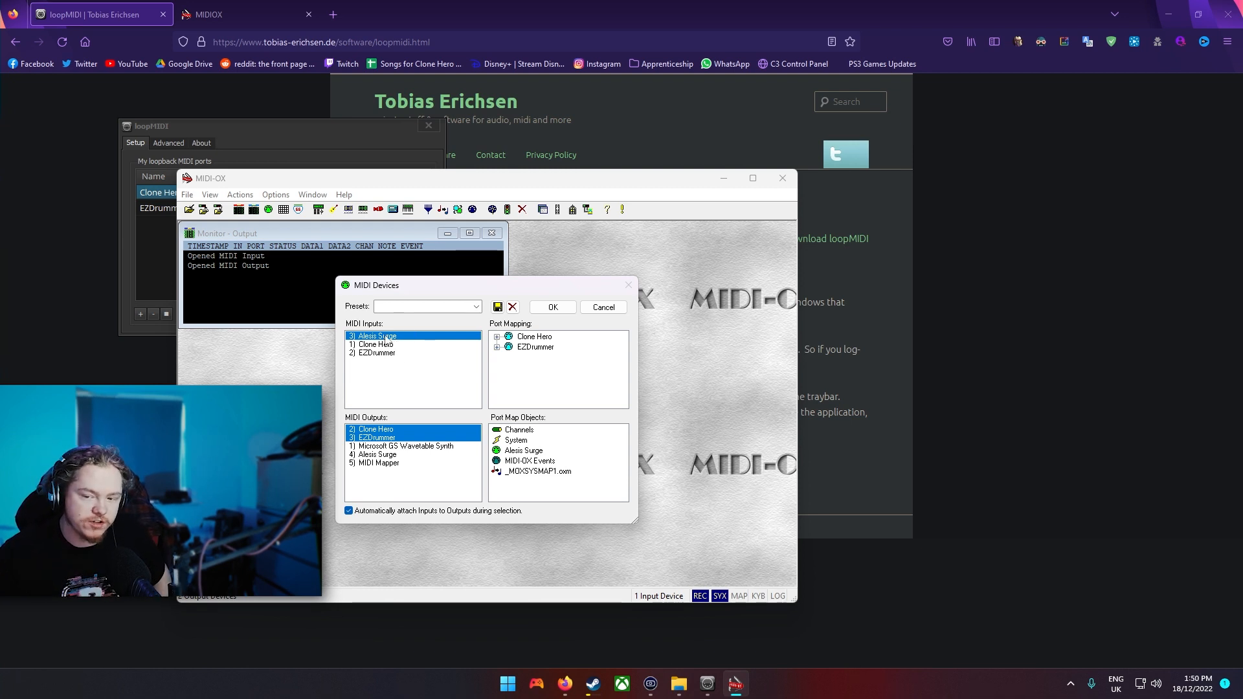
pyautogui.click(375, 429)
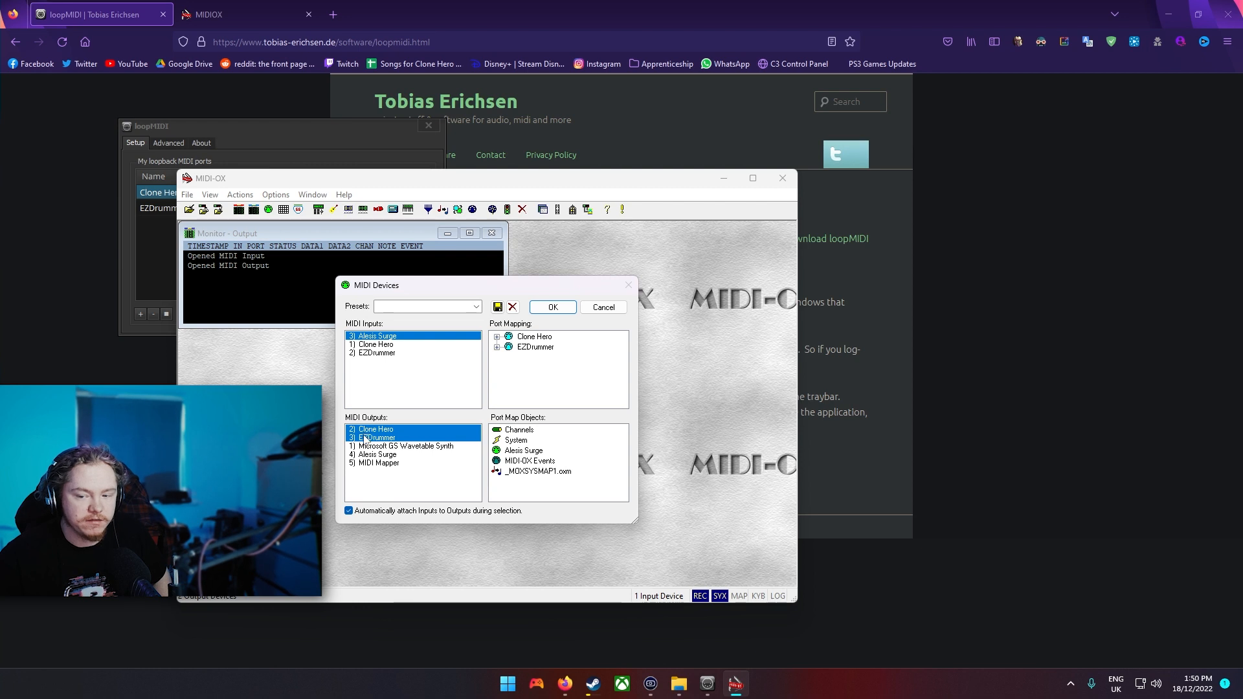
pyautogui.moveTo(390, 422)
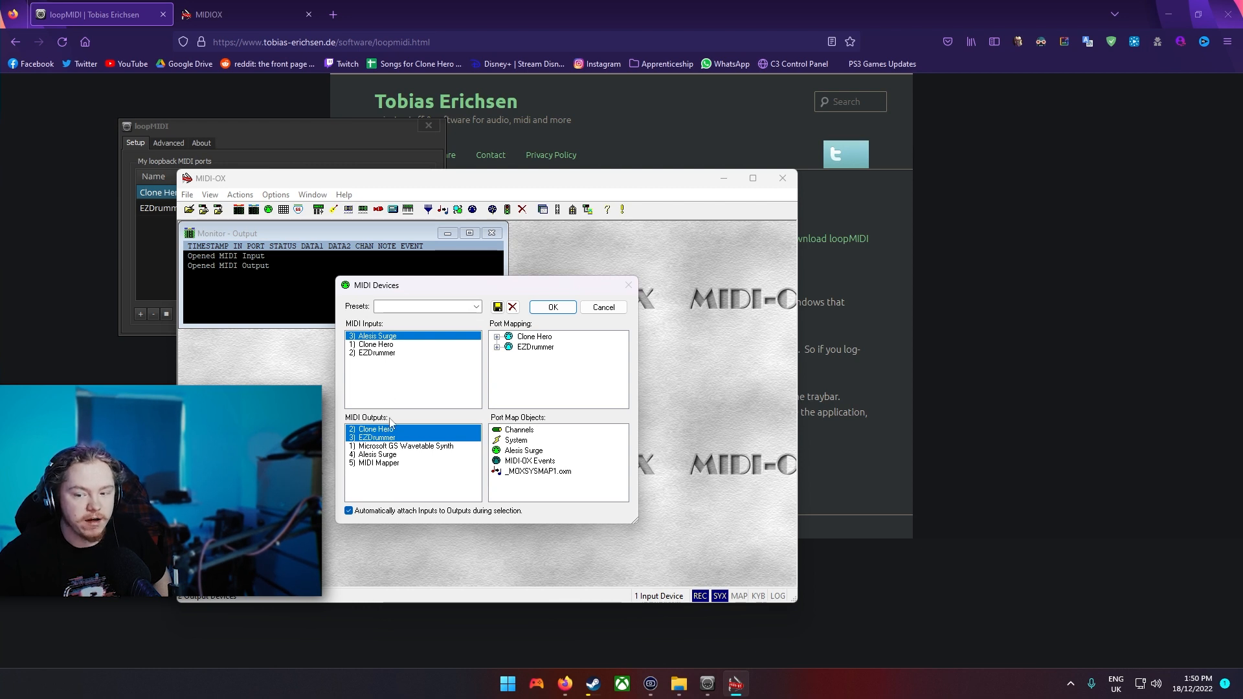
pyautogui.moveTo(388, 427)
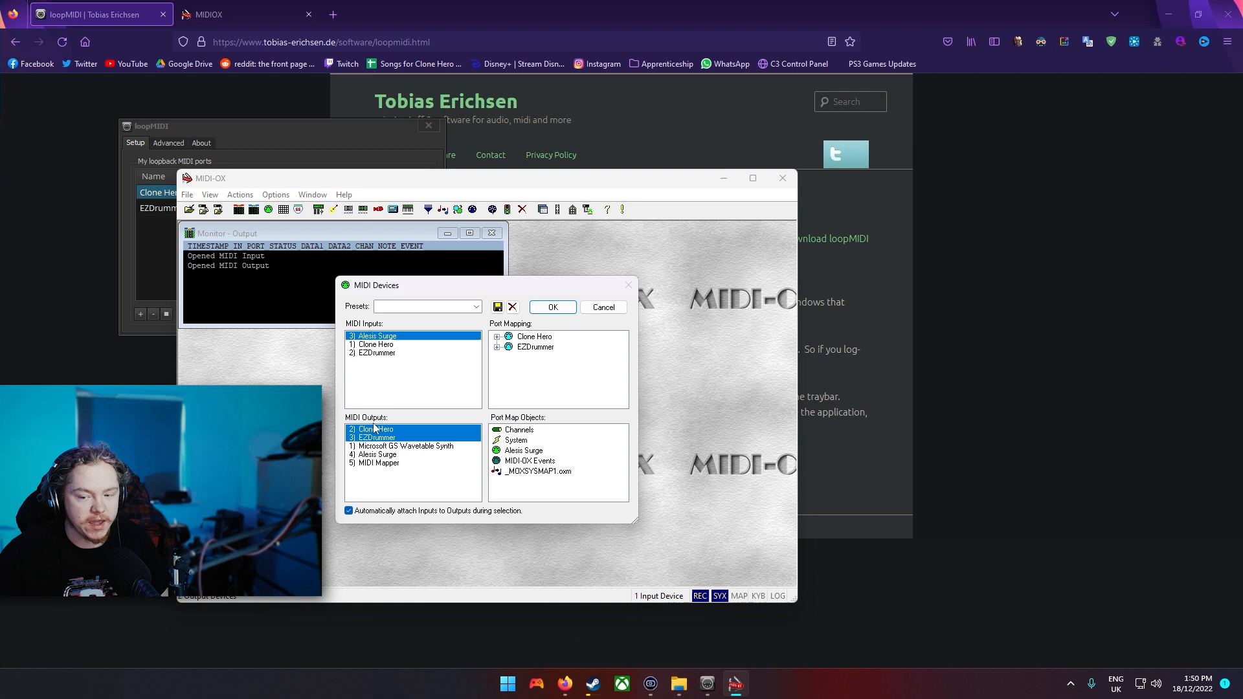
pyautogui.moveTo(411, 350)
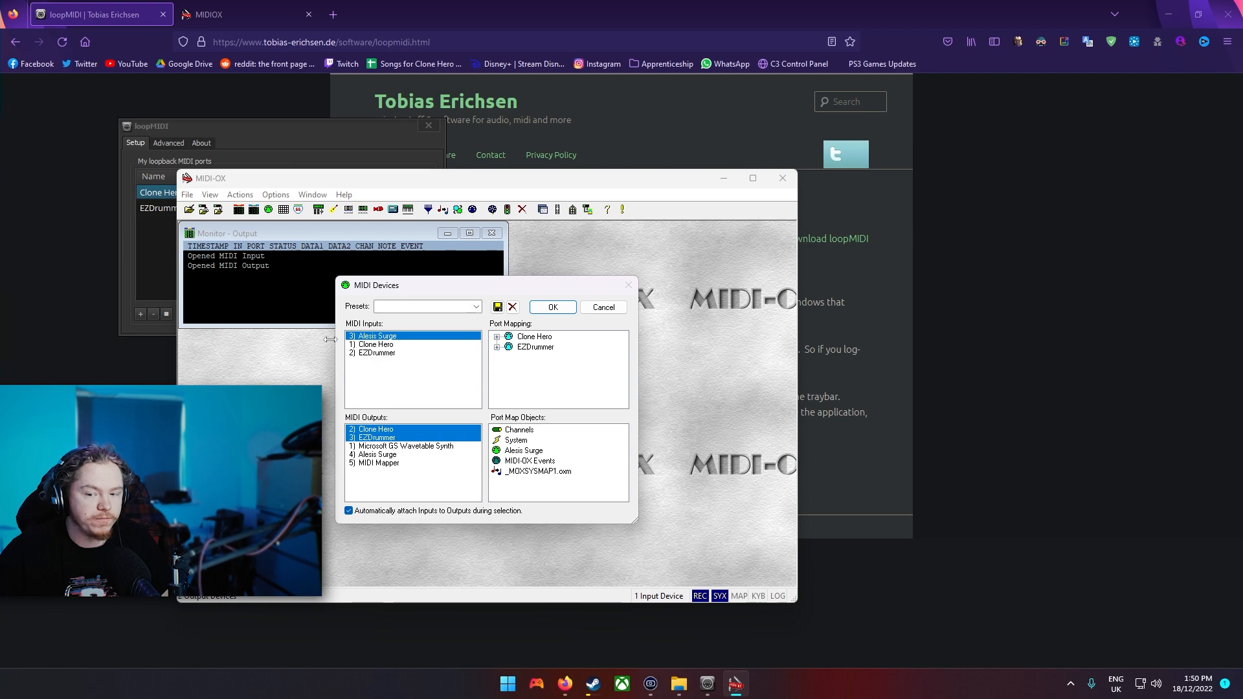
# Step: Confirm the MIDI Devices routing so drum hits show as Note On/Off events
pyautogui.click(551, 307)
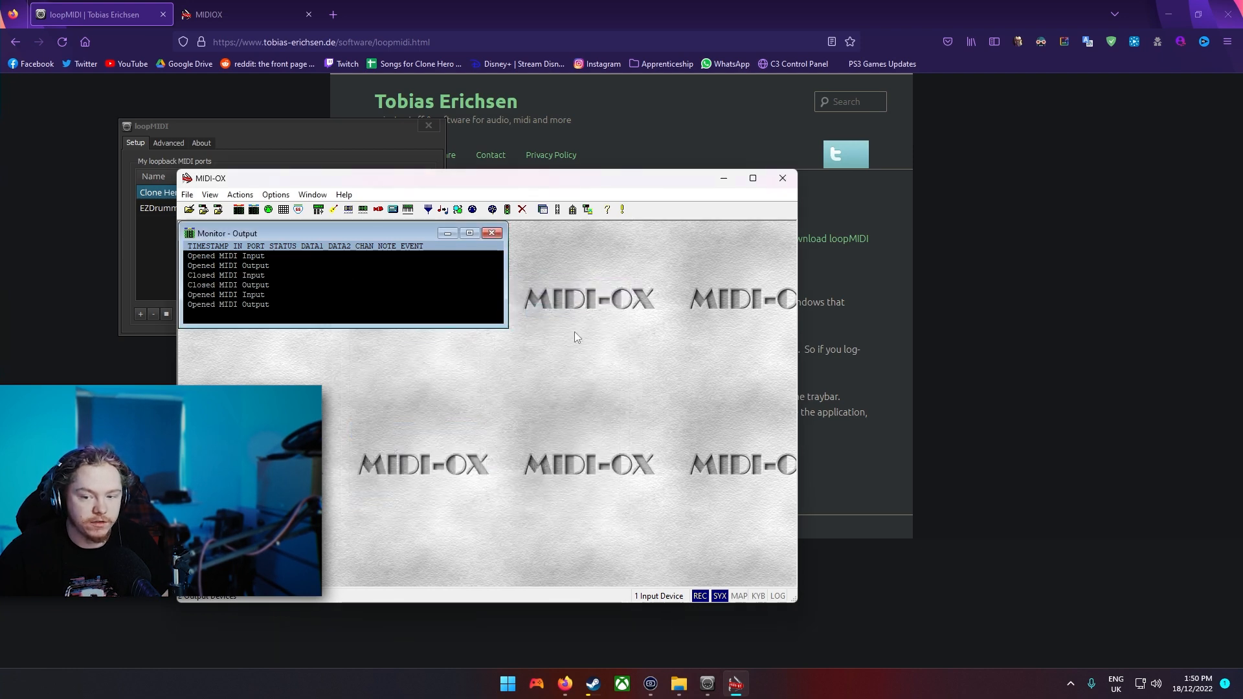
pyautogui.moveTo(282, 302)
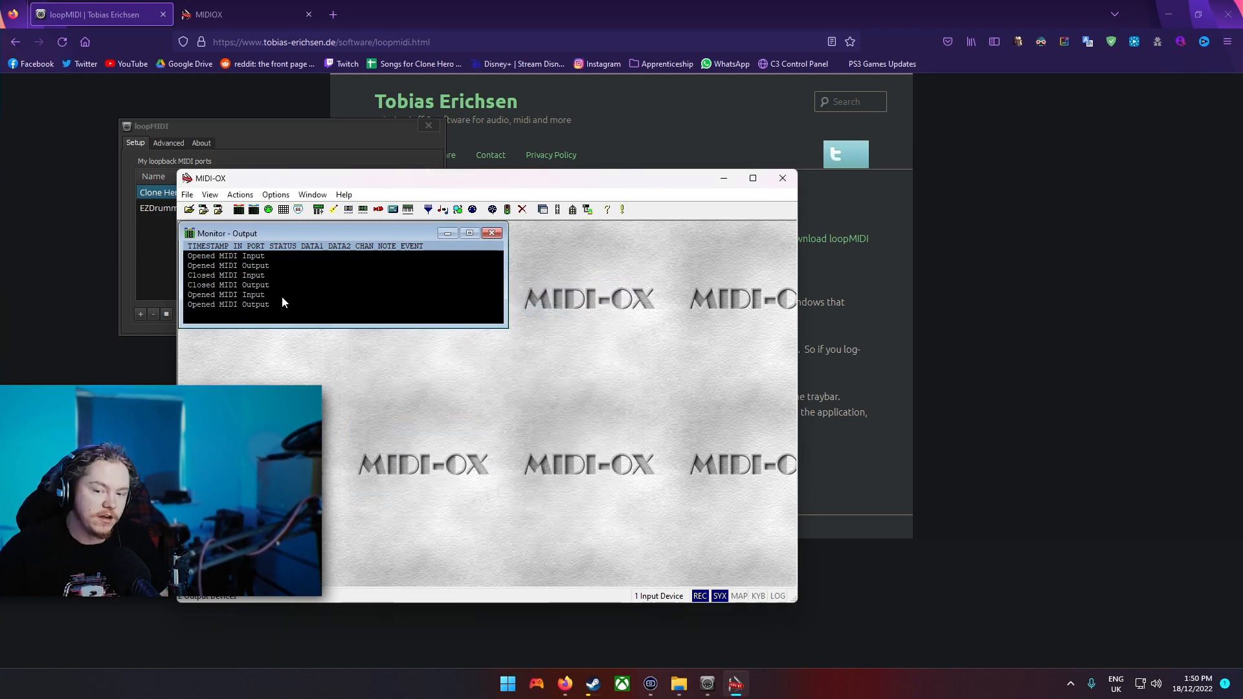
pyautogui.moveTo(287, 299)
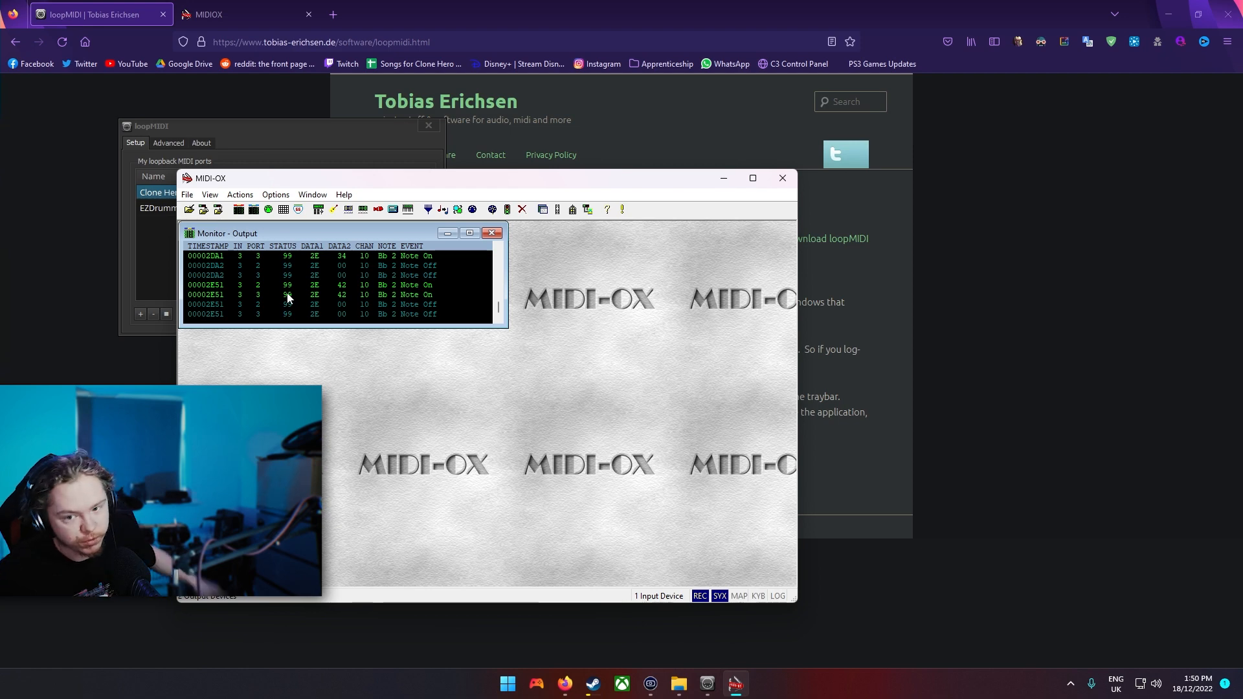
pyautogui.moveTo(476, 210)
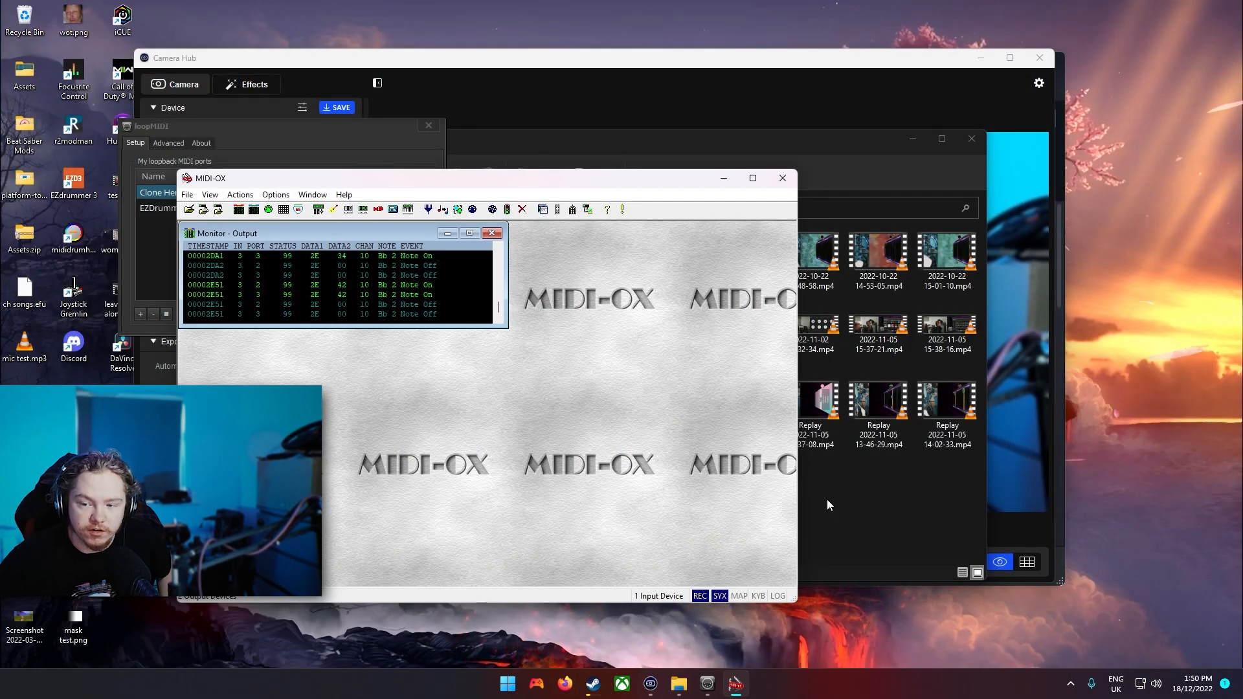
# Step: Launch EZdrummer 3 from the E-Kit folder and play the kit to trigger snare and kick
pyautogui.click(506, 683)
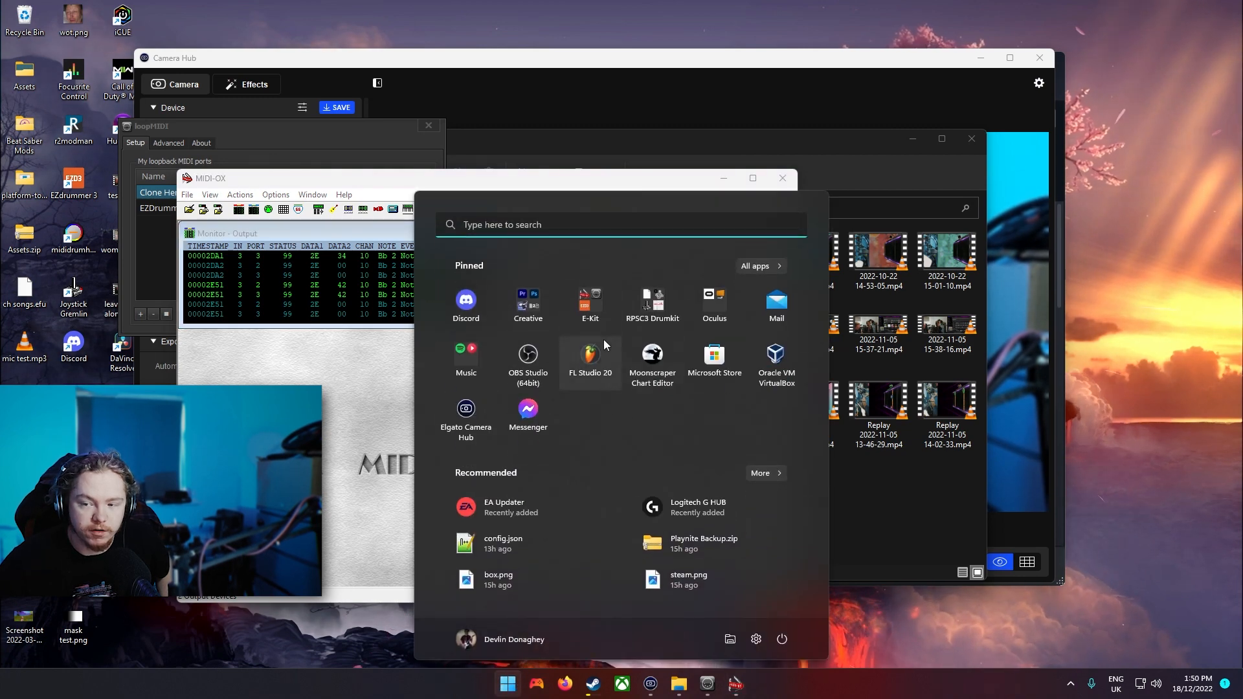
pyautogui.click(590, 305)
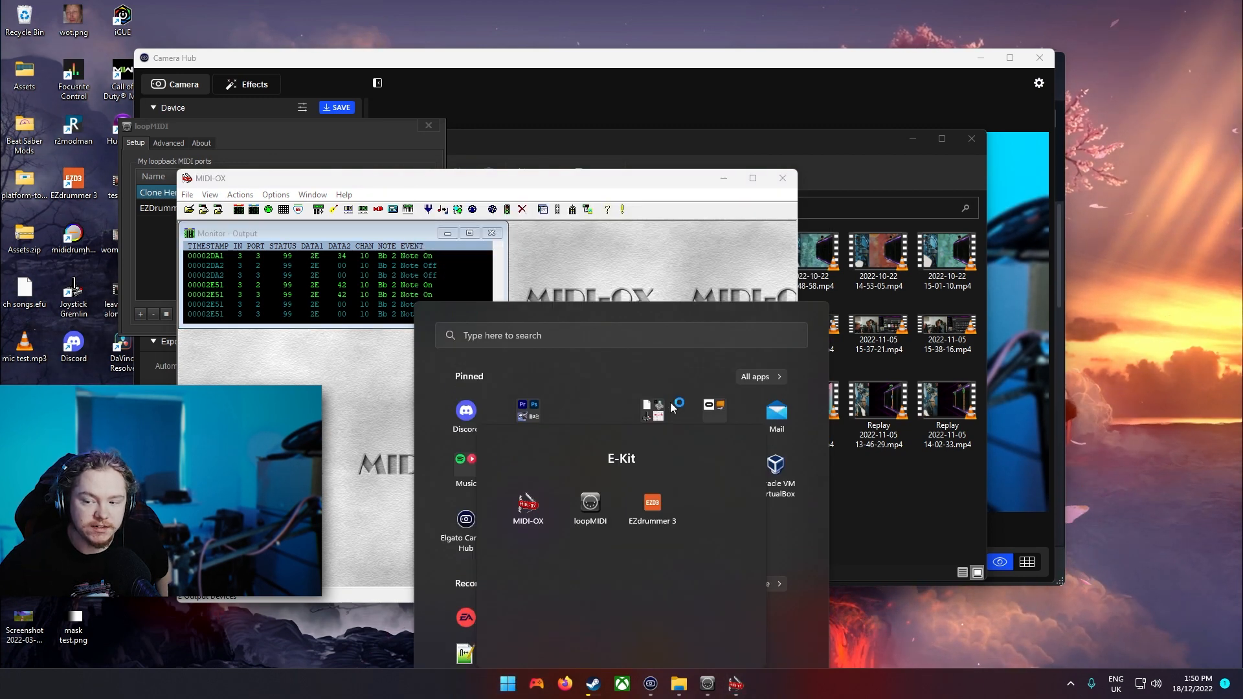
pyautogui.click(626, 400)
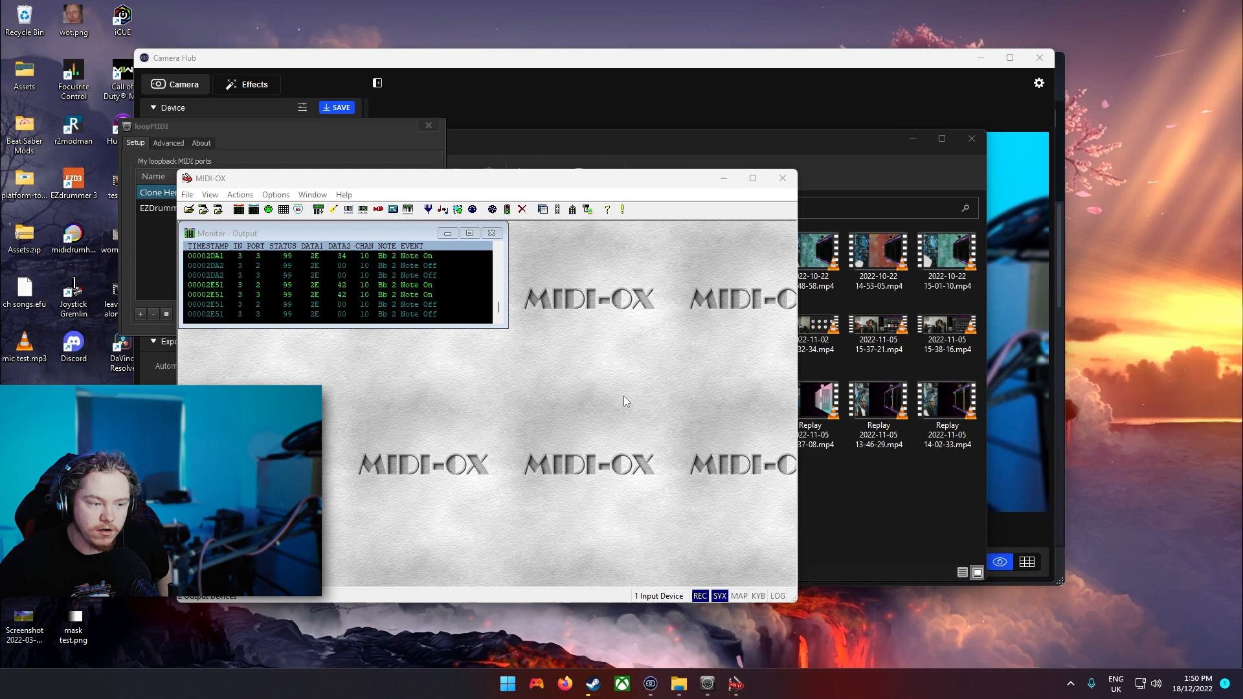
pyautogui.moveTo(529, 325)
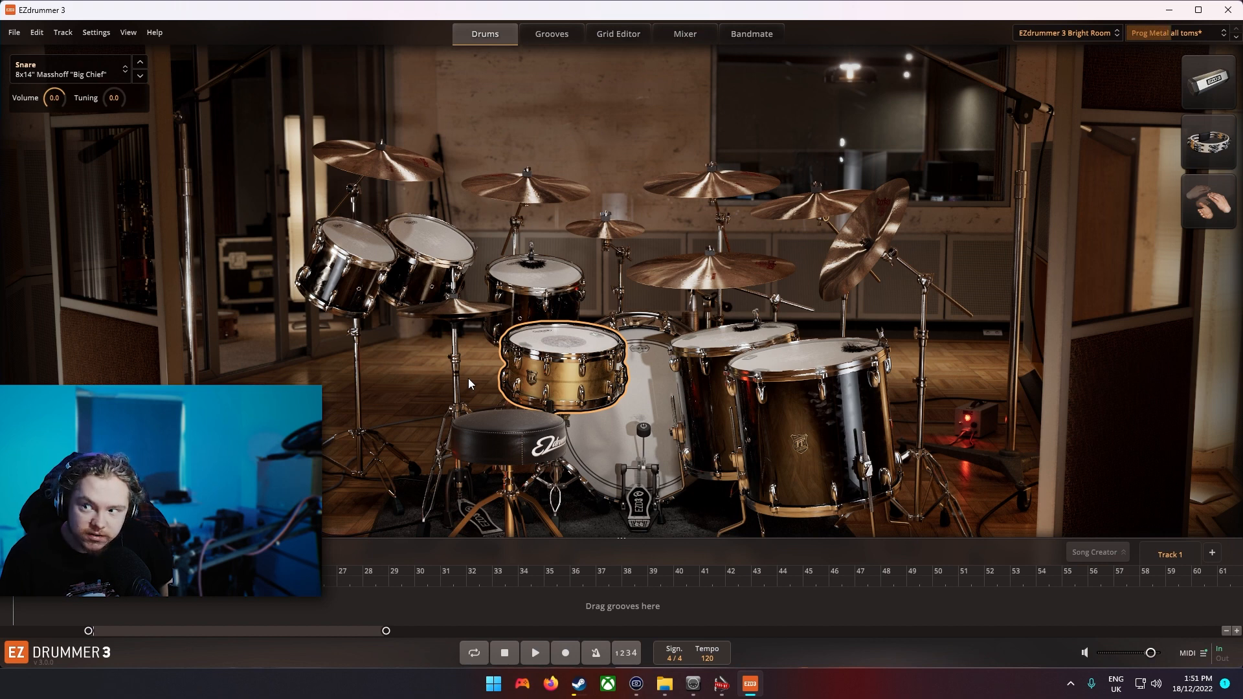
pyautogui.moveTo(423, 410)
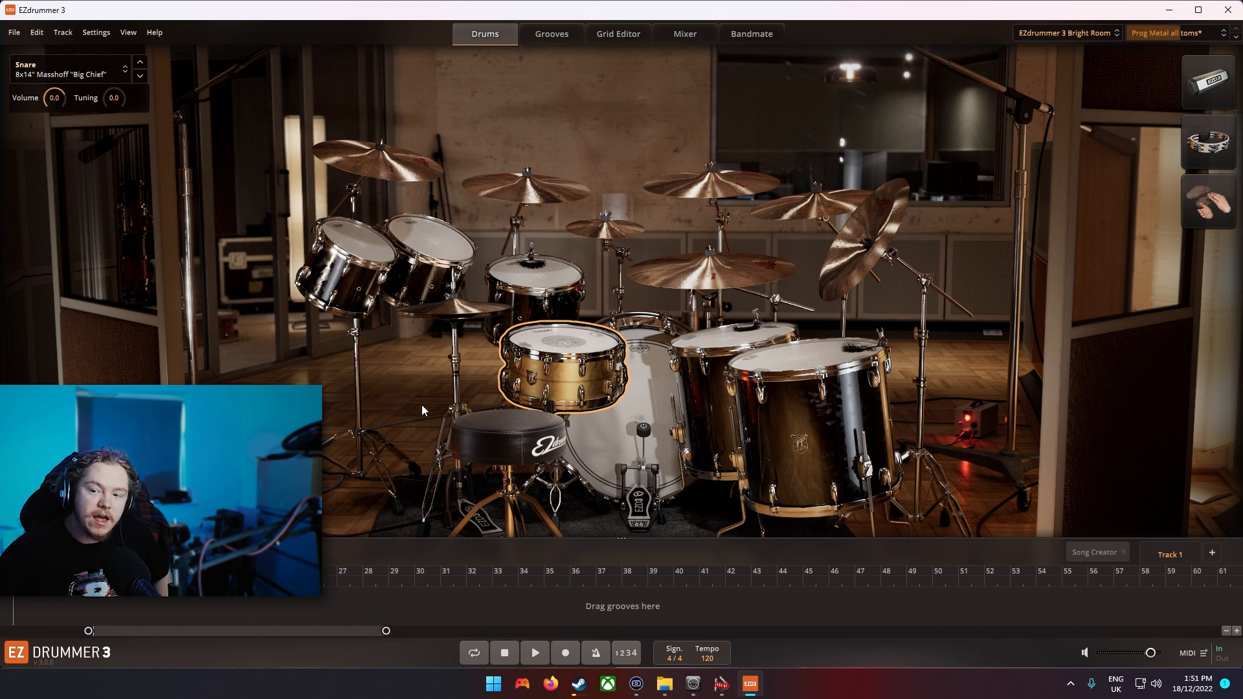
pyautogui.moveTo(723, 370)
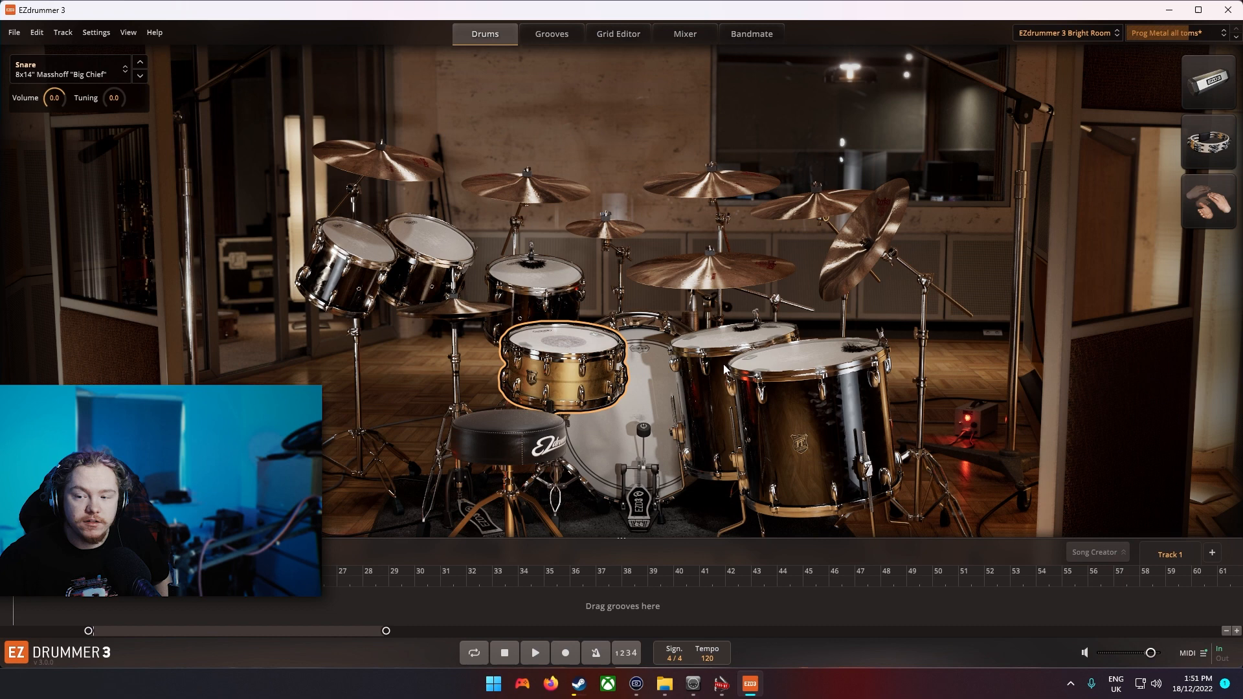
pyautogui.moveTo(817, 324)
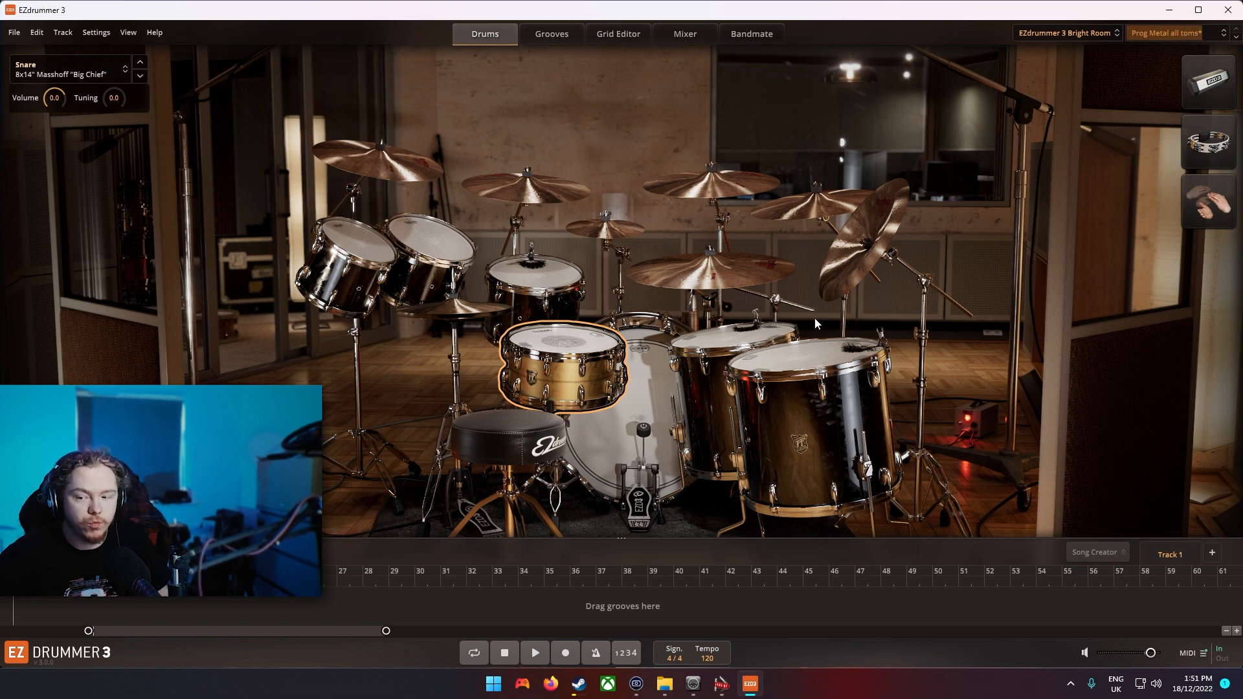
pyautogui.moveTo(1186, 8)
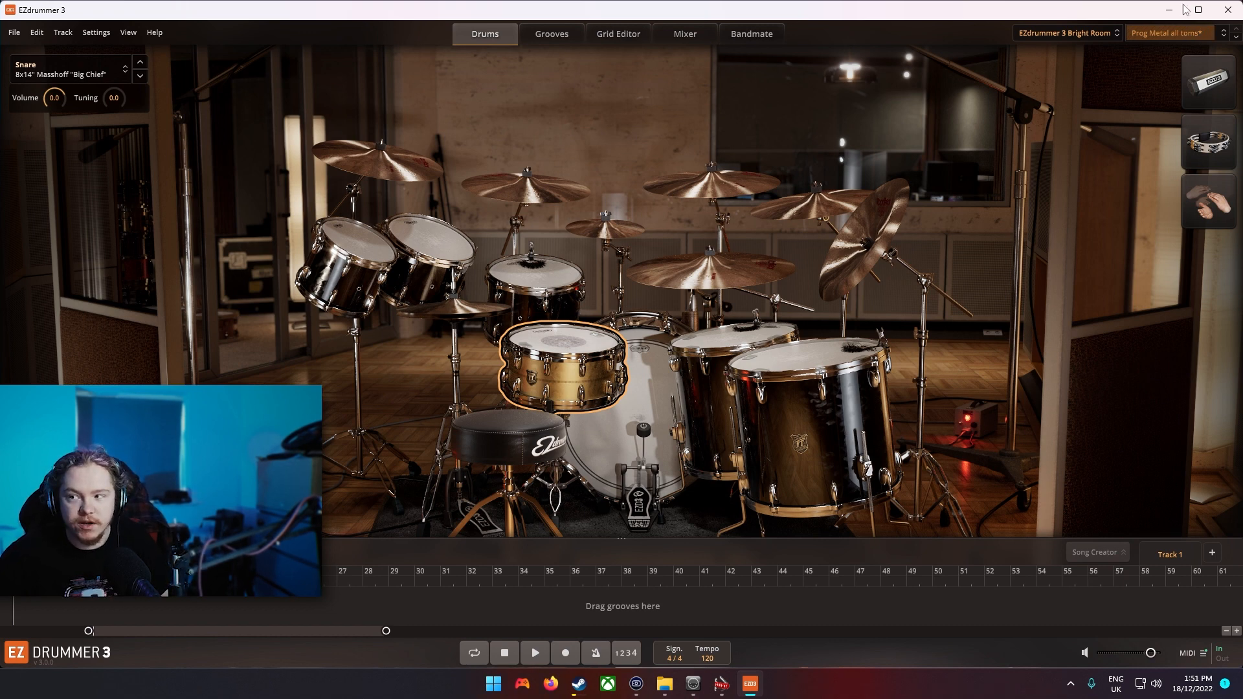
pyautogui.click(1067, 33)
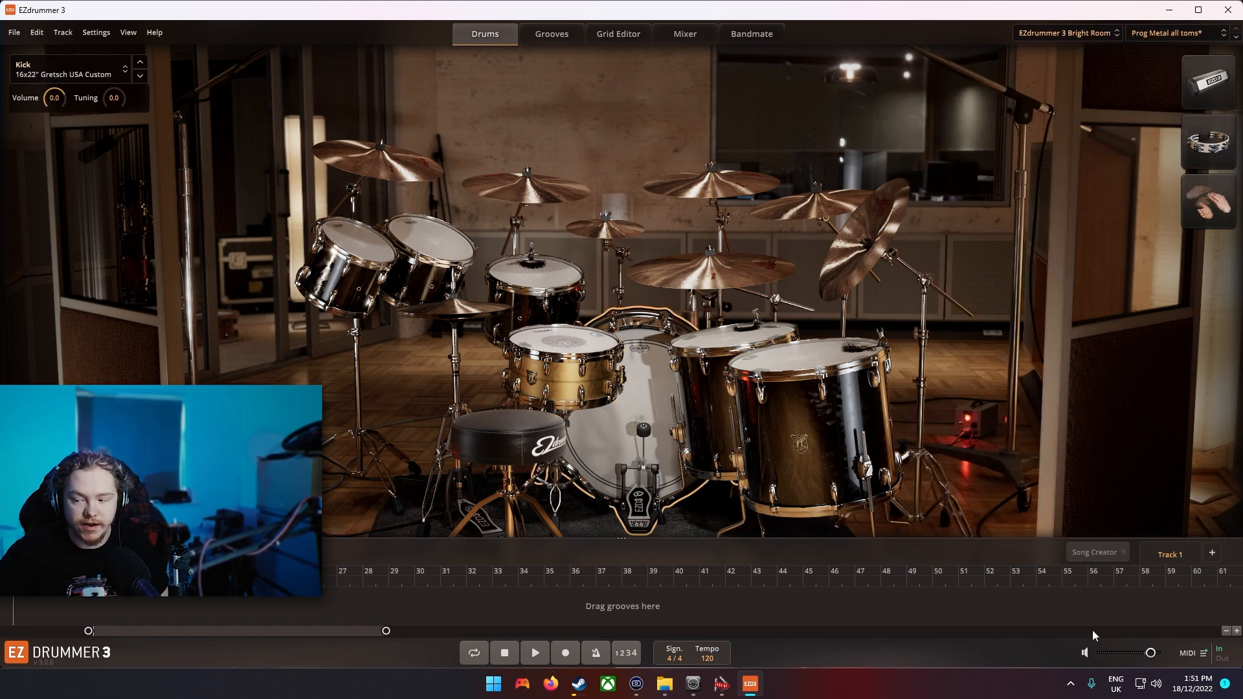
pyautogui.click(571, 357)
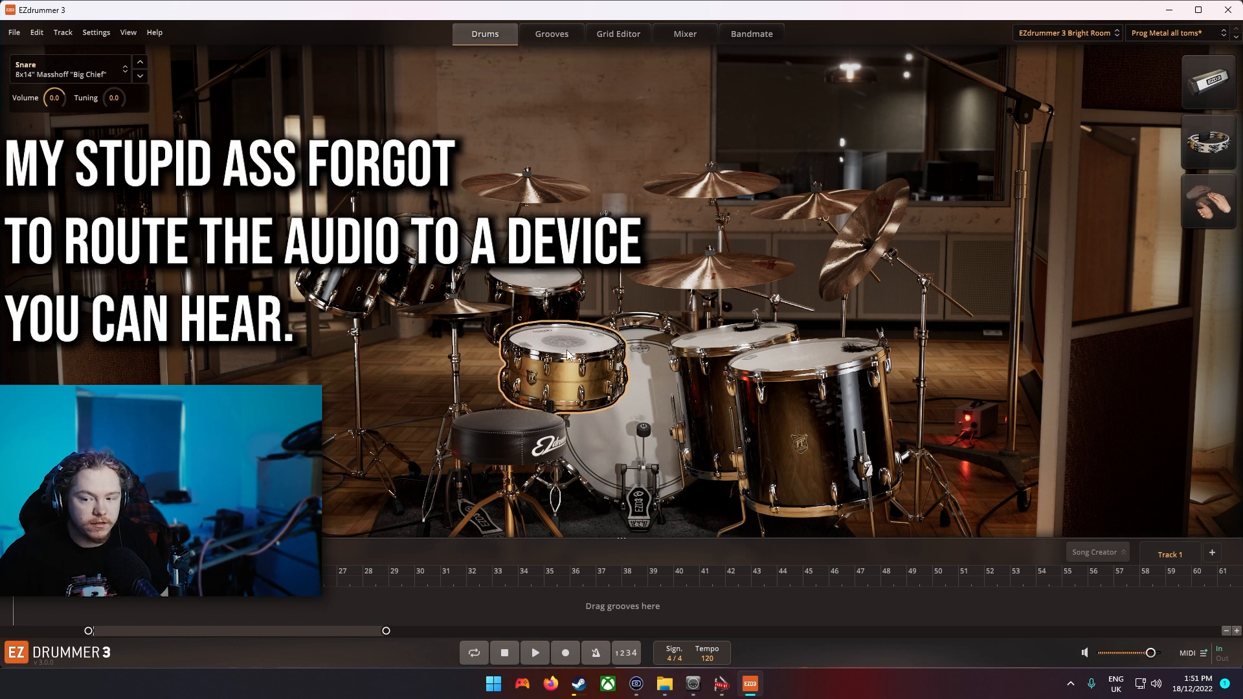
pyautogui.moveTo(832, 632)
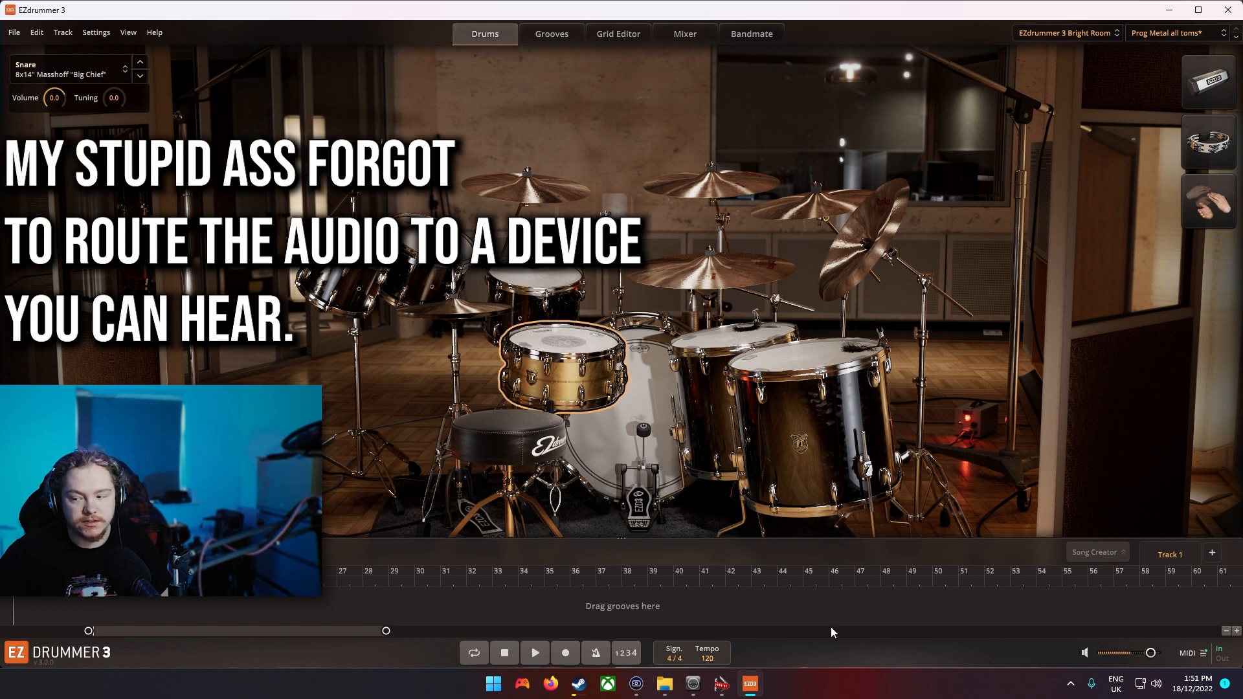
pyautogui.click(1189, 653)
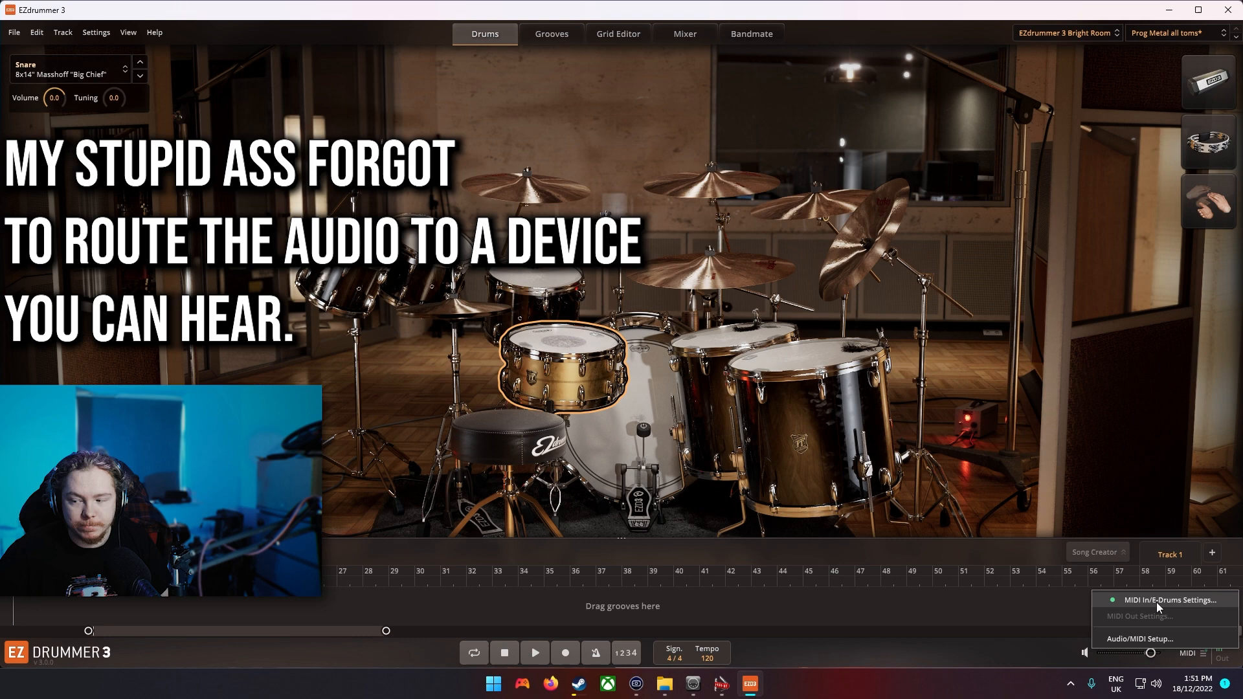
# Step: Reopen MIDI In/E-Drums Settings to verify the EZDrummer device and Alesis Clone Hero preset
pyautogui.click(1169, 600)
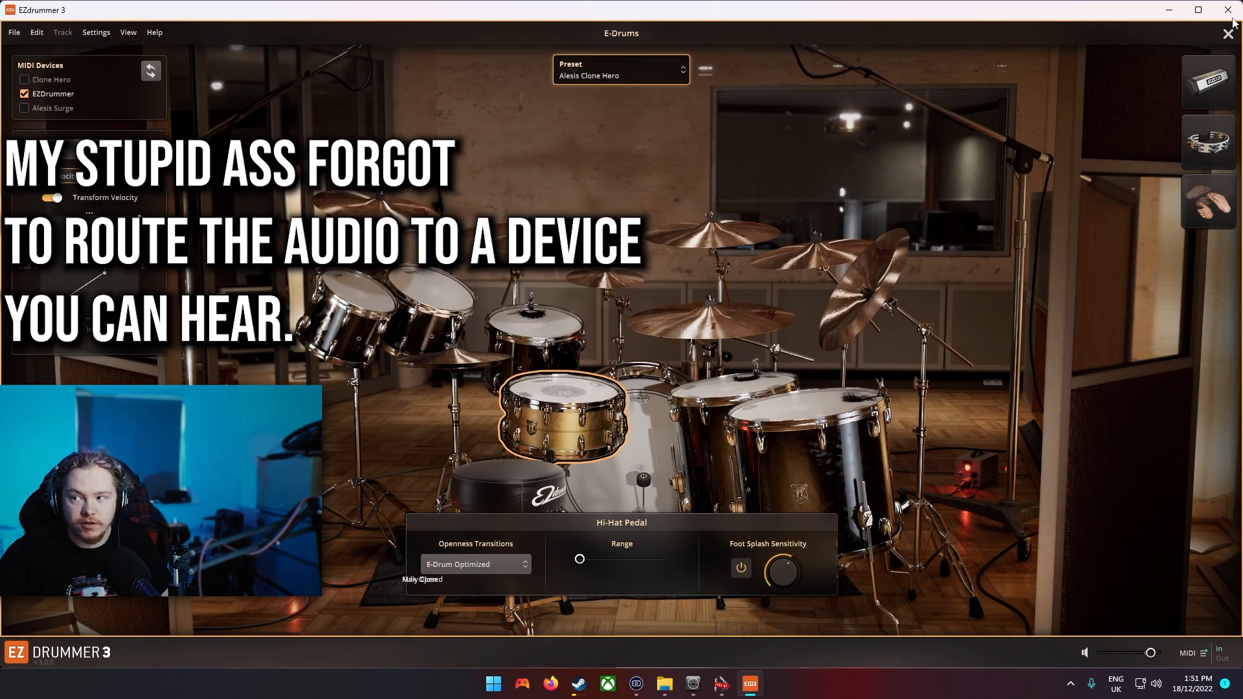
pyautogui.moveTo(1199, 219)
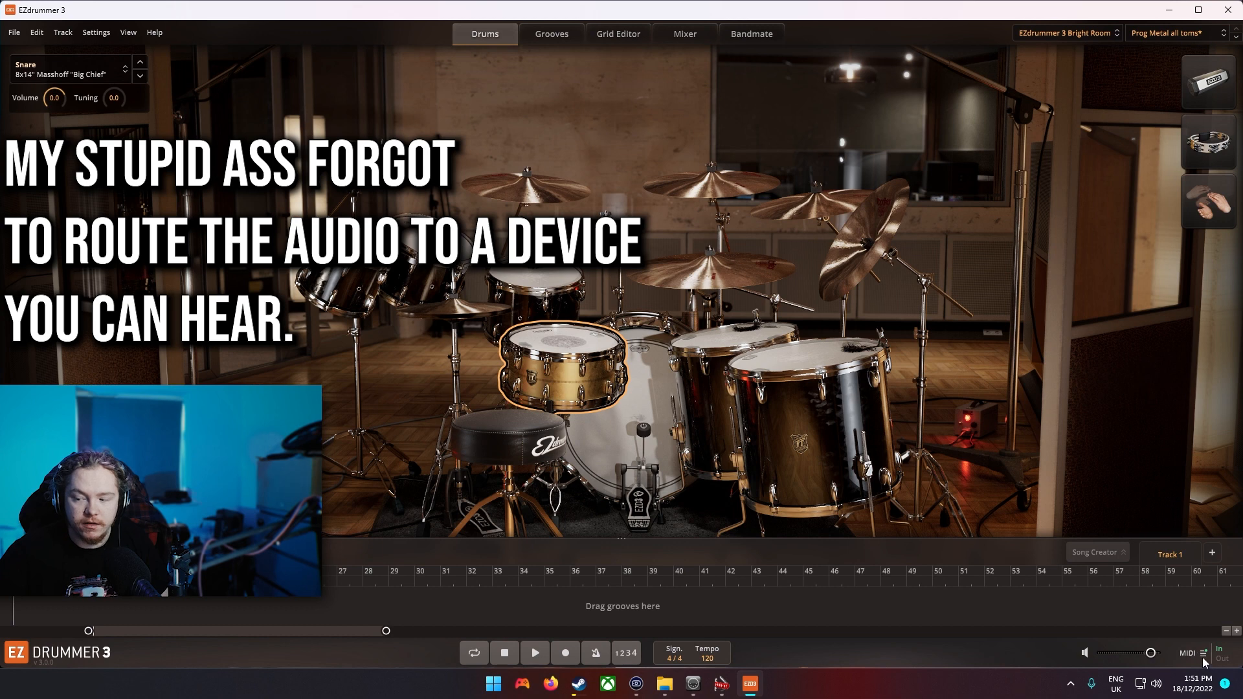
pyautogui.click(1191, 652)
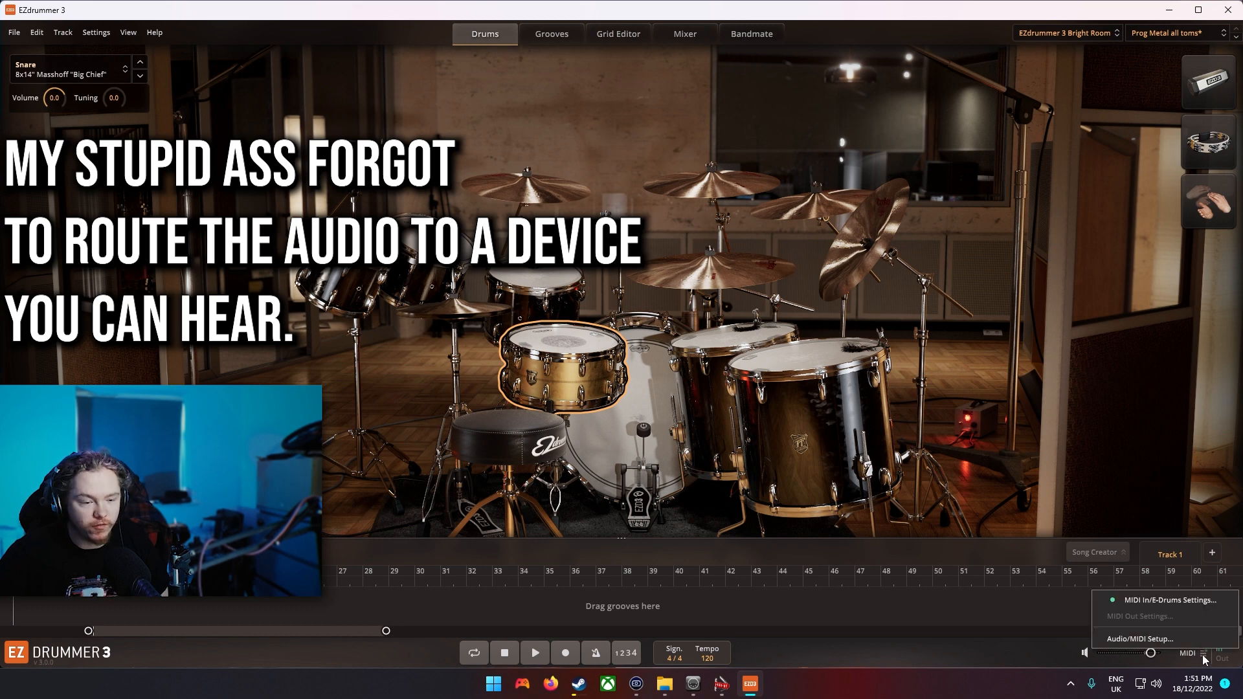
pyautogui.moveTo(1169, 600)
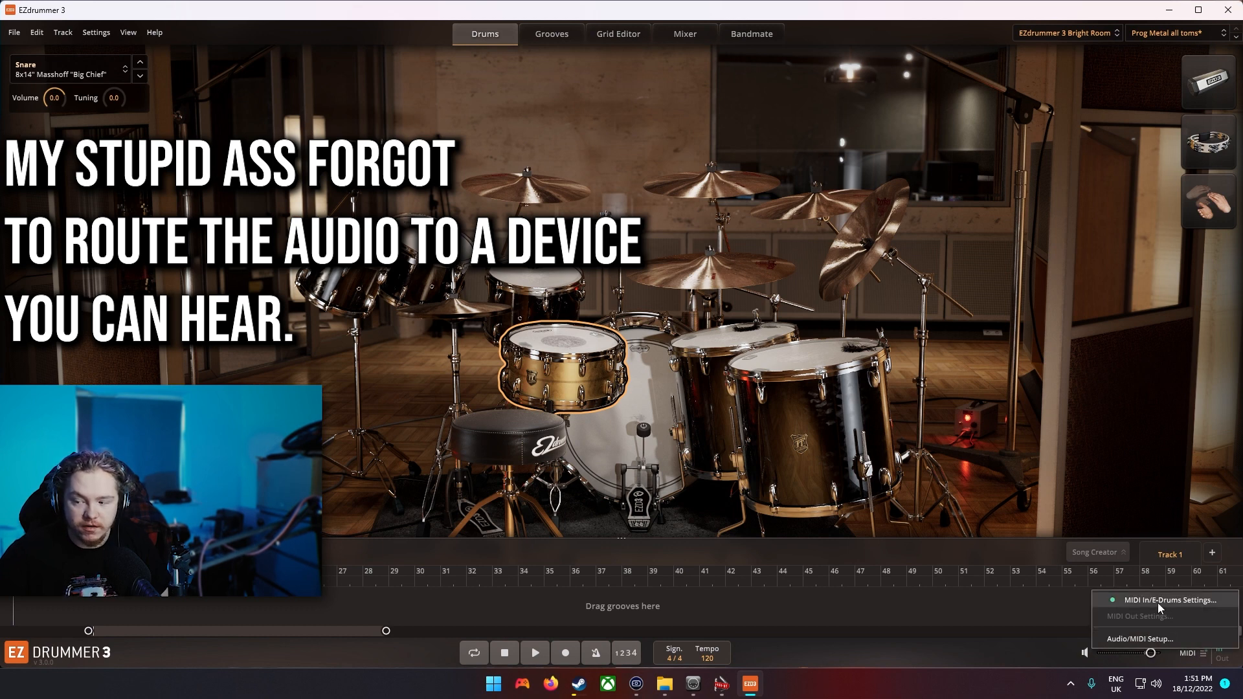
pyautogui.click(1172, 600)
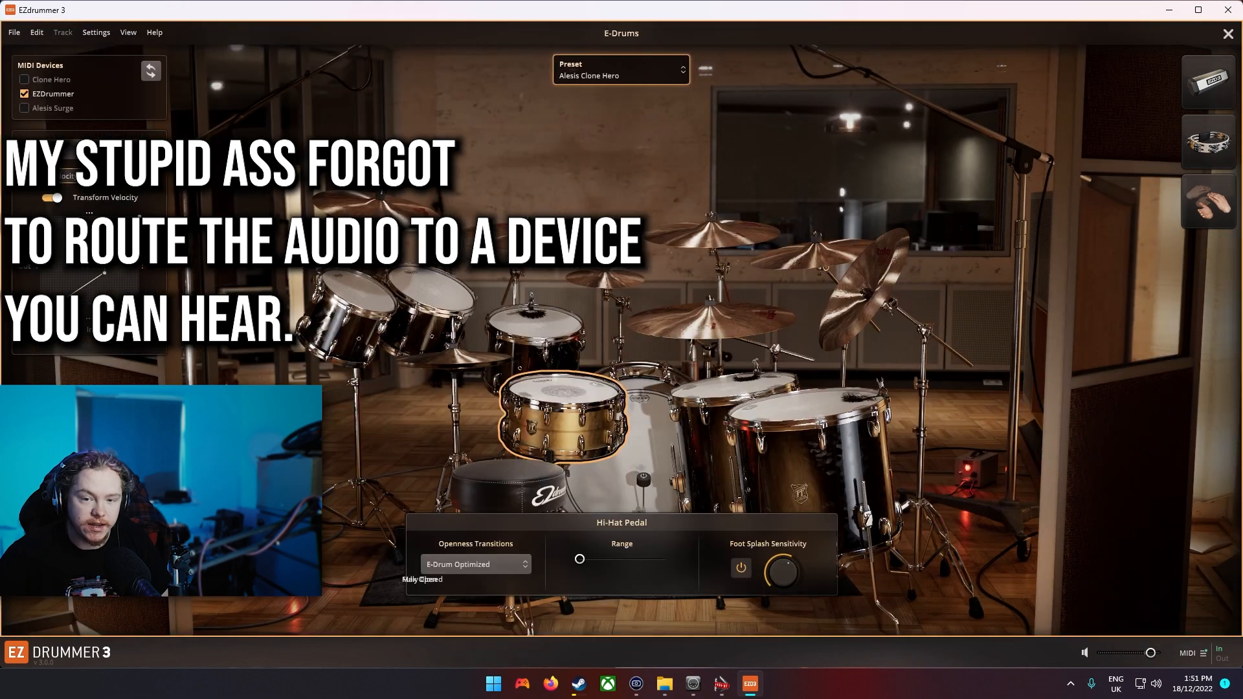
pyautogui.moveTo(70, 106)
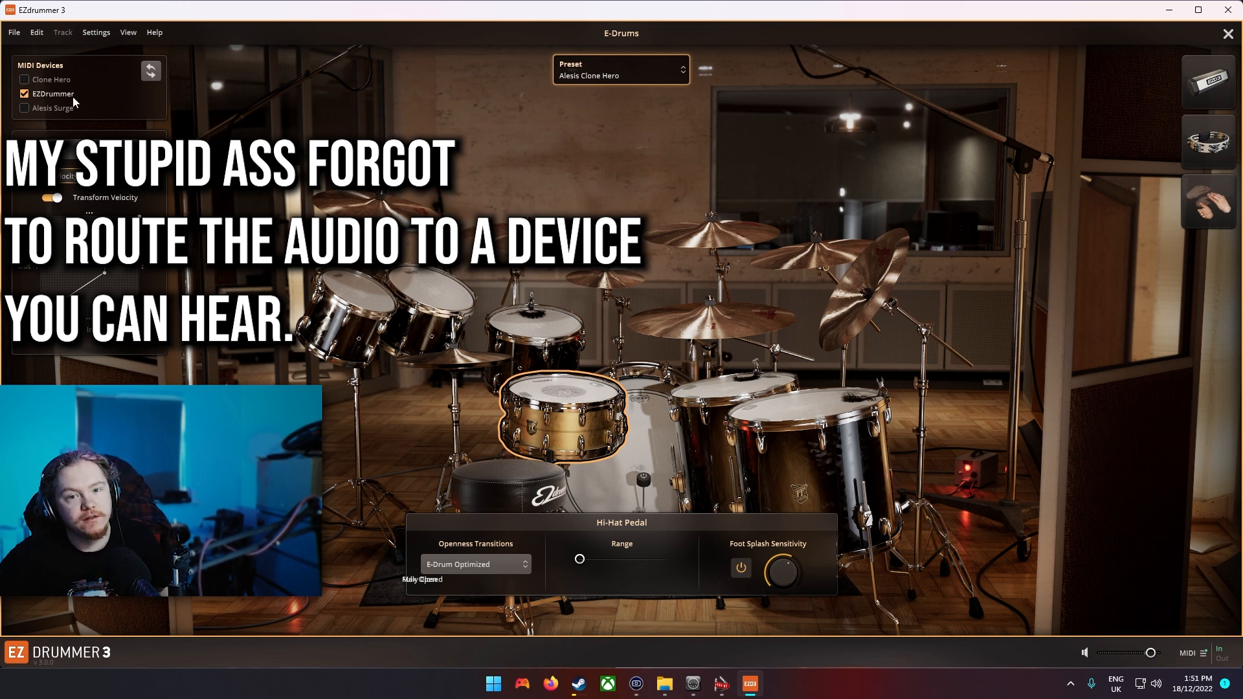
pyautogui.moveTo(43, 108)
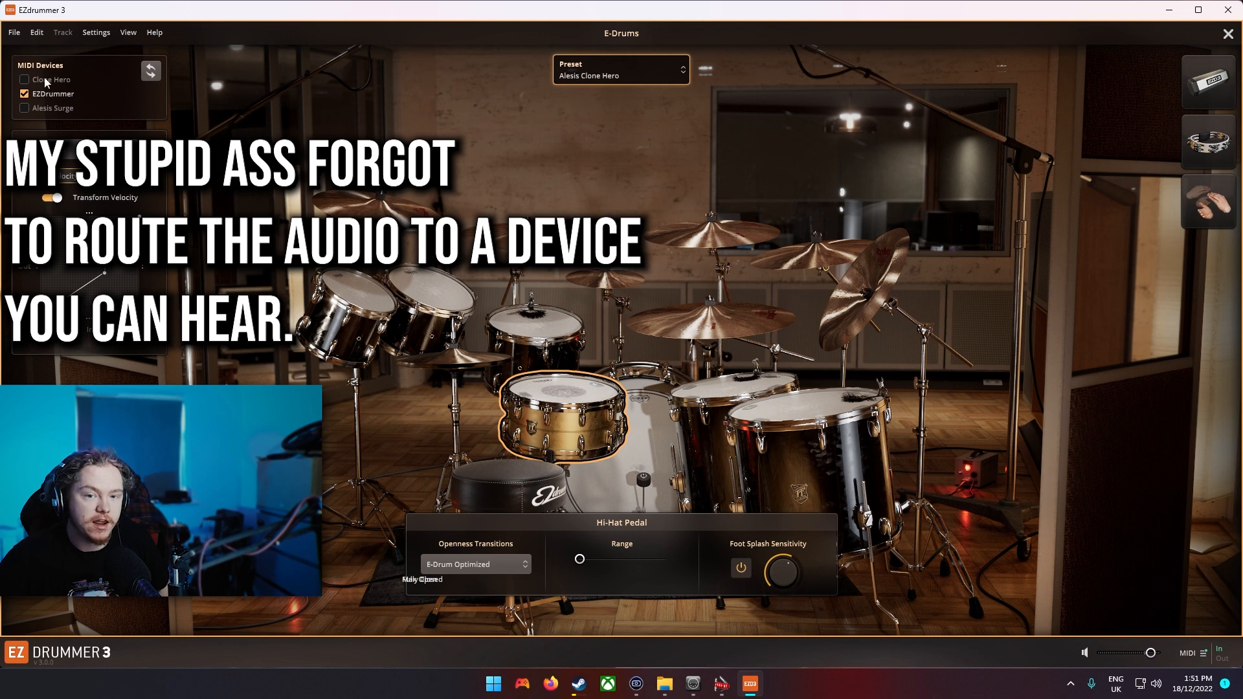
pyautogui.moveTo(60, 113)
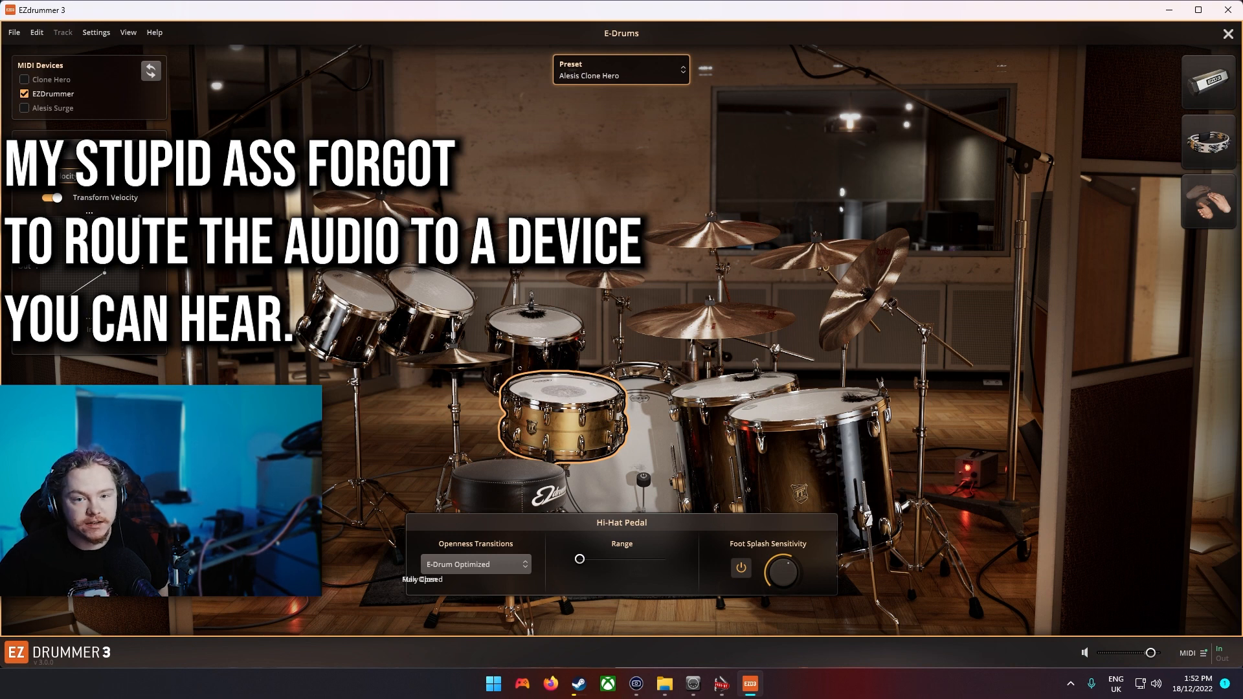
pyautogui.moveTo(143, 125)
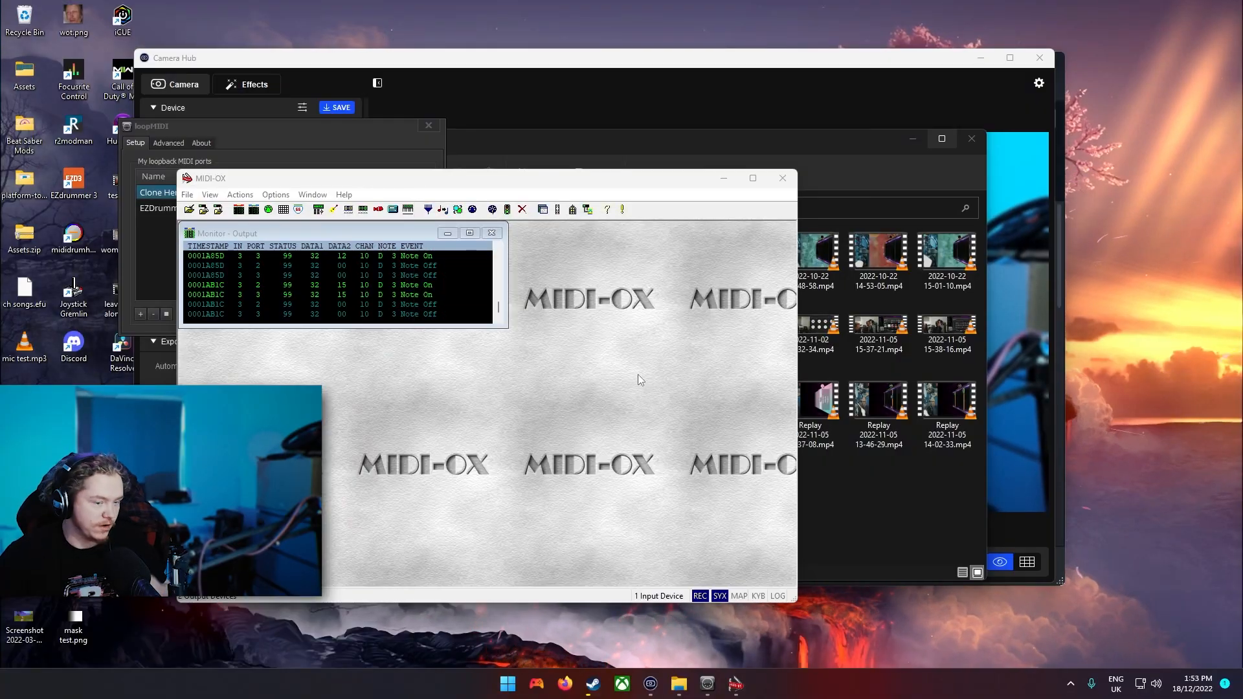
pyautogui.moveTo(626, 424)
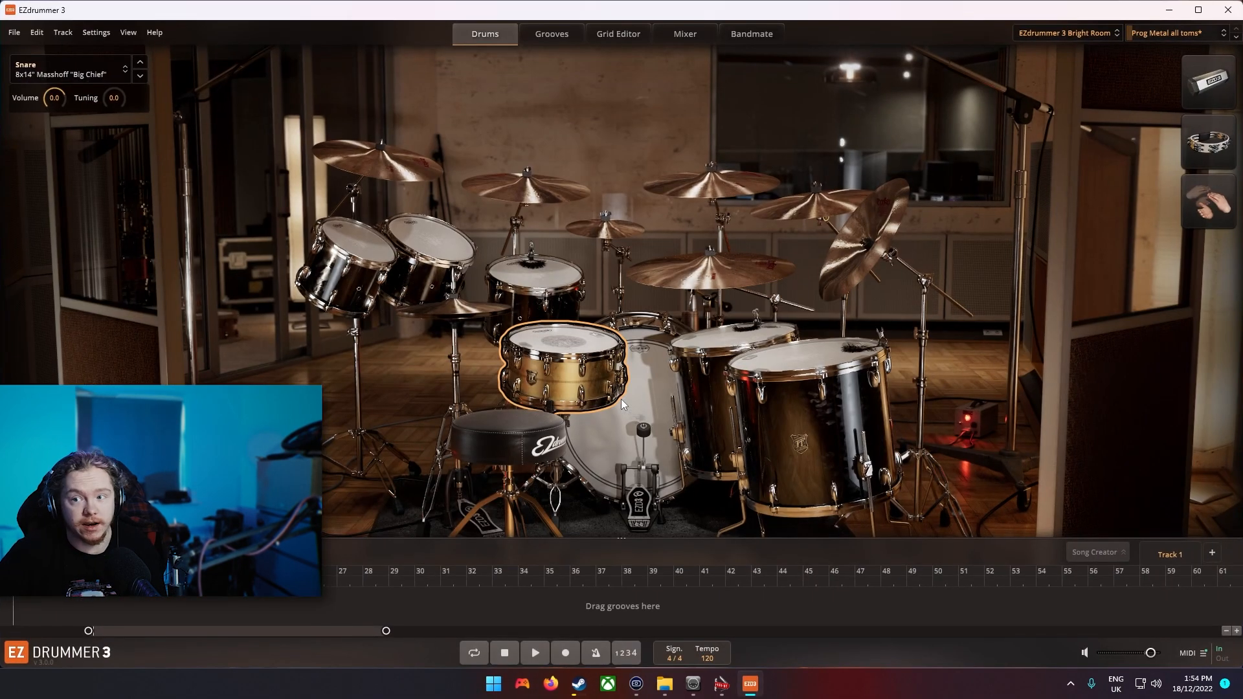
pyautogui.moveTo(587, 380)
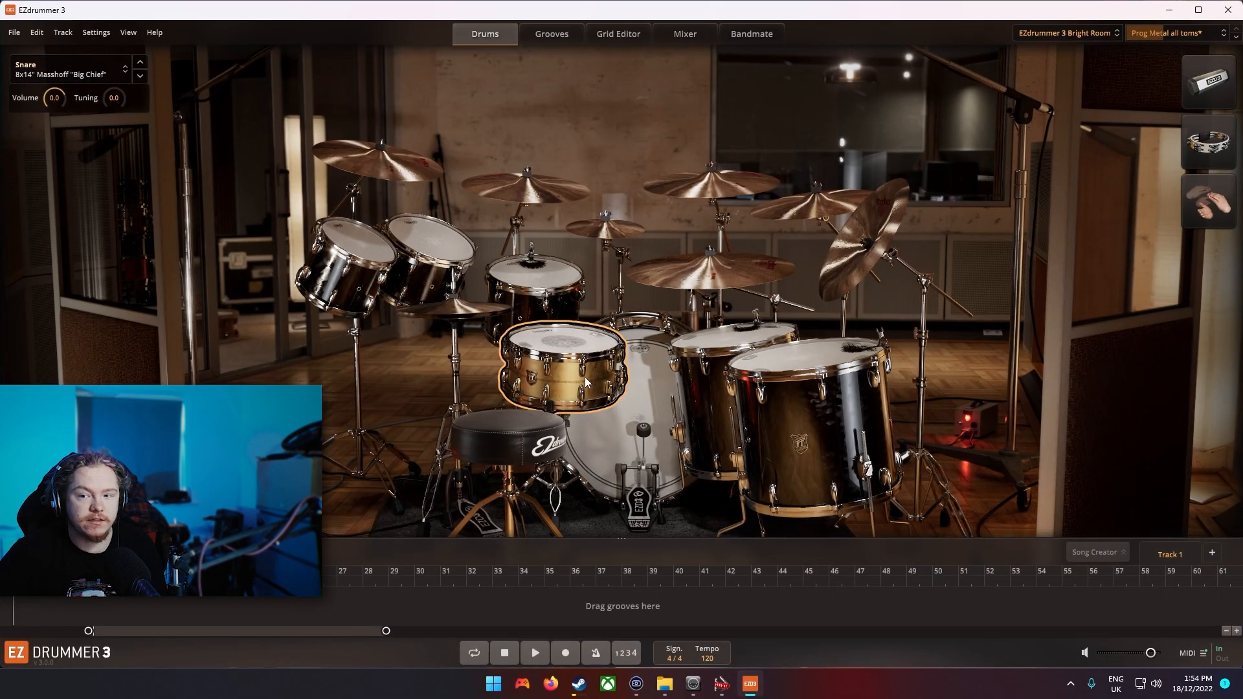
pyautogui.moveTo(626, 423)
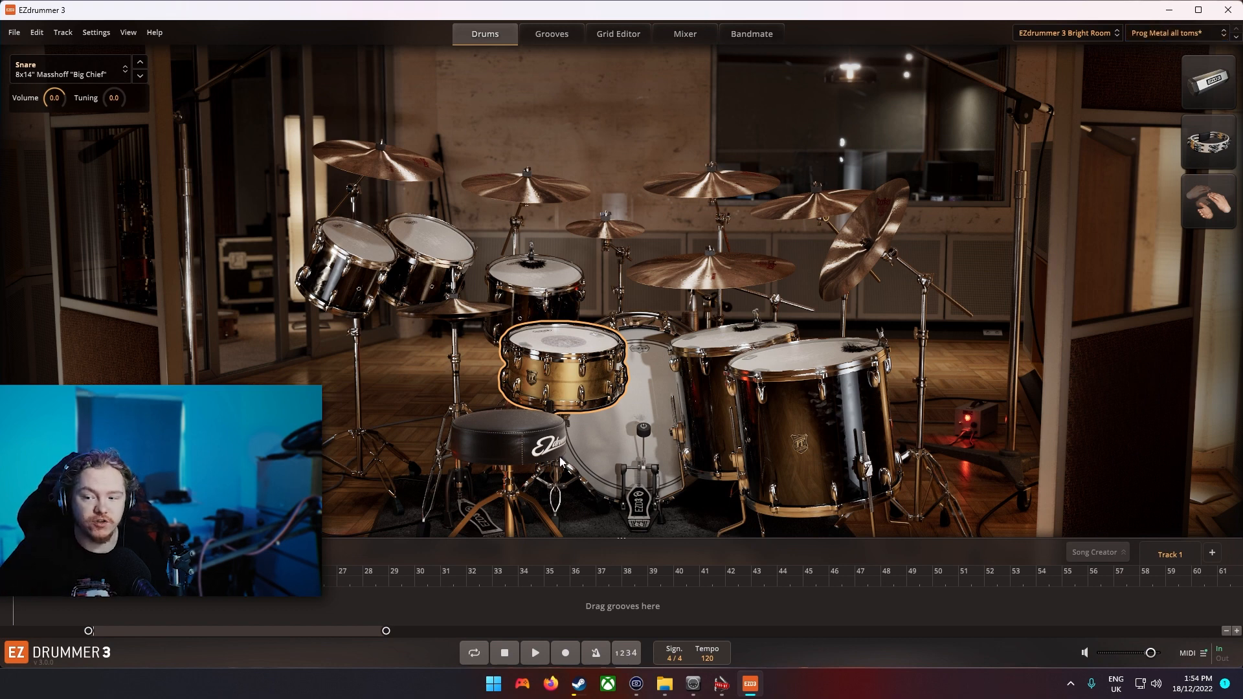
pyautogui.moveTo(1179, 658)
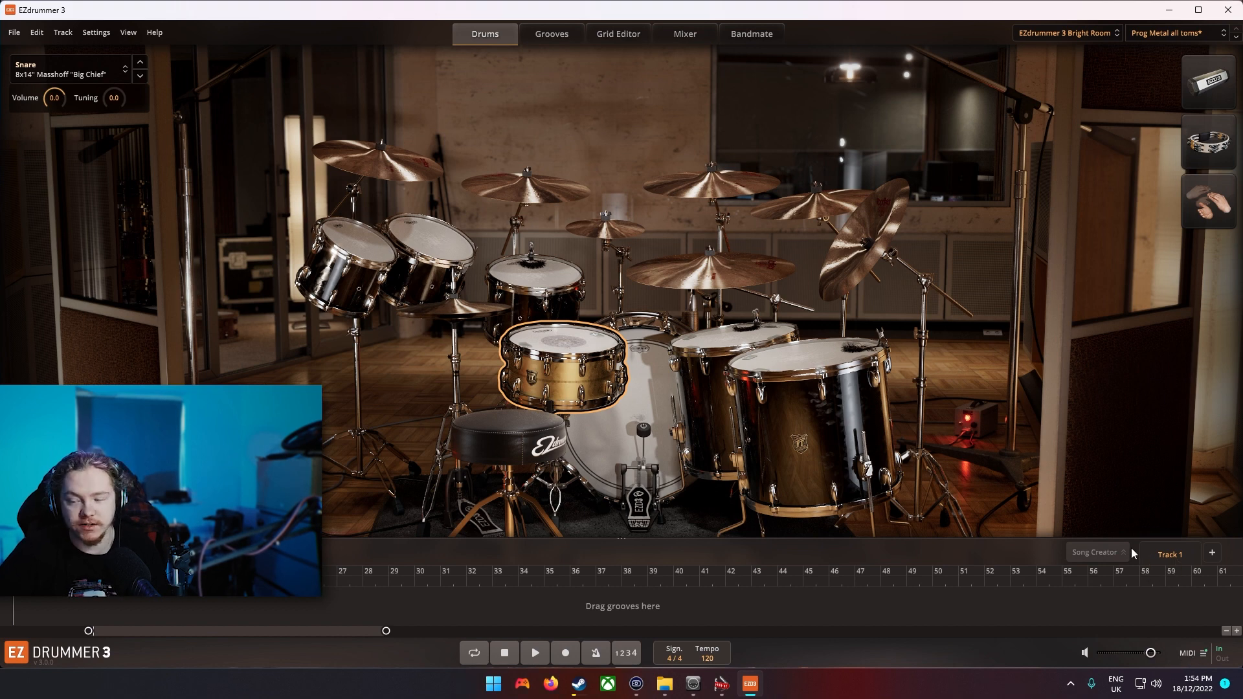
# Step: Open Audio/MIDI Setup, keep FlexASIO as device, and confirm EZDrummer is an active MIDI input
pyautogui.click(1189, 653)
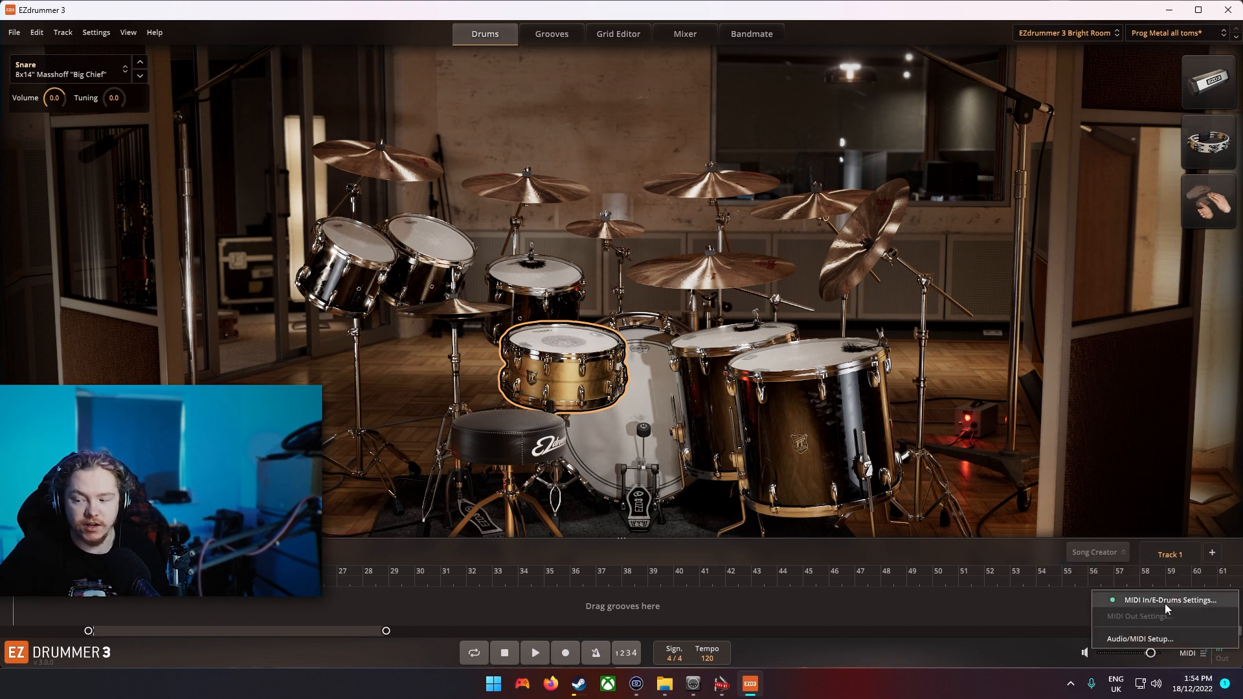
pyautogui.moveTo(1139, 638)
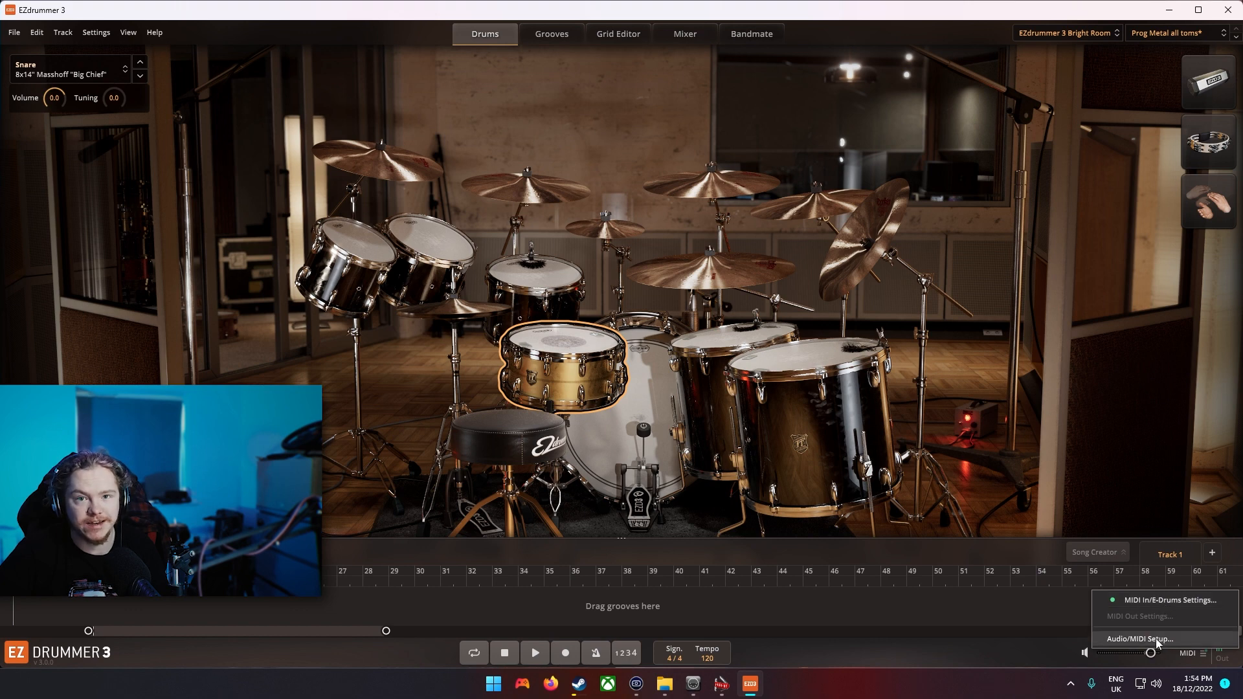
pyautogui.click(1137, 638)
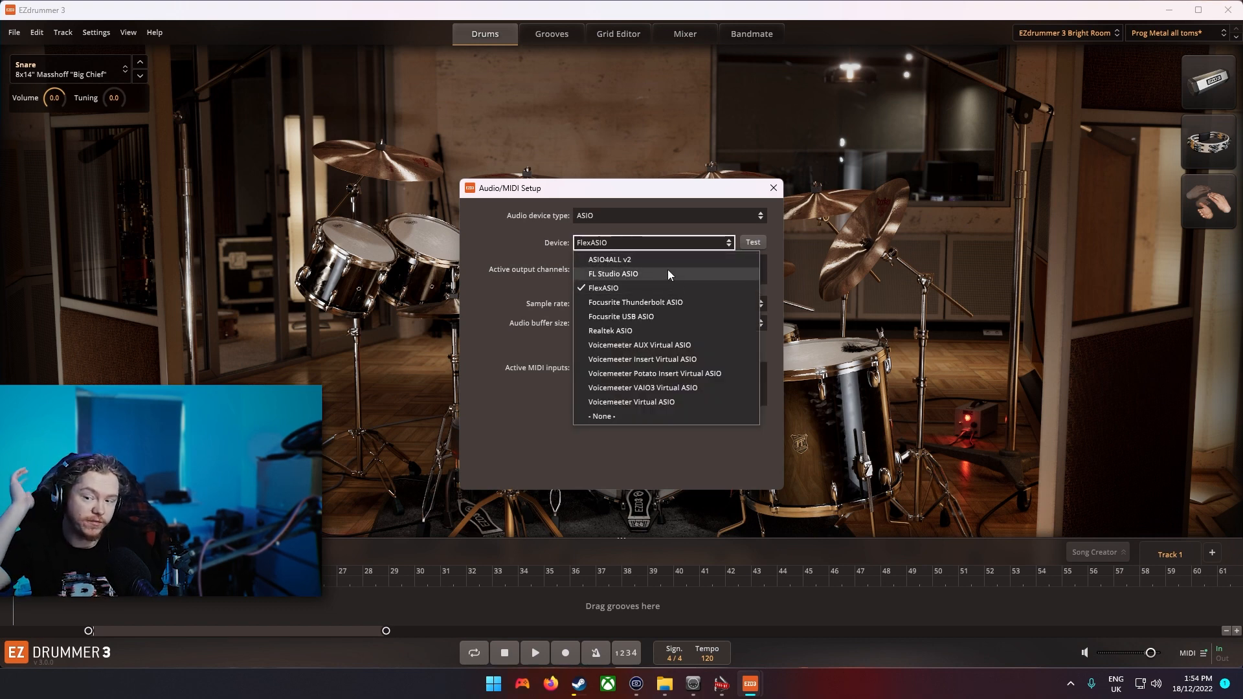
pyautogui.moveTo(657, 281)
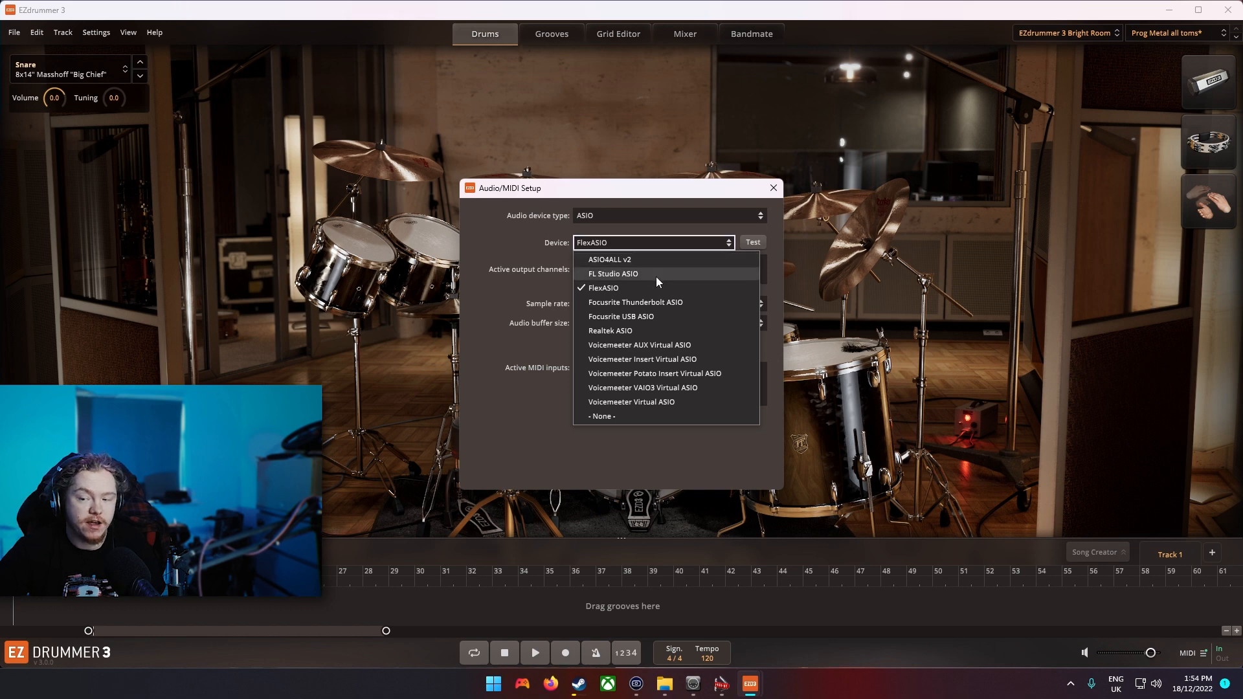
pyautogui.moveTo(634, 288)
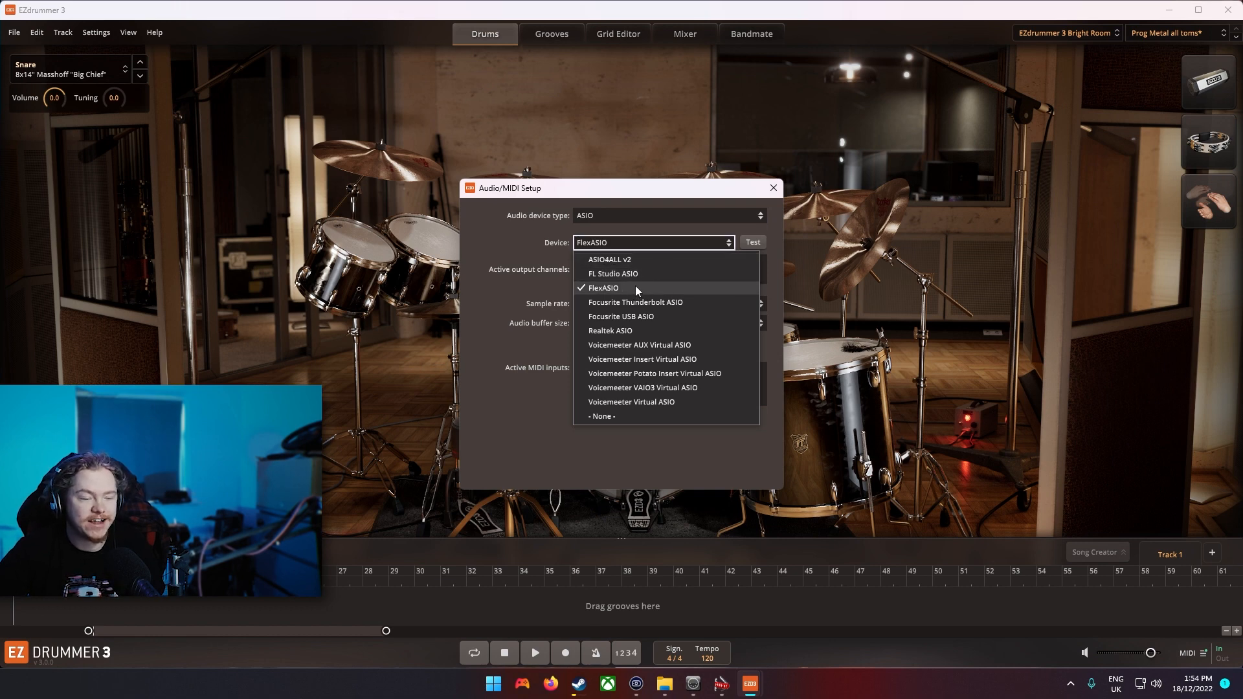
pyautogui.moveTo(665, 289)
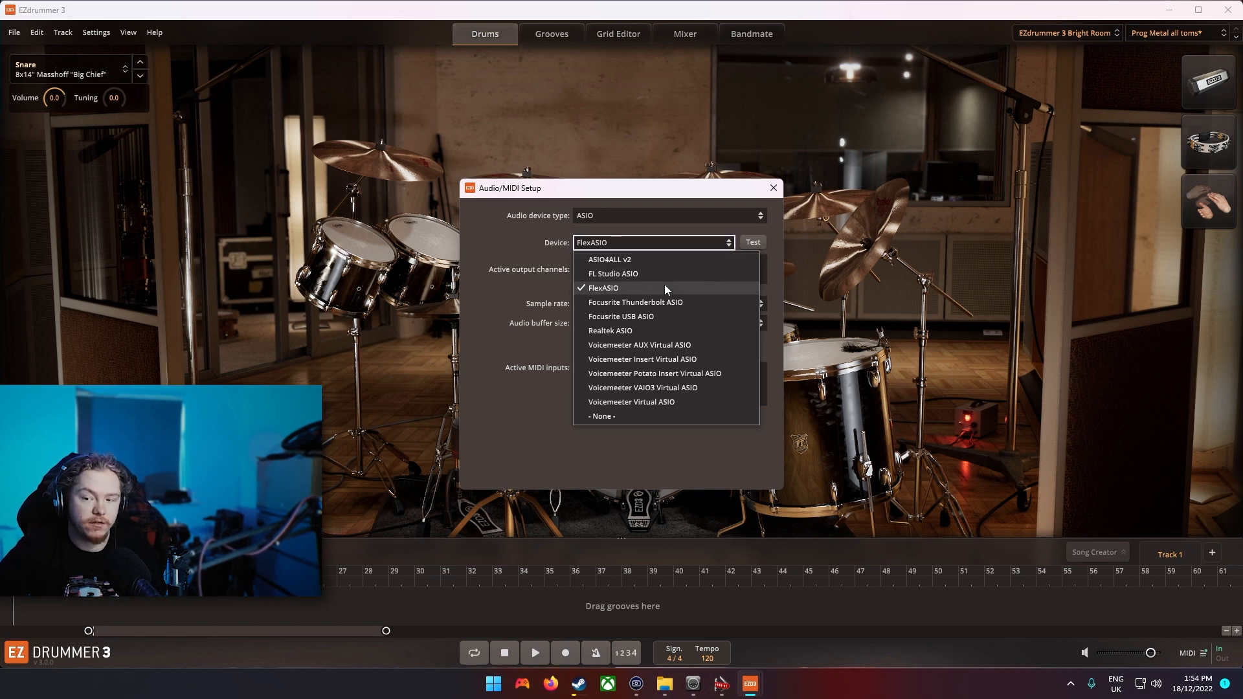
pyautogui.moveTo(635, 302)
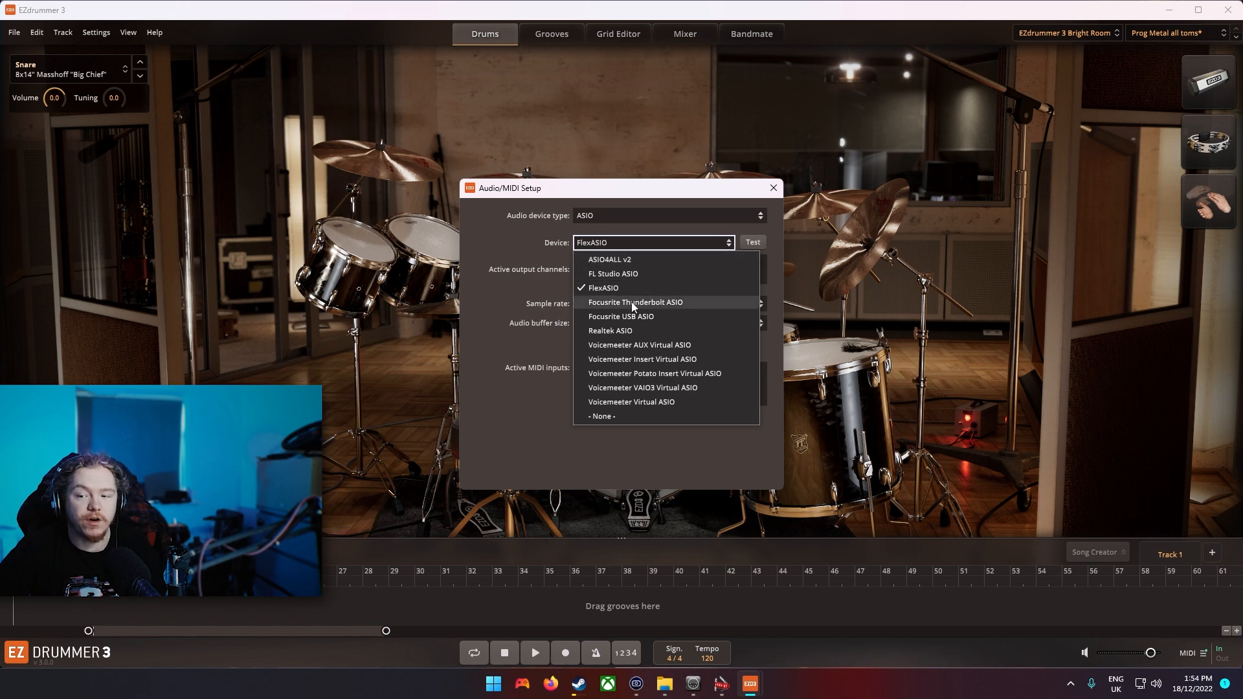
pyautogui.moveTo(642, 264)
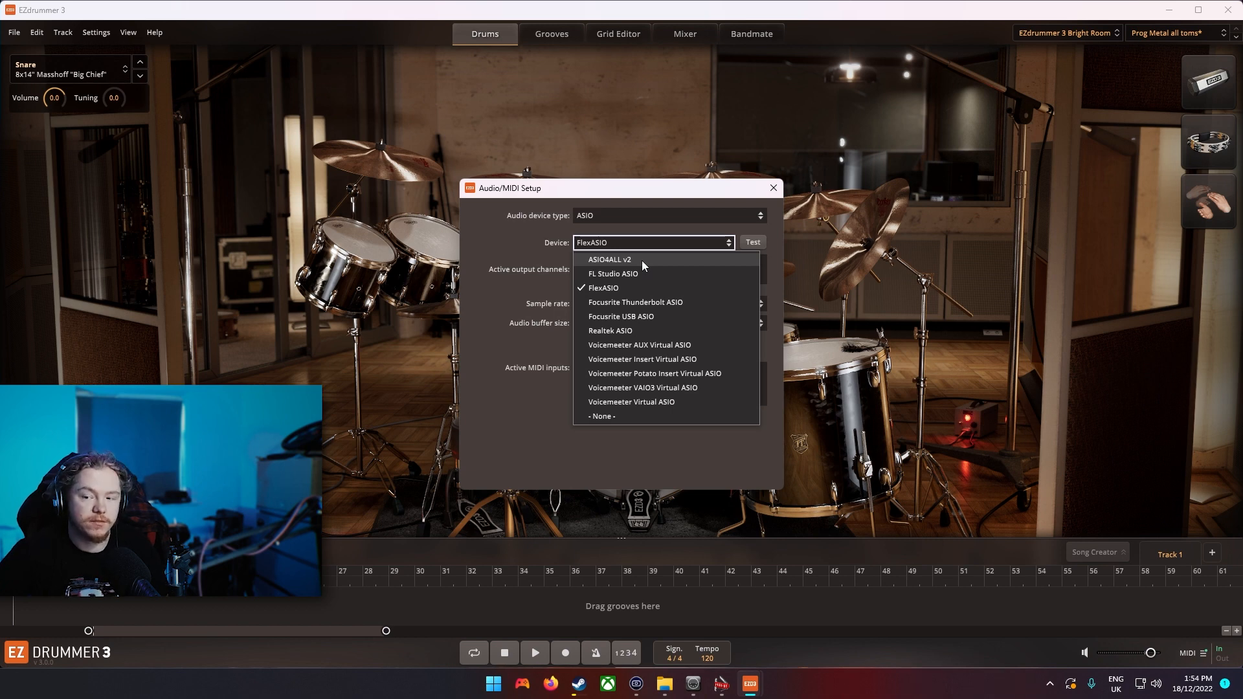
pyautogui.click(604, 287)
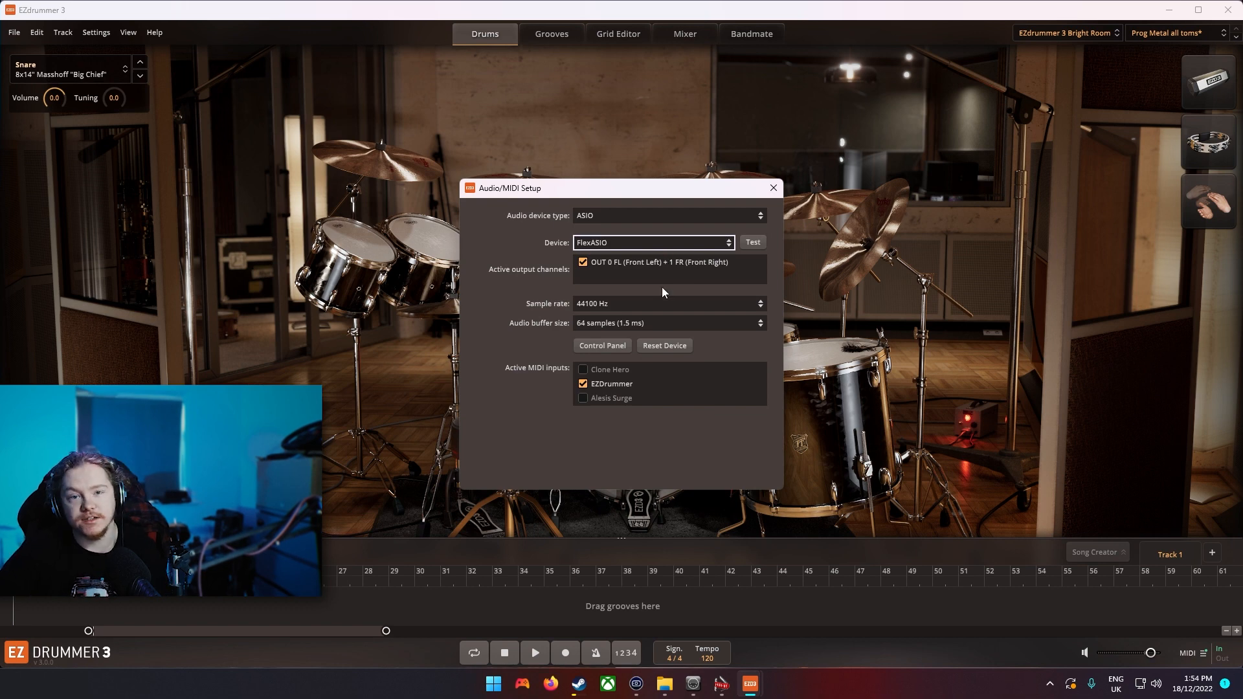
pyautogui.moveTo(617, 357)
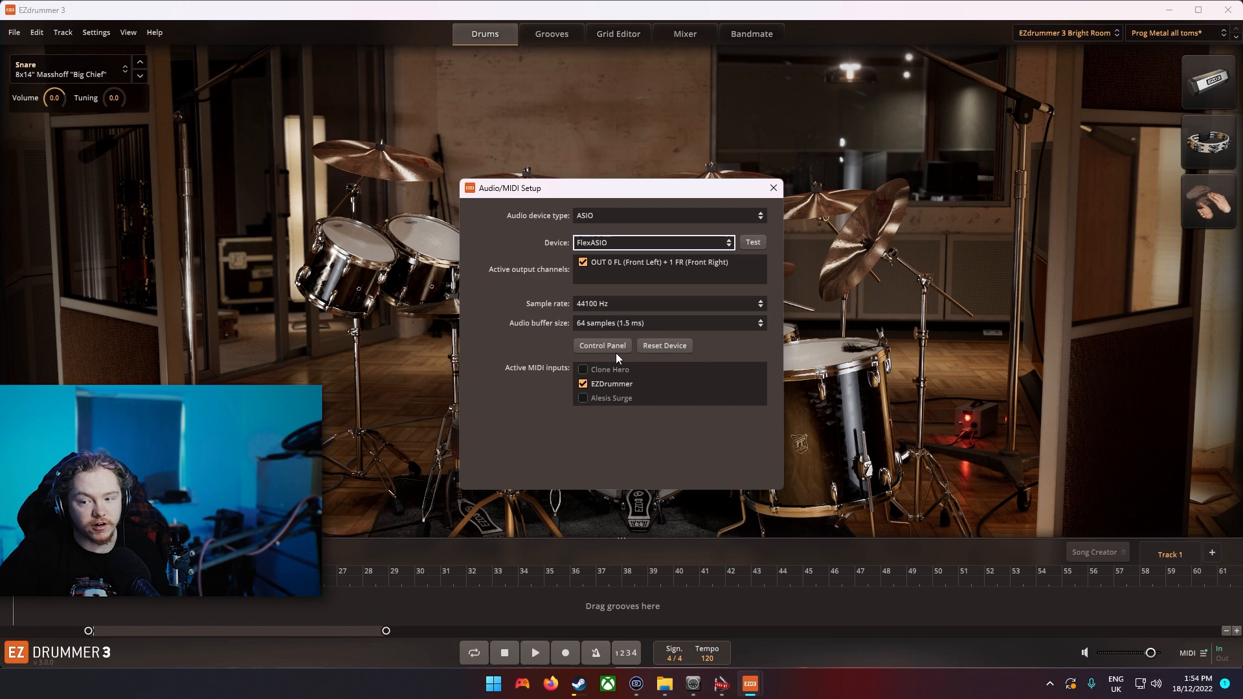
pyautogui.moveTo(559, 347)
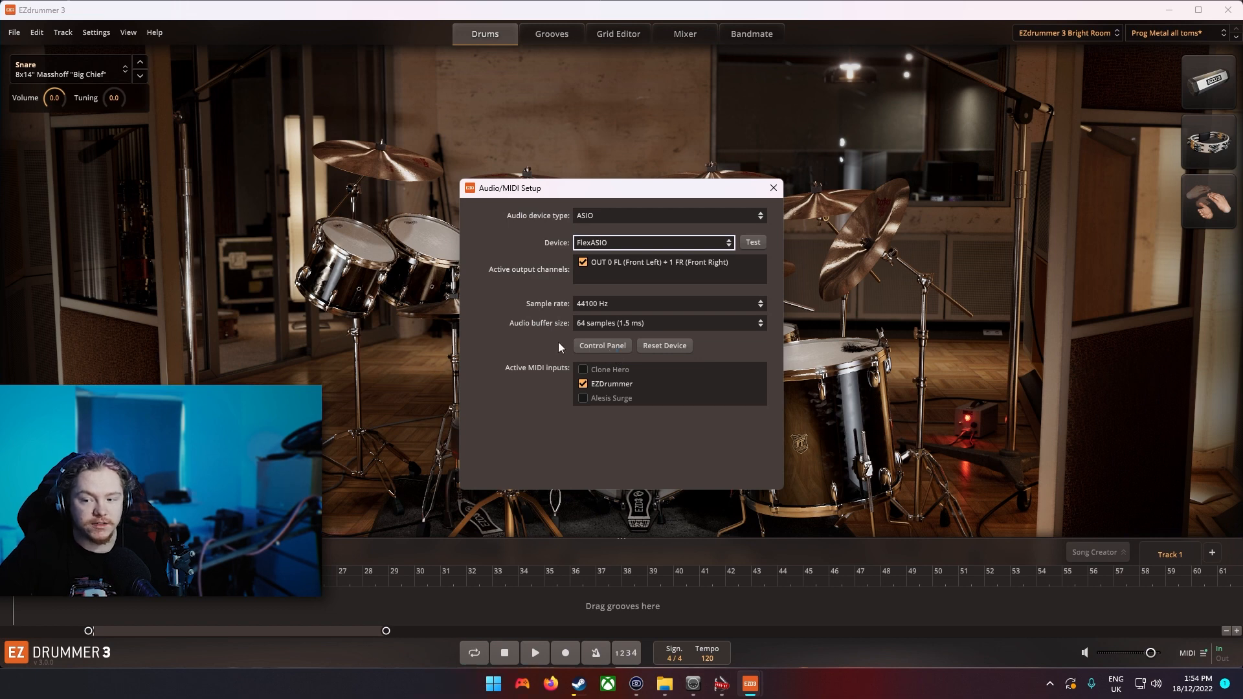
pyautogui.moveTo(600, 392)
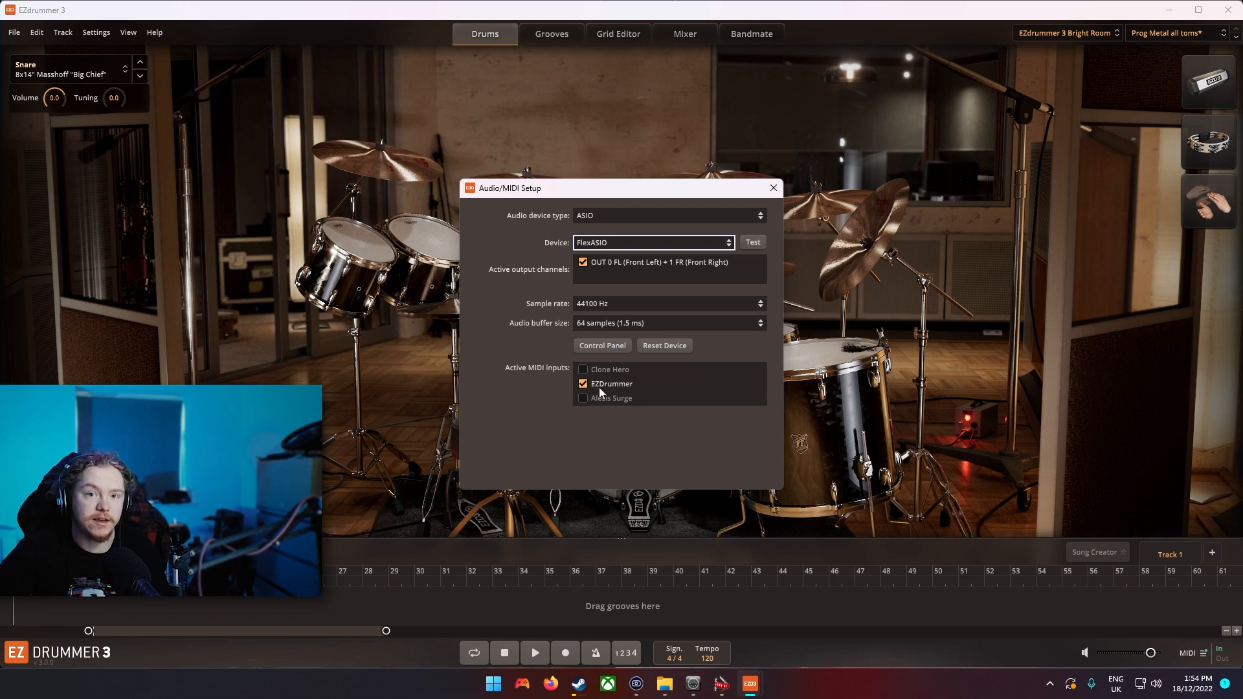
pyautogui.click(602, 345)
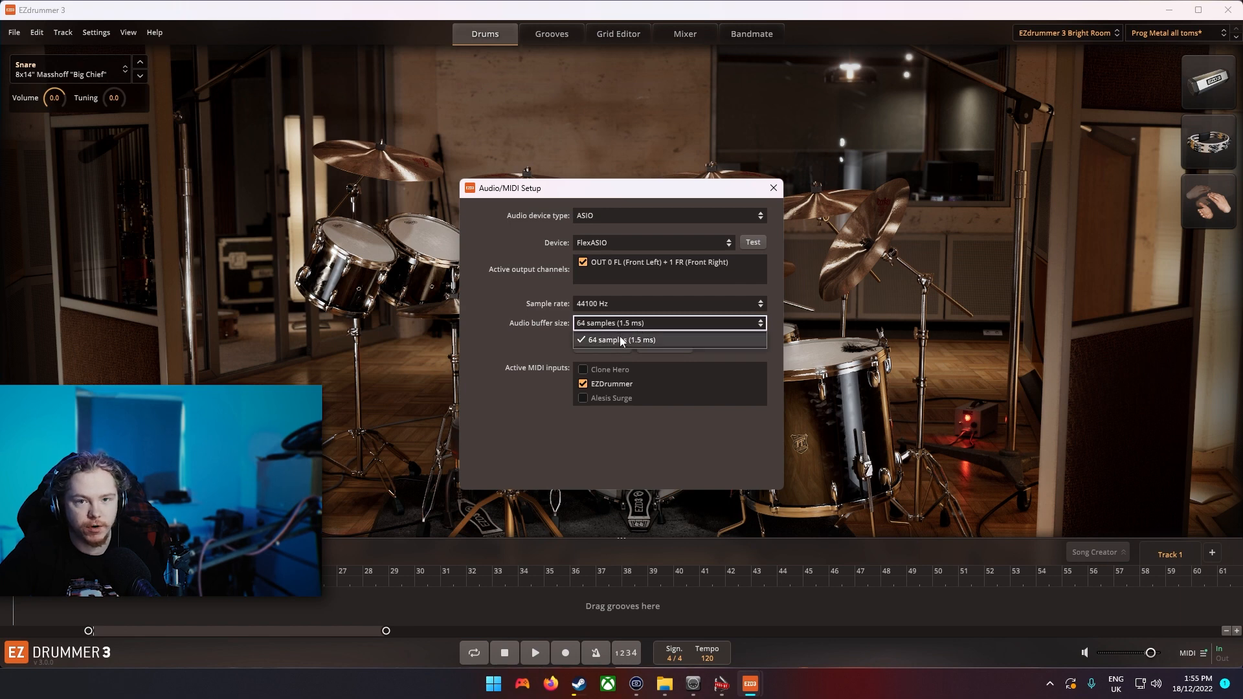
# Step: Keep FlexASIO at a 64-sample (1.5 ms) buffer and close Audio/MIDI Setup
pyautogui.click(622, 339)
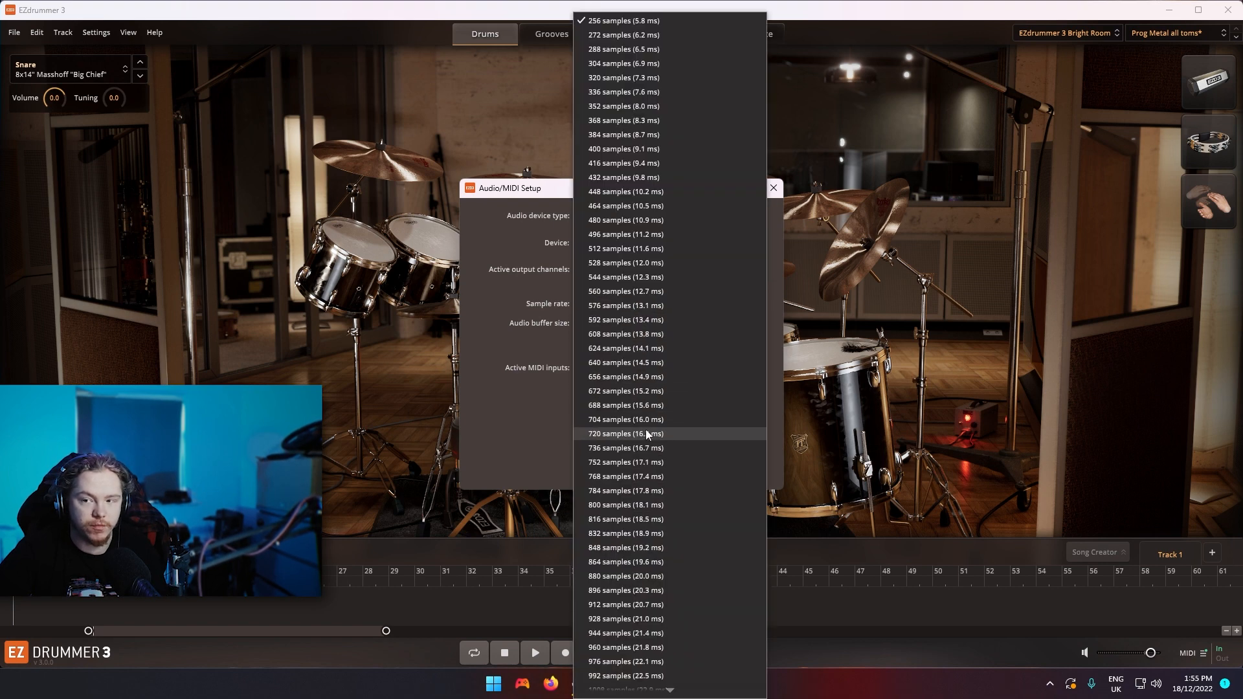
pyautogui.click(623, 20)
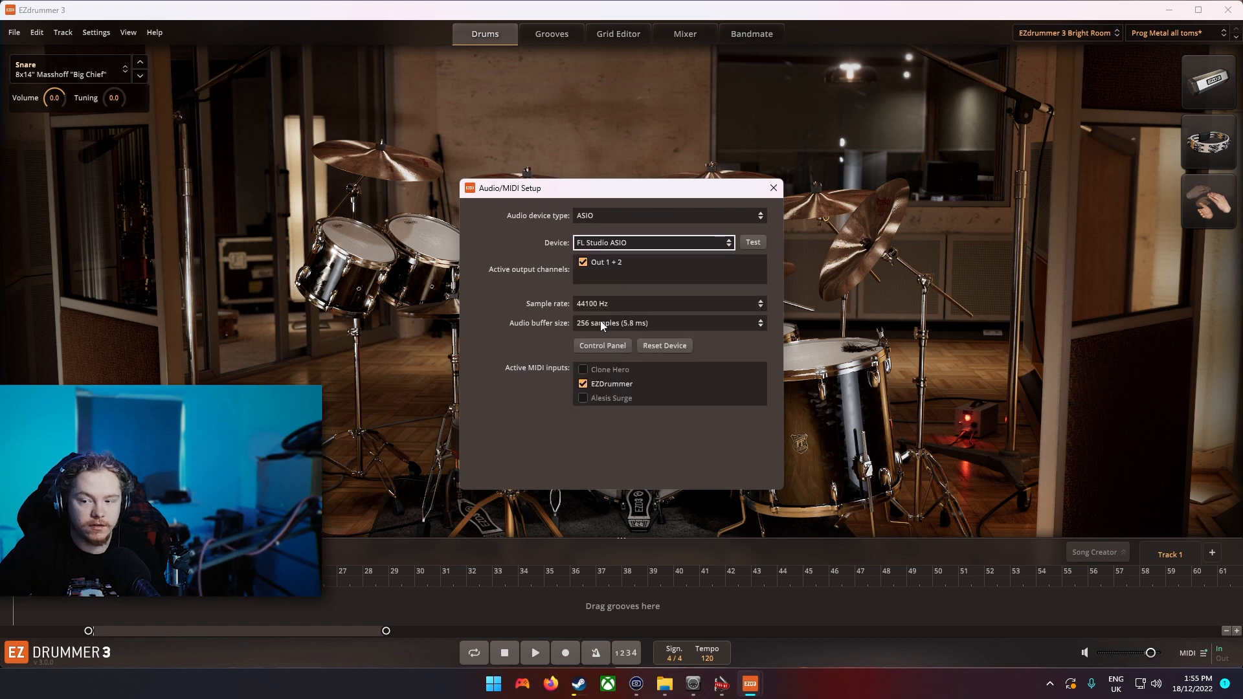
pyautogui.click(650, 242)
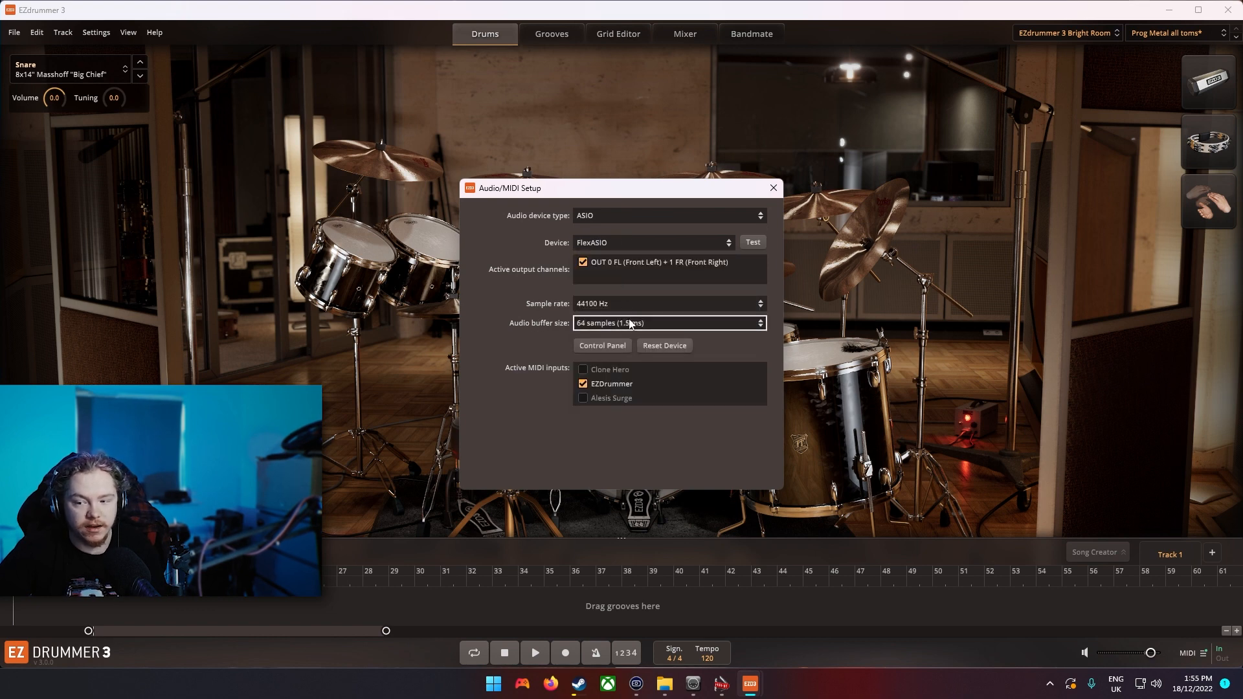
pyautogui.moveTo(621, 332)
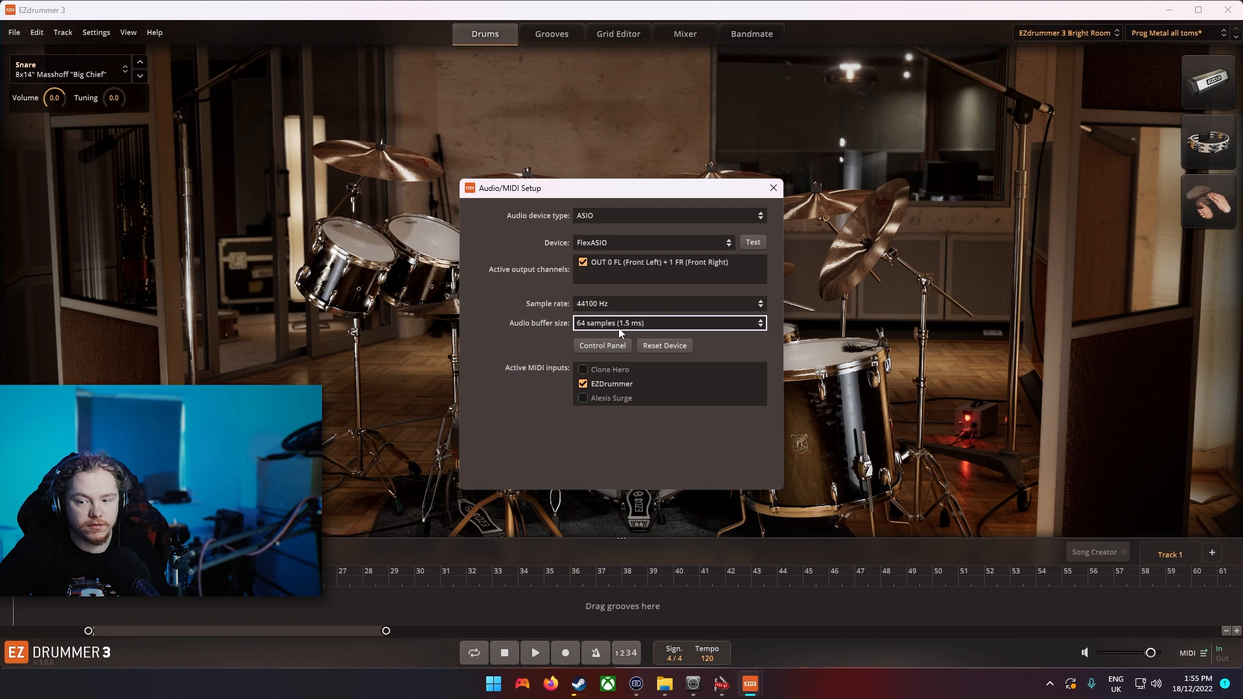
pyautogui.moveTo(639, 322)
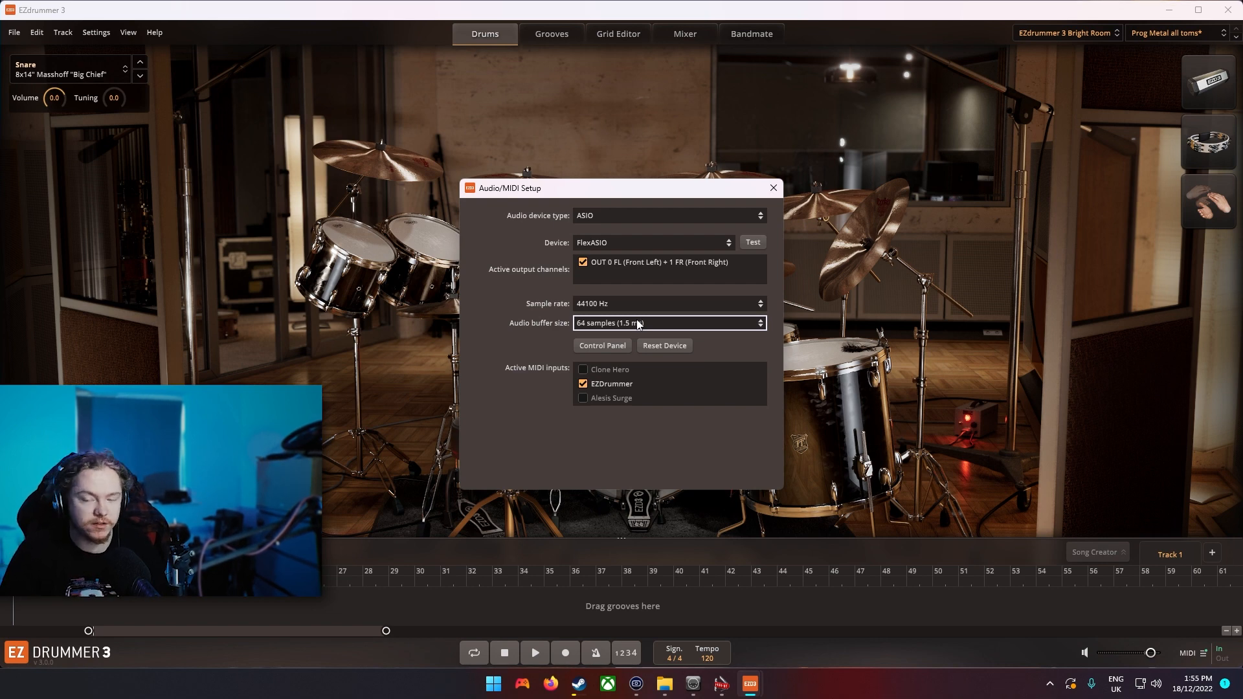
pyautogui.moveTo(655, 294)
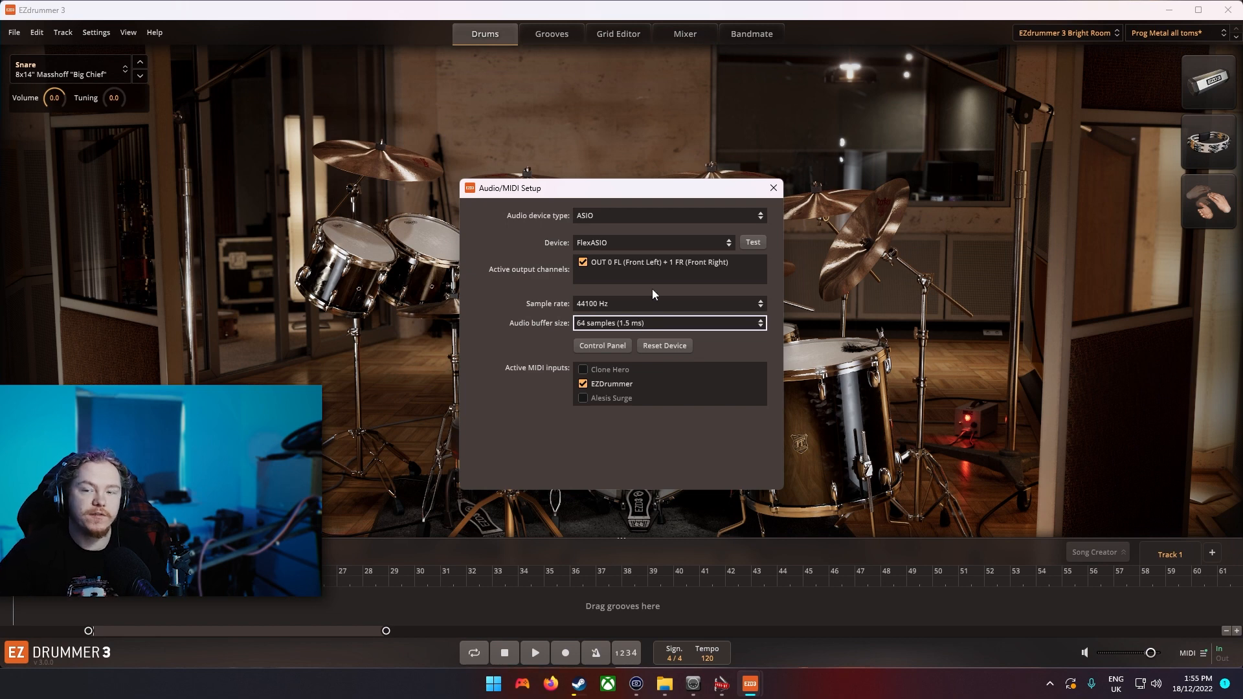
pyautogui.click(772, 188)
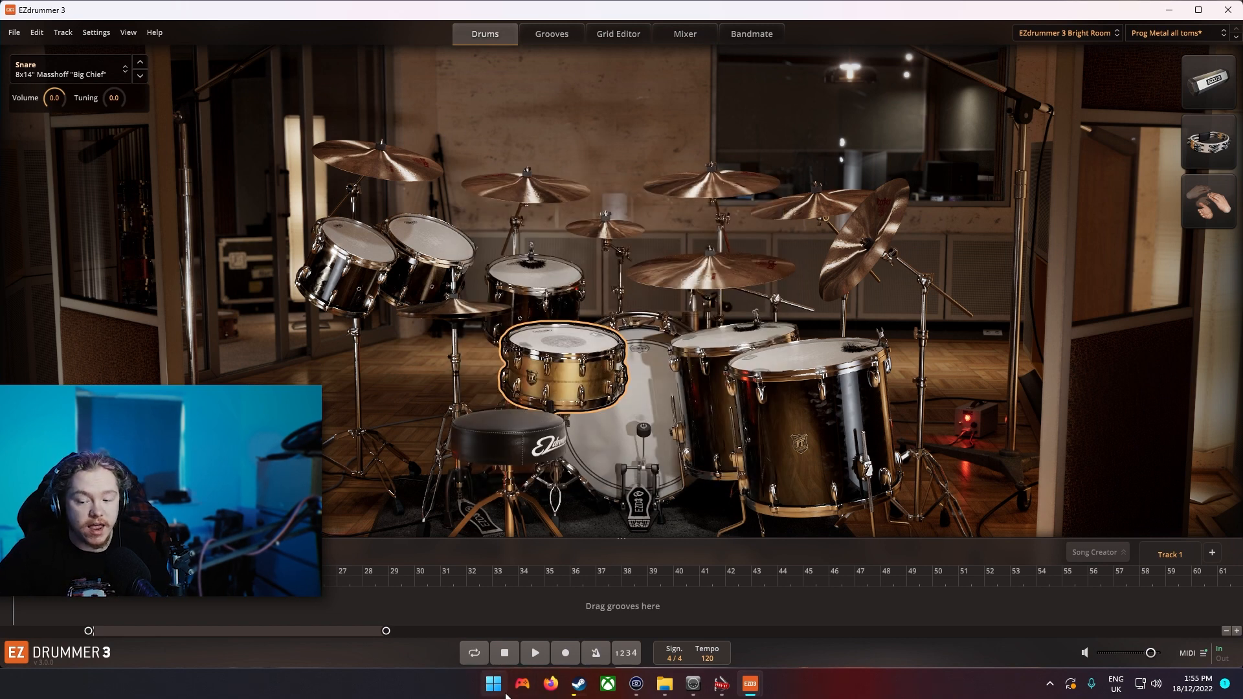
pyautogui.click(521, 684)
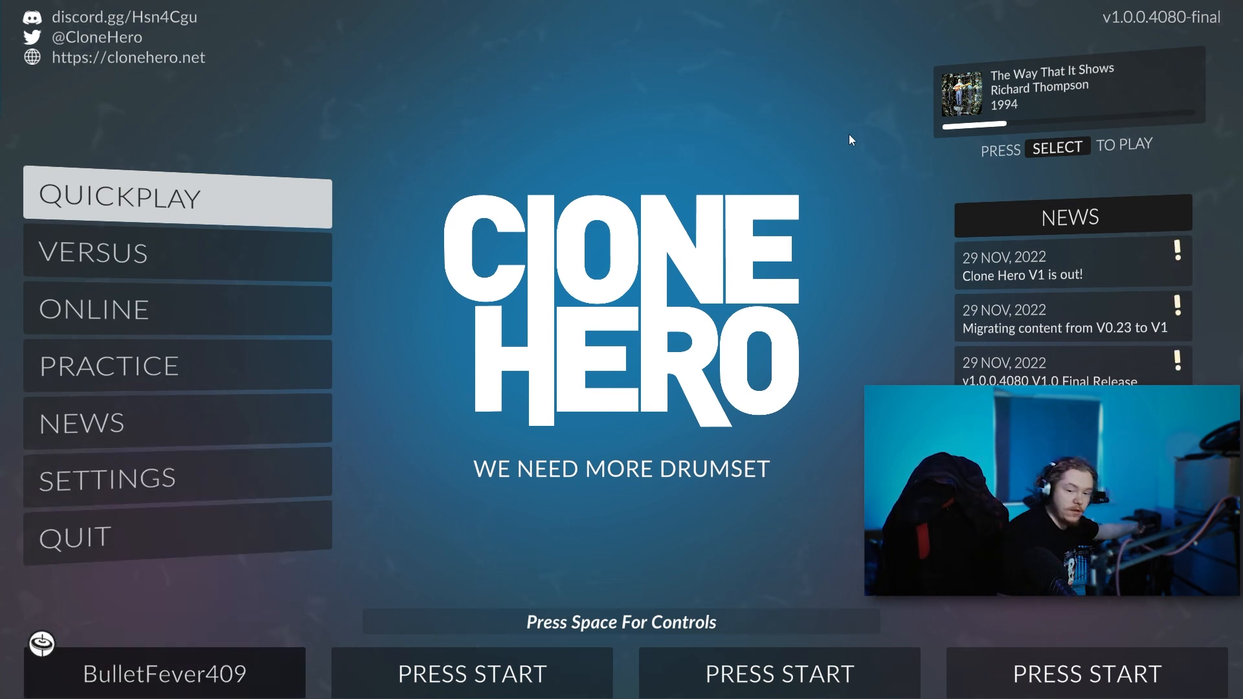
pyautogui.moveTo(823, 63)
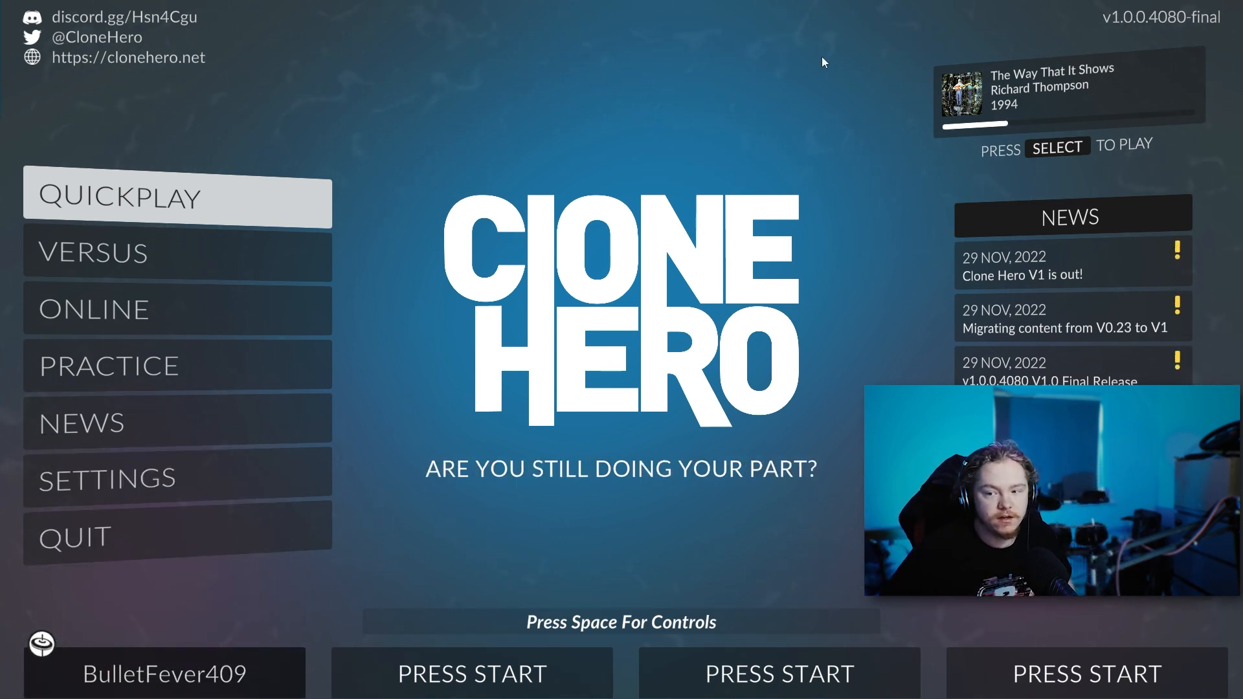
pyautogui.click(477, 682)
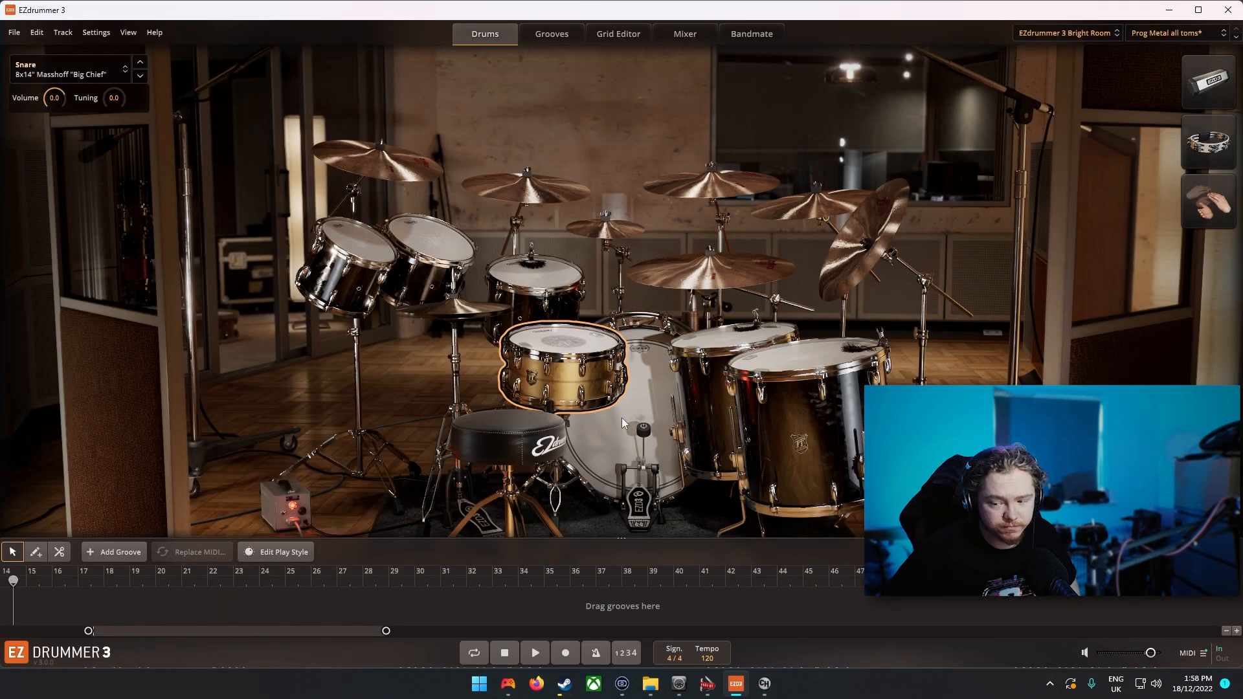
pyautogui.moveTo(764, 683)
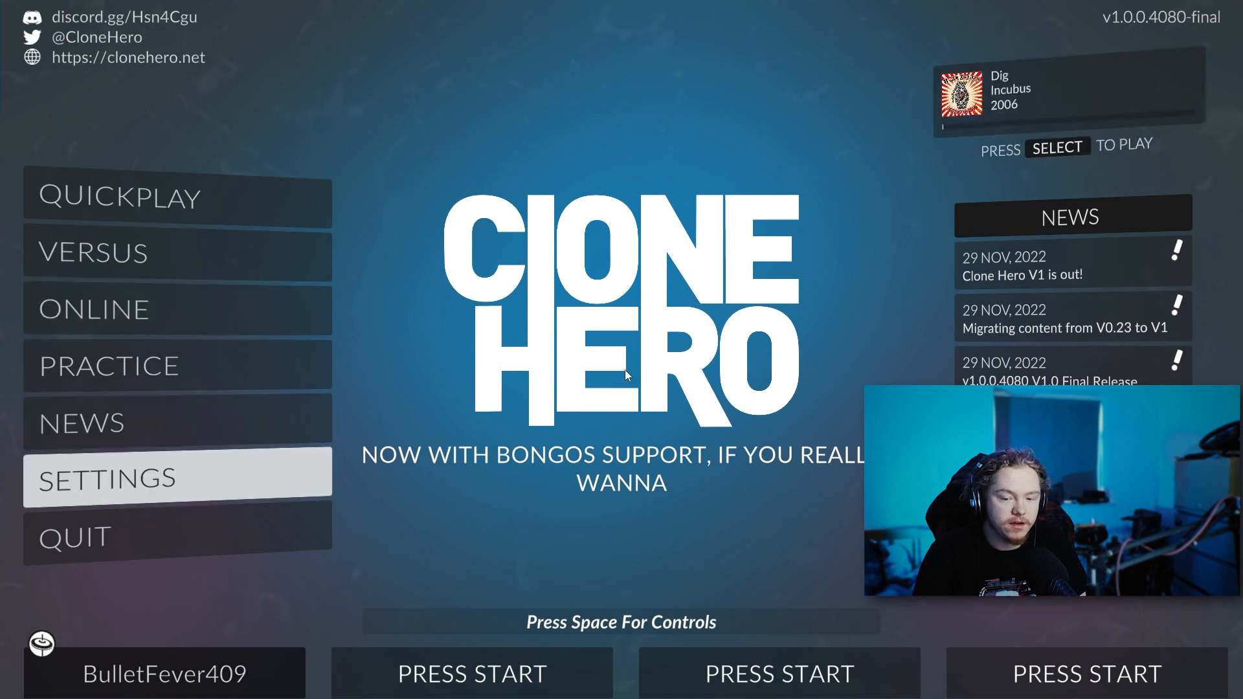
pyautogui.click(103, 477)
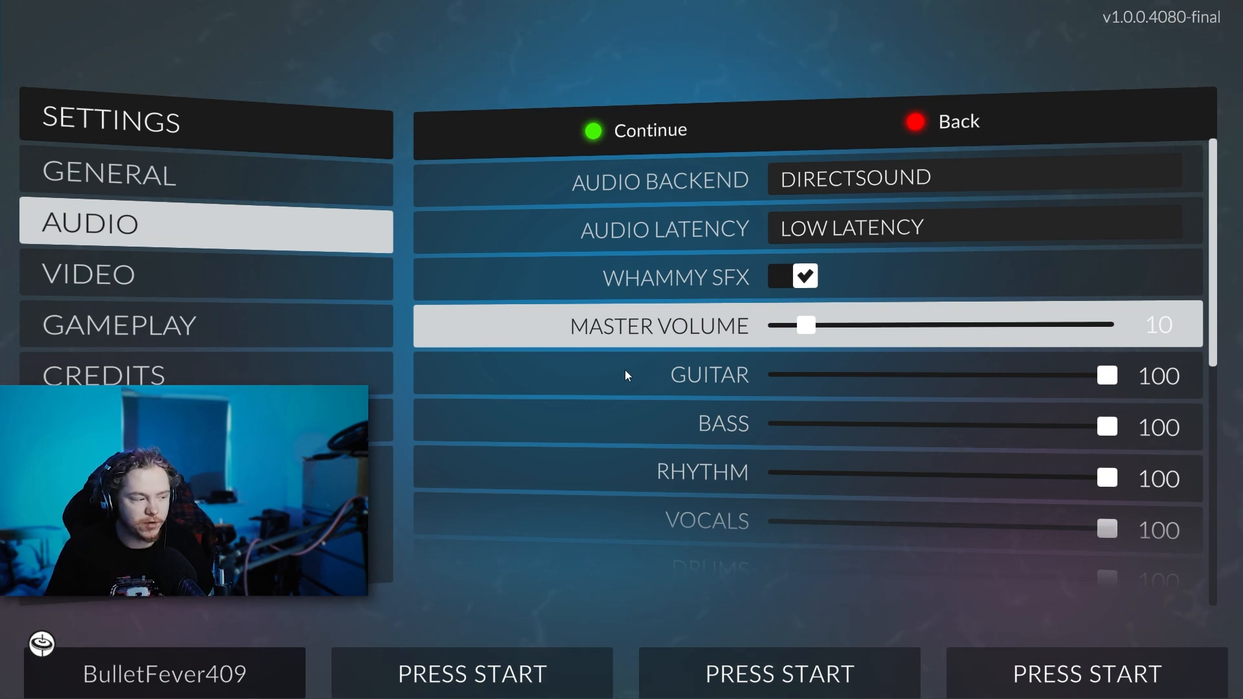
pyautogui.scroll(-3)
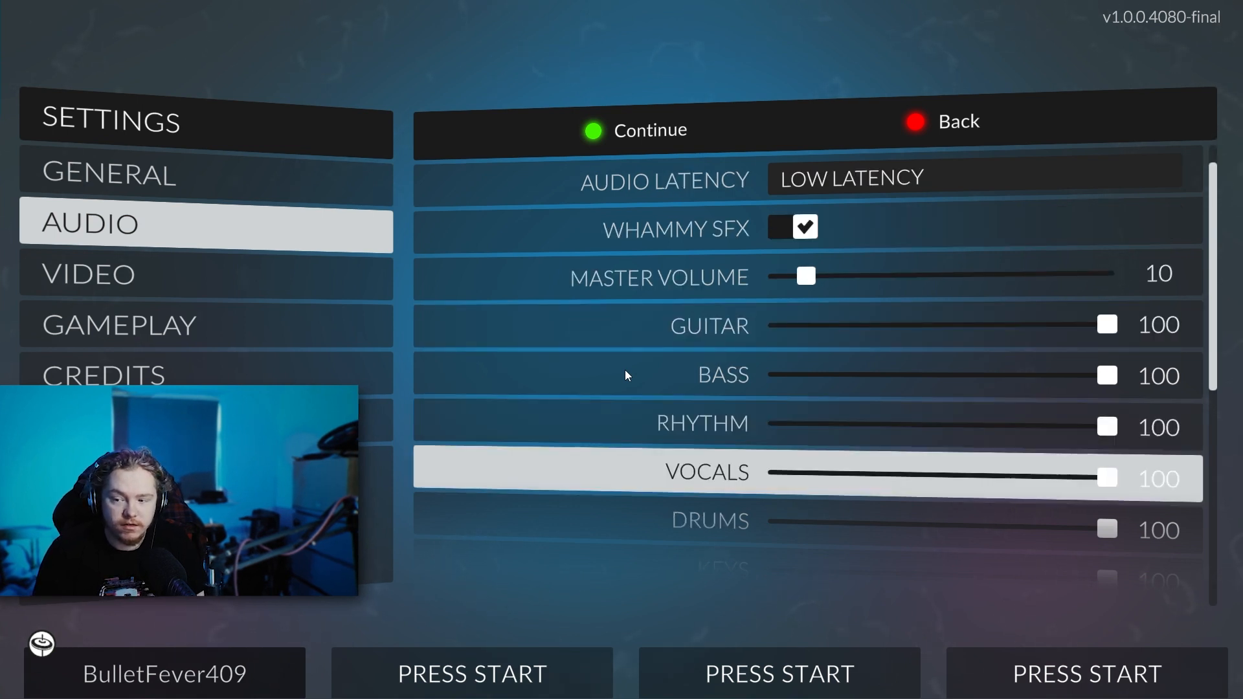
pyautogui.scroll(-3)
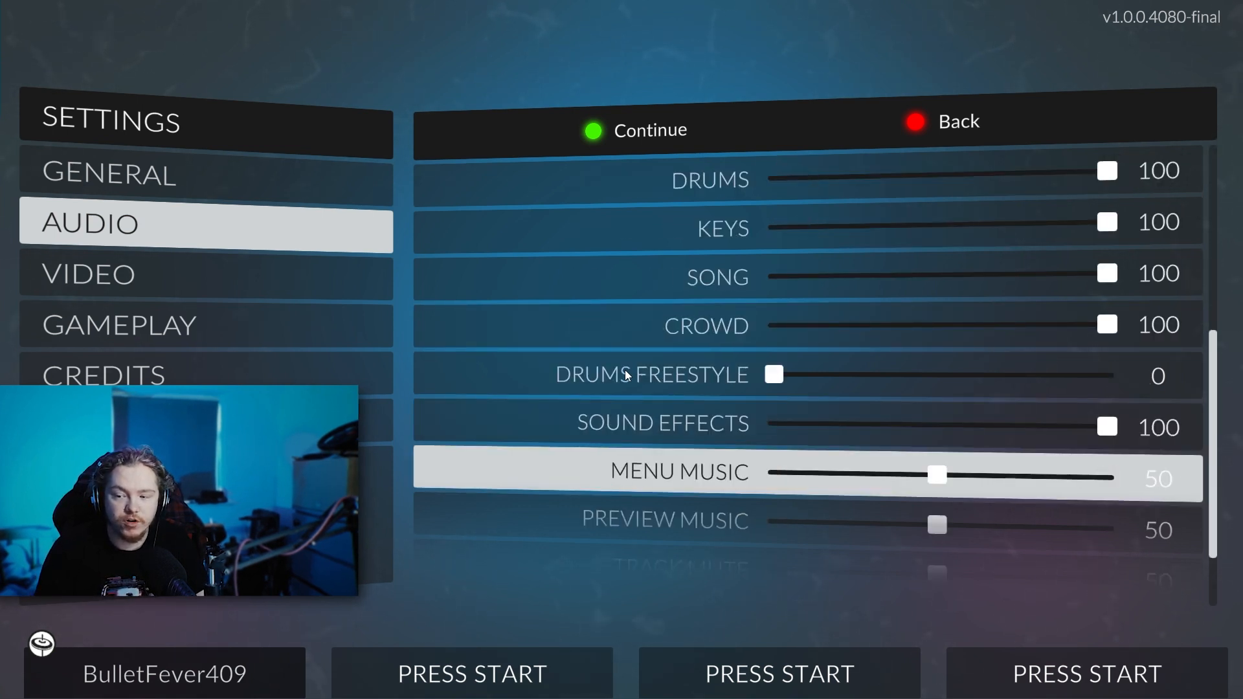
pyautogui.scroll(3)
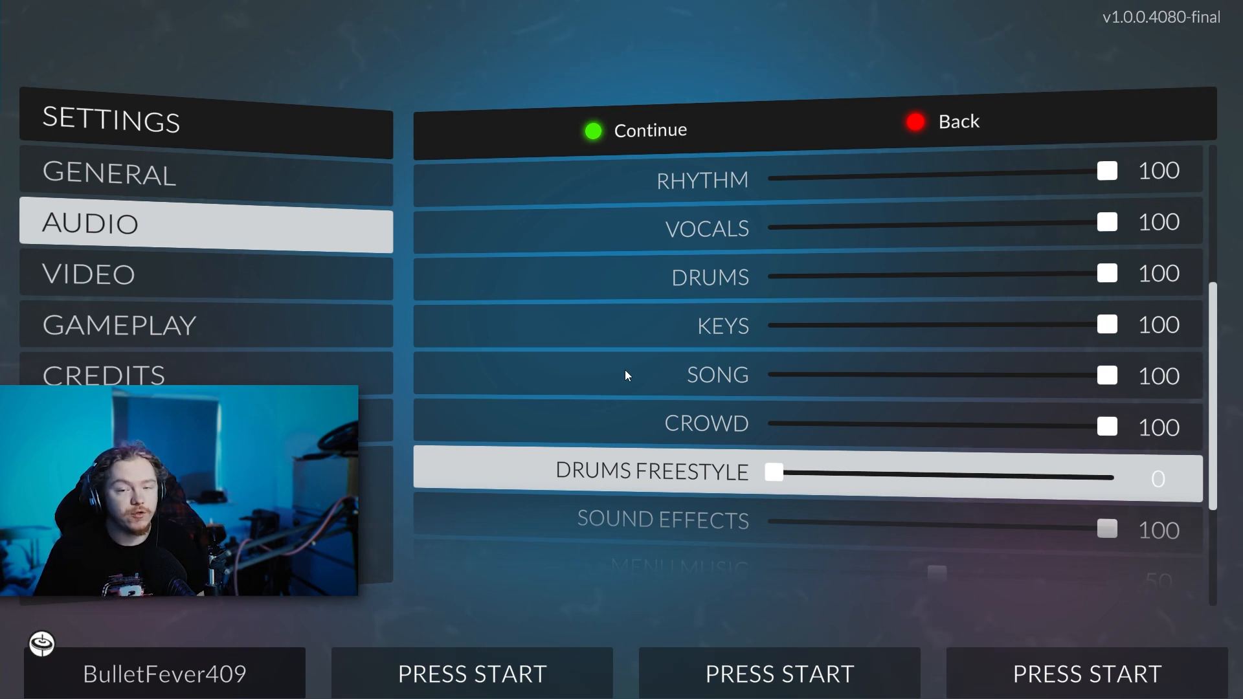
pyautogui.click(649, 130)
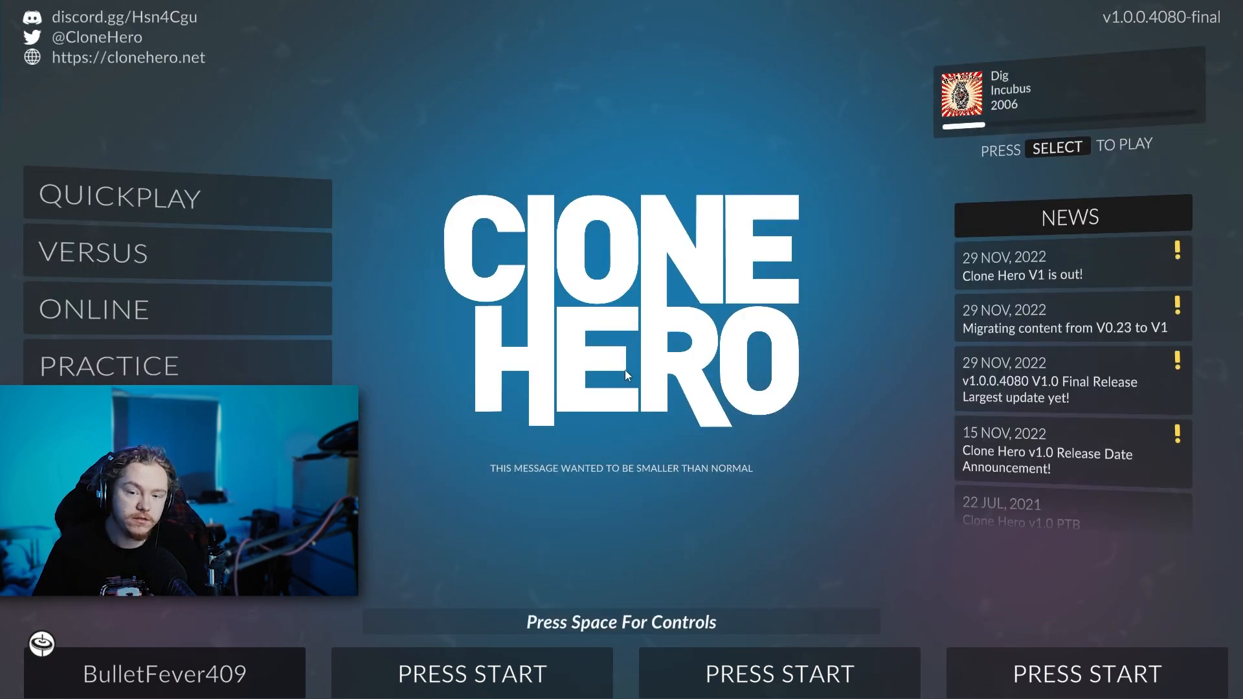